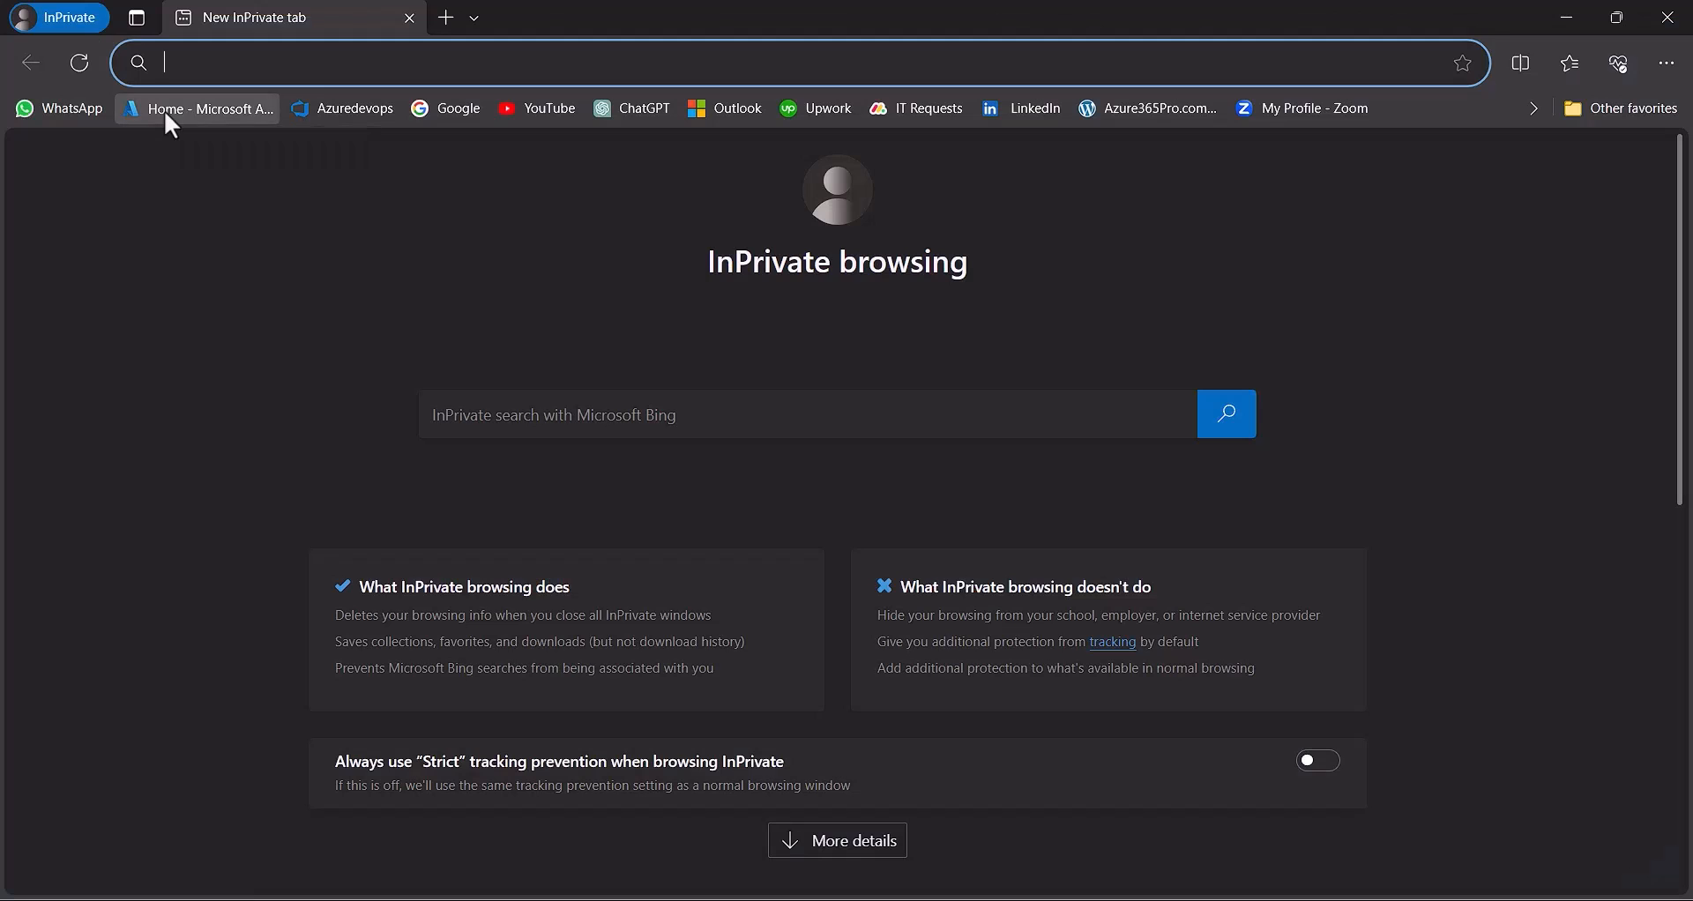
Search the portal for 'ku' and open the Kubernetes services list from the home page.
left_click(208, 107)
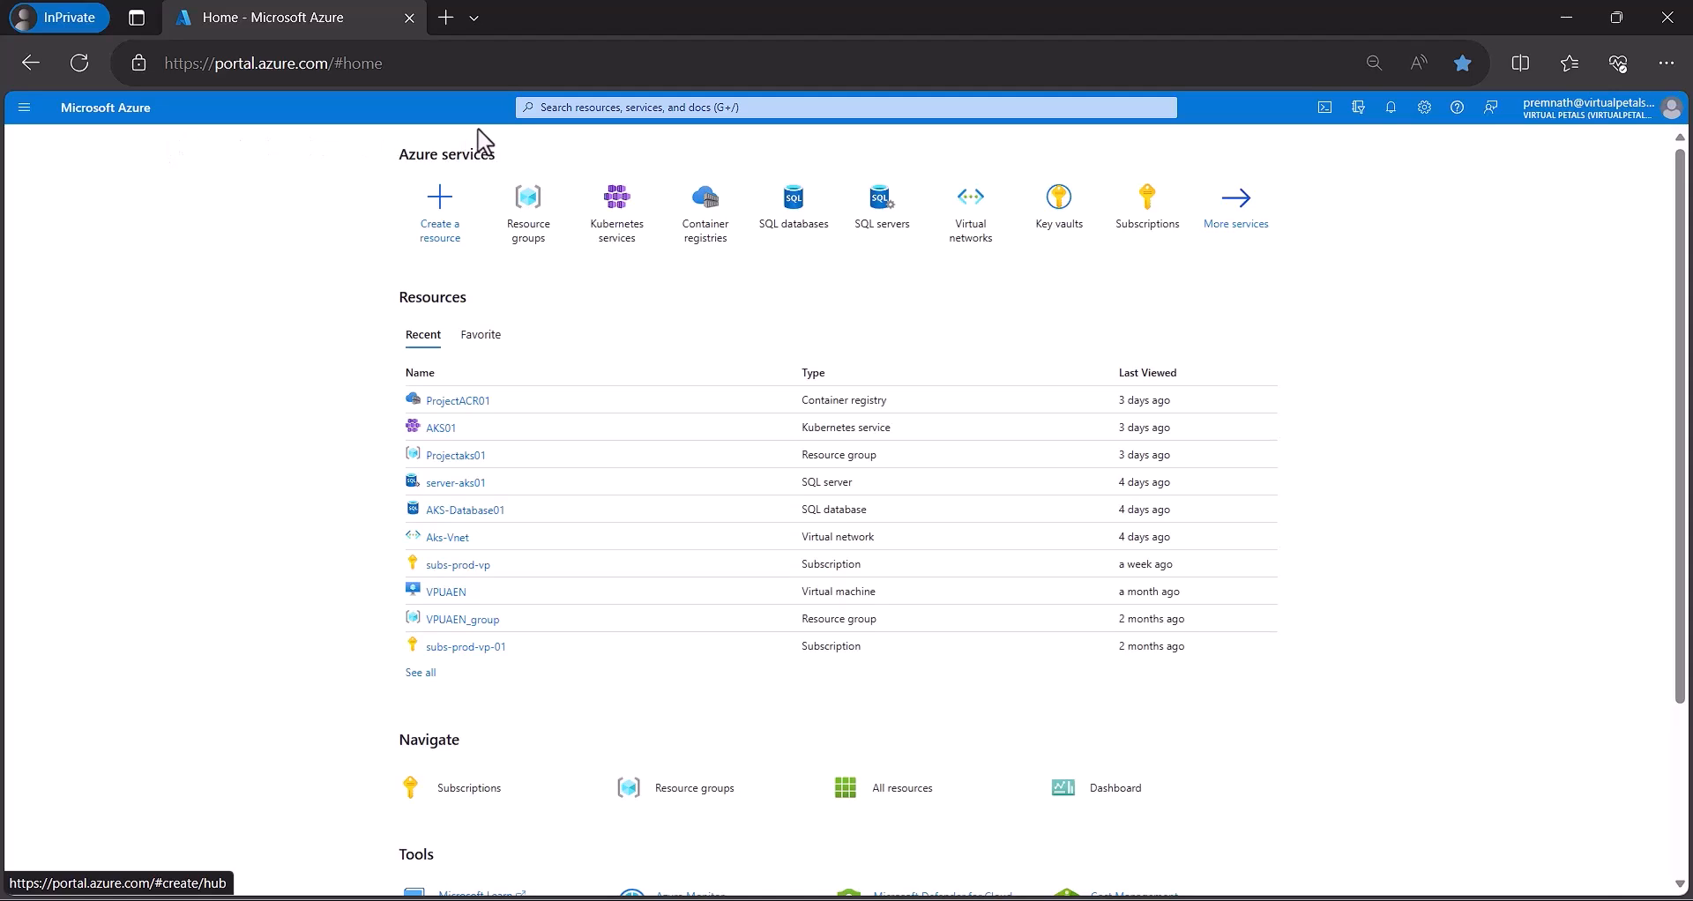
mouse_move(499, 330)
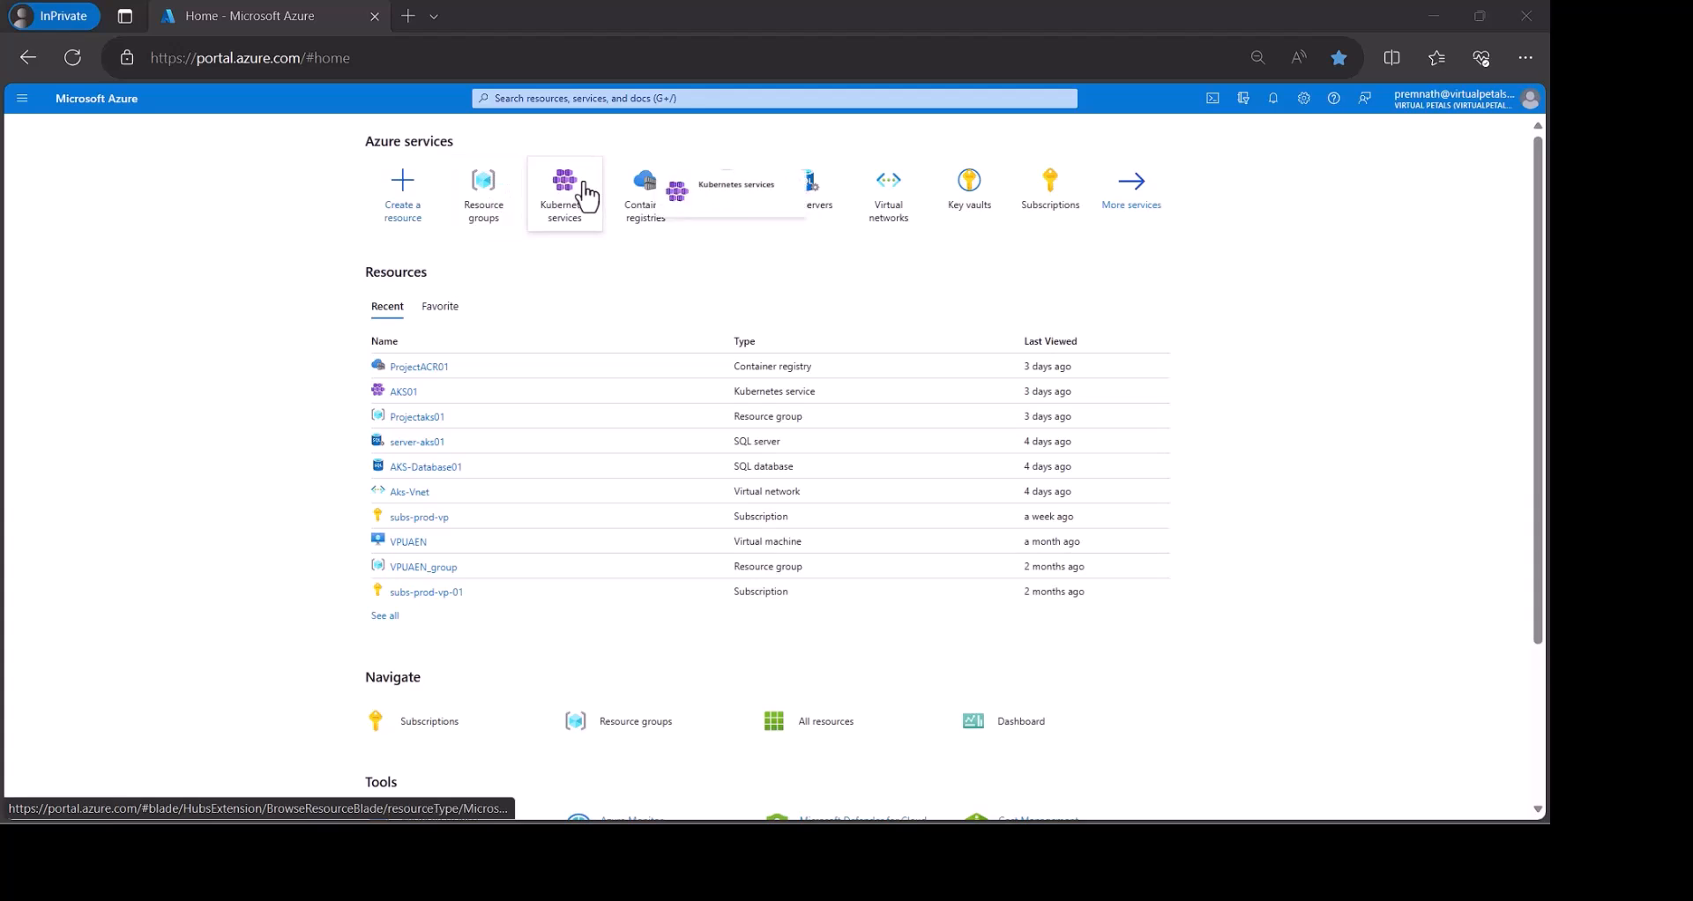
mouse_move(564, 194)
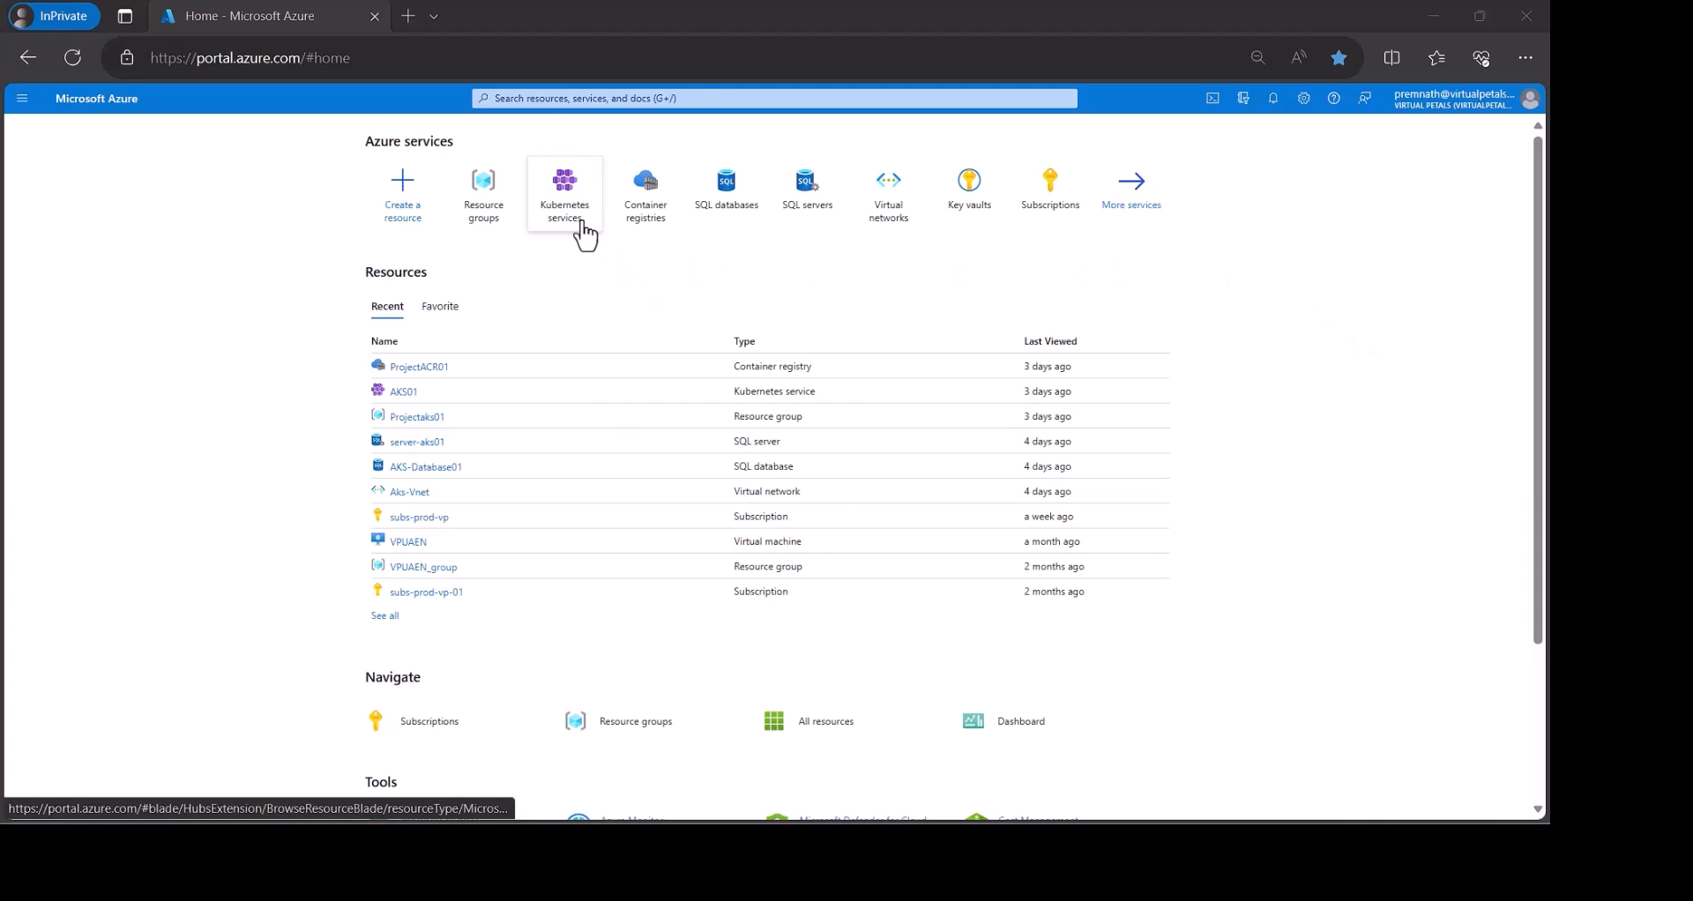
left_click(773, 99)
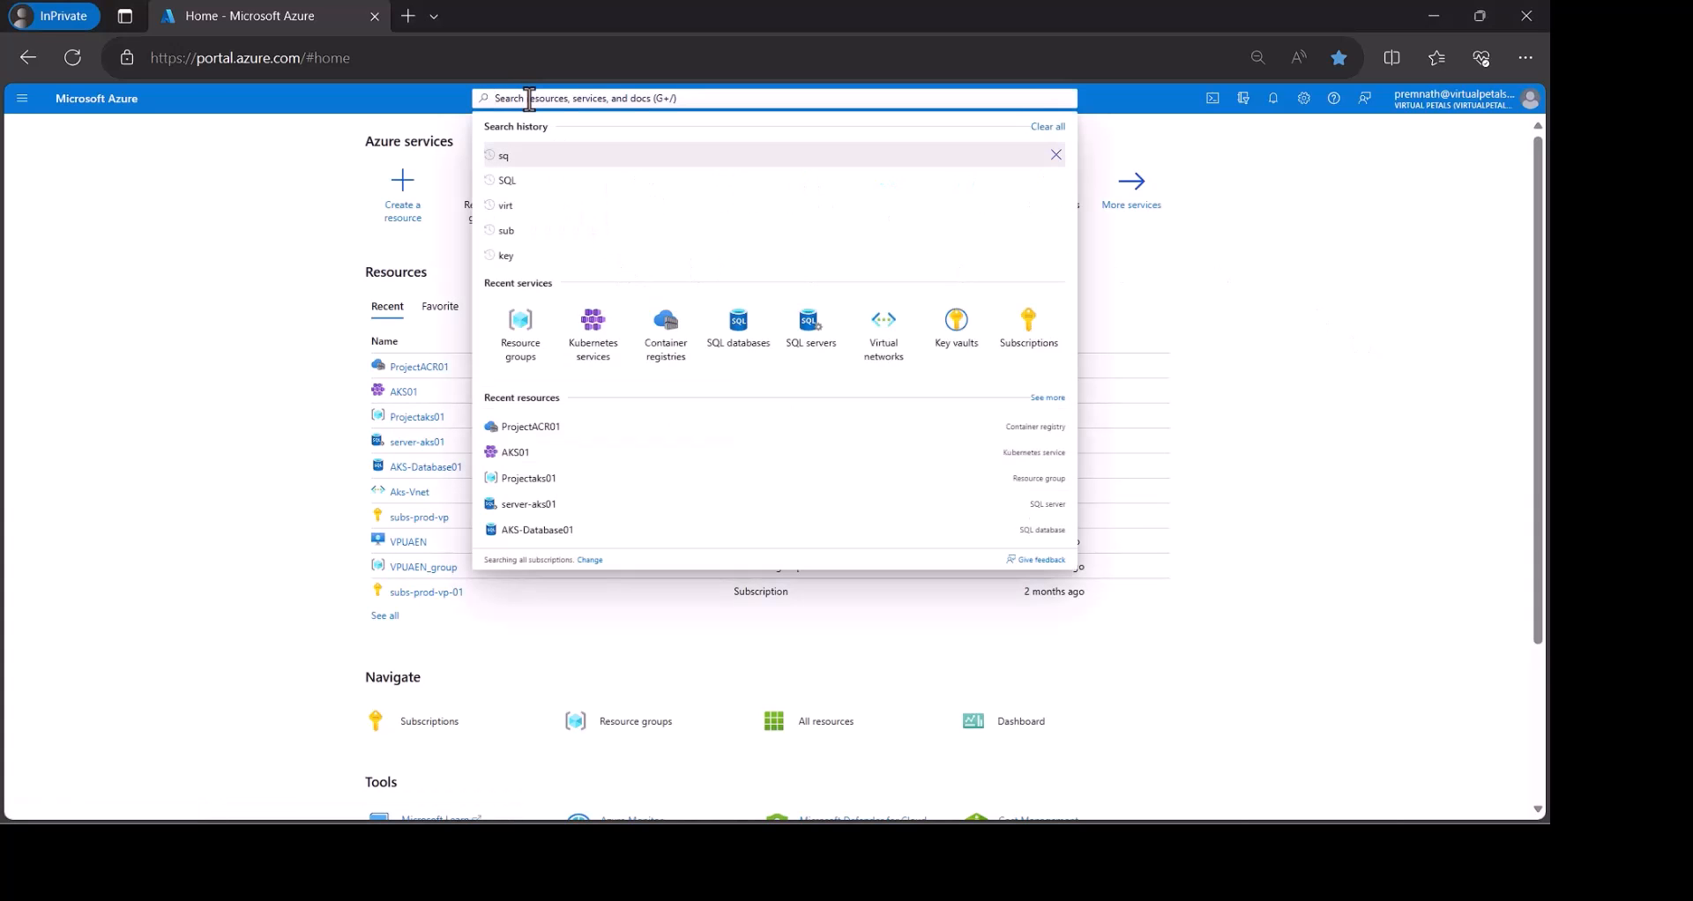
type("kuber")
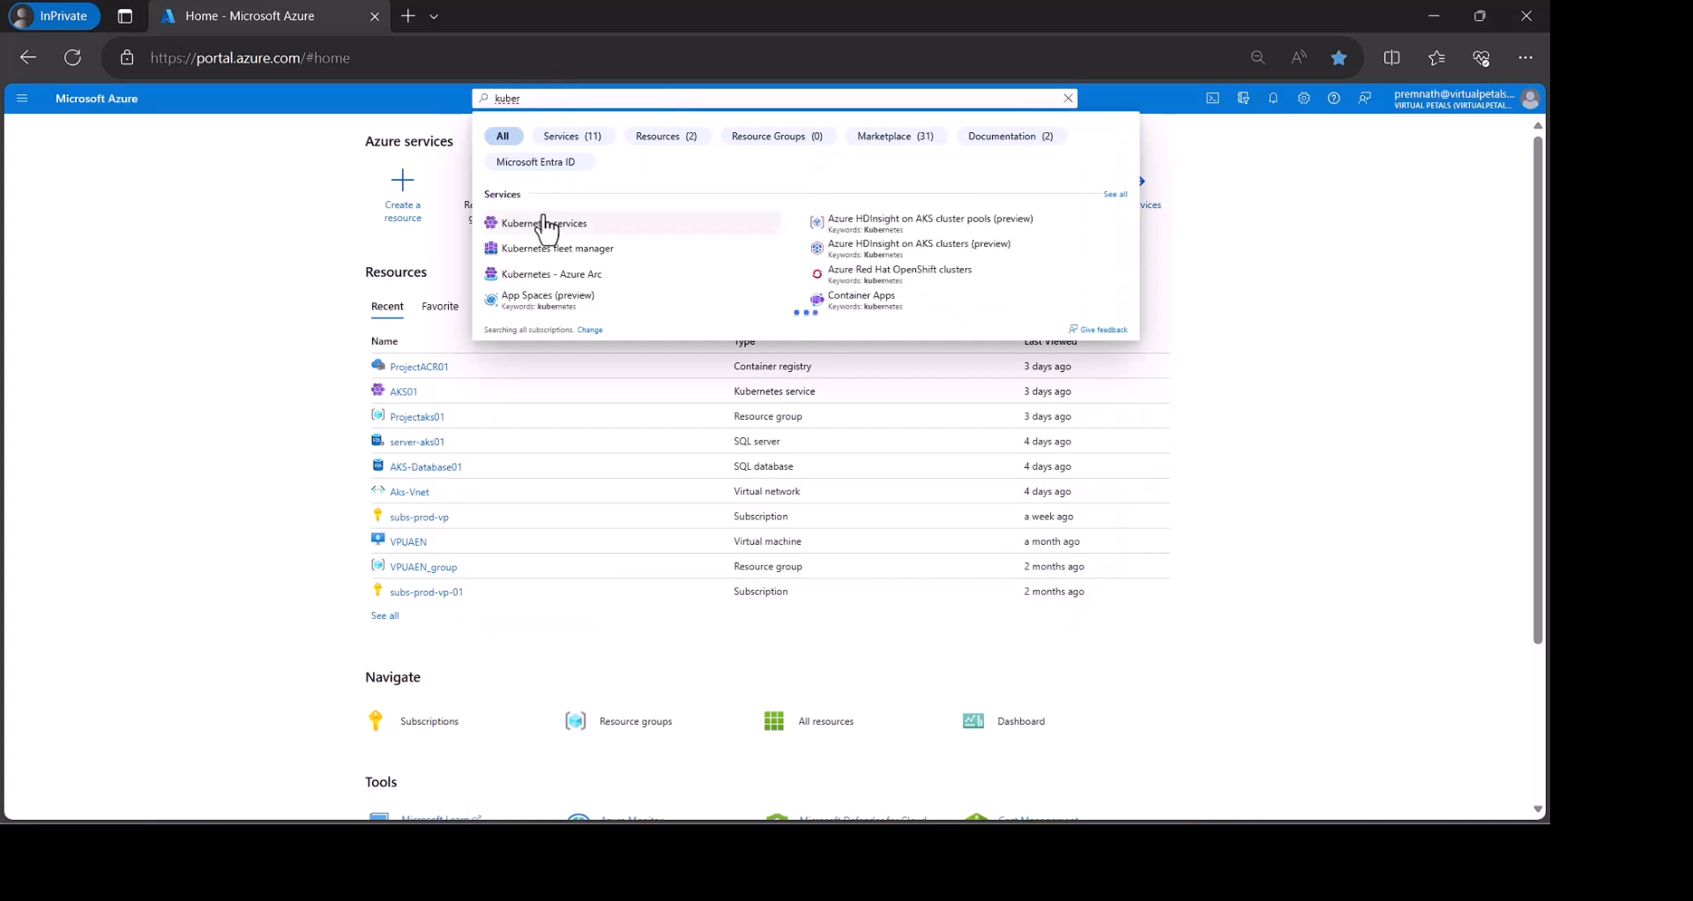
left_click(545, 224)
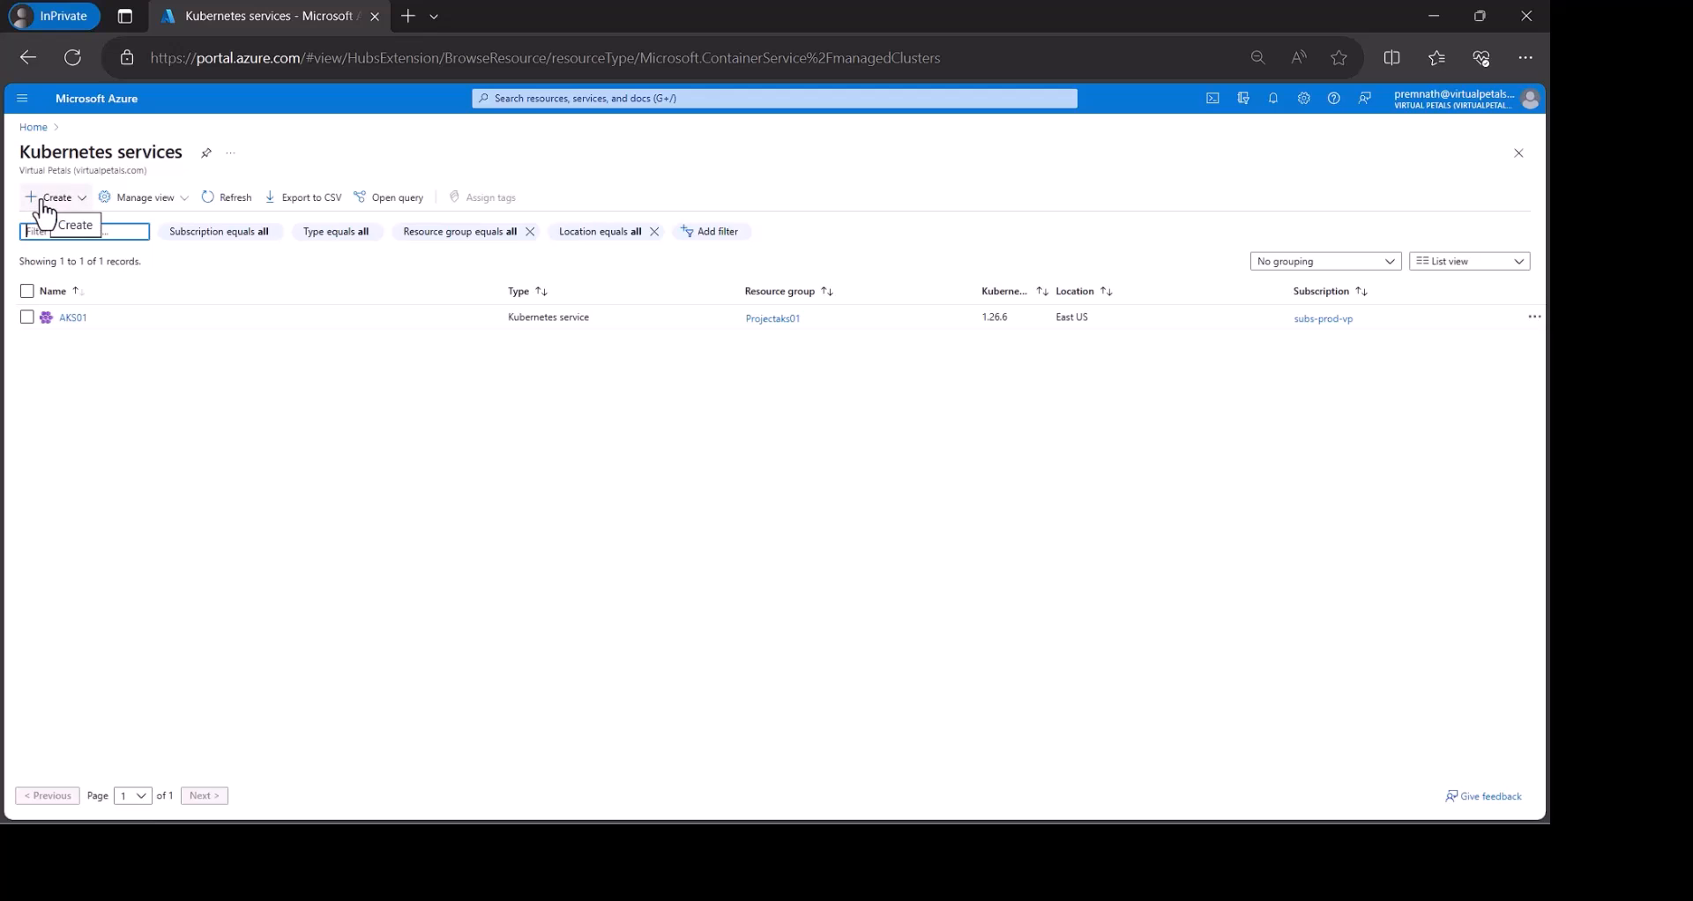
Start a new Kubernetes cluster and create resource group az-aks-01 for it.
left_click(54, 198)
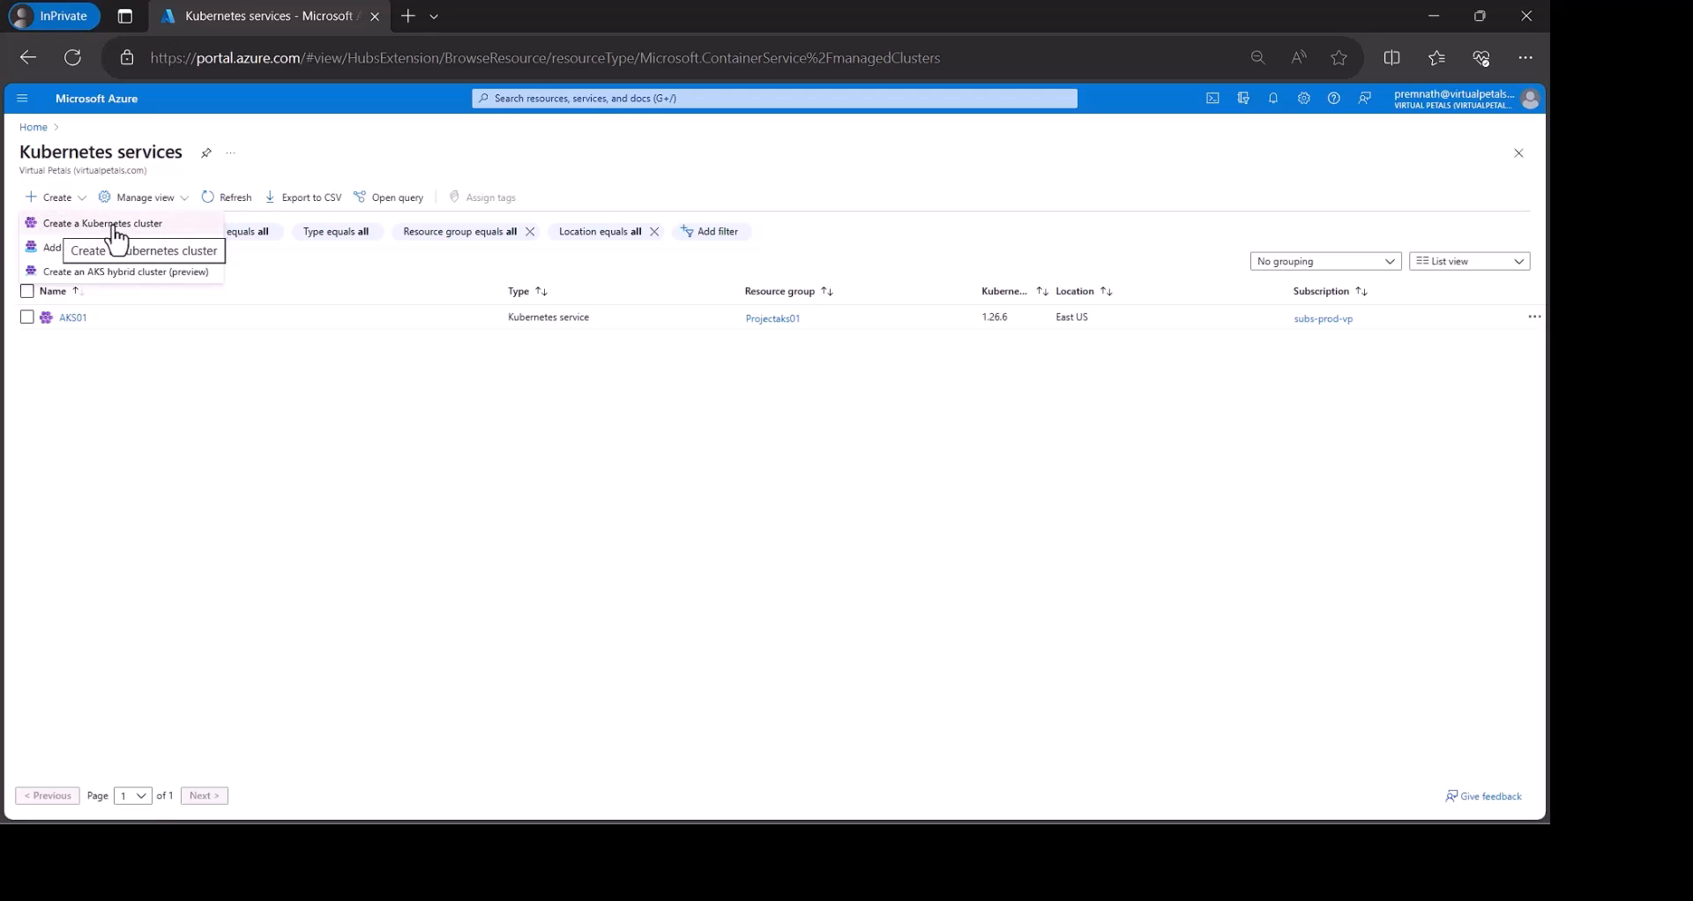
left_click(147, 233)
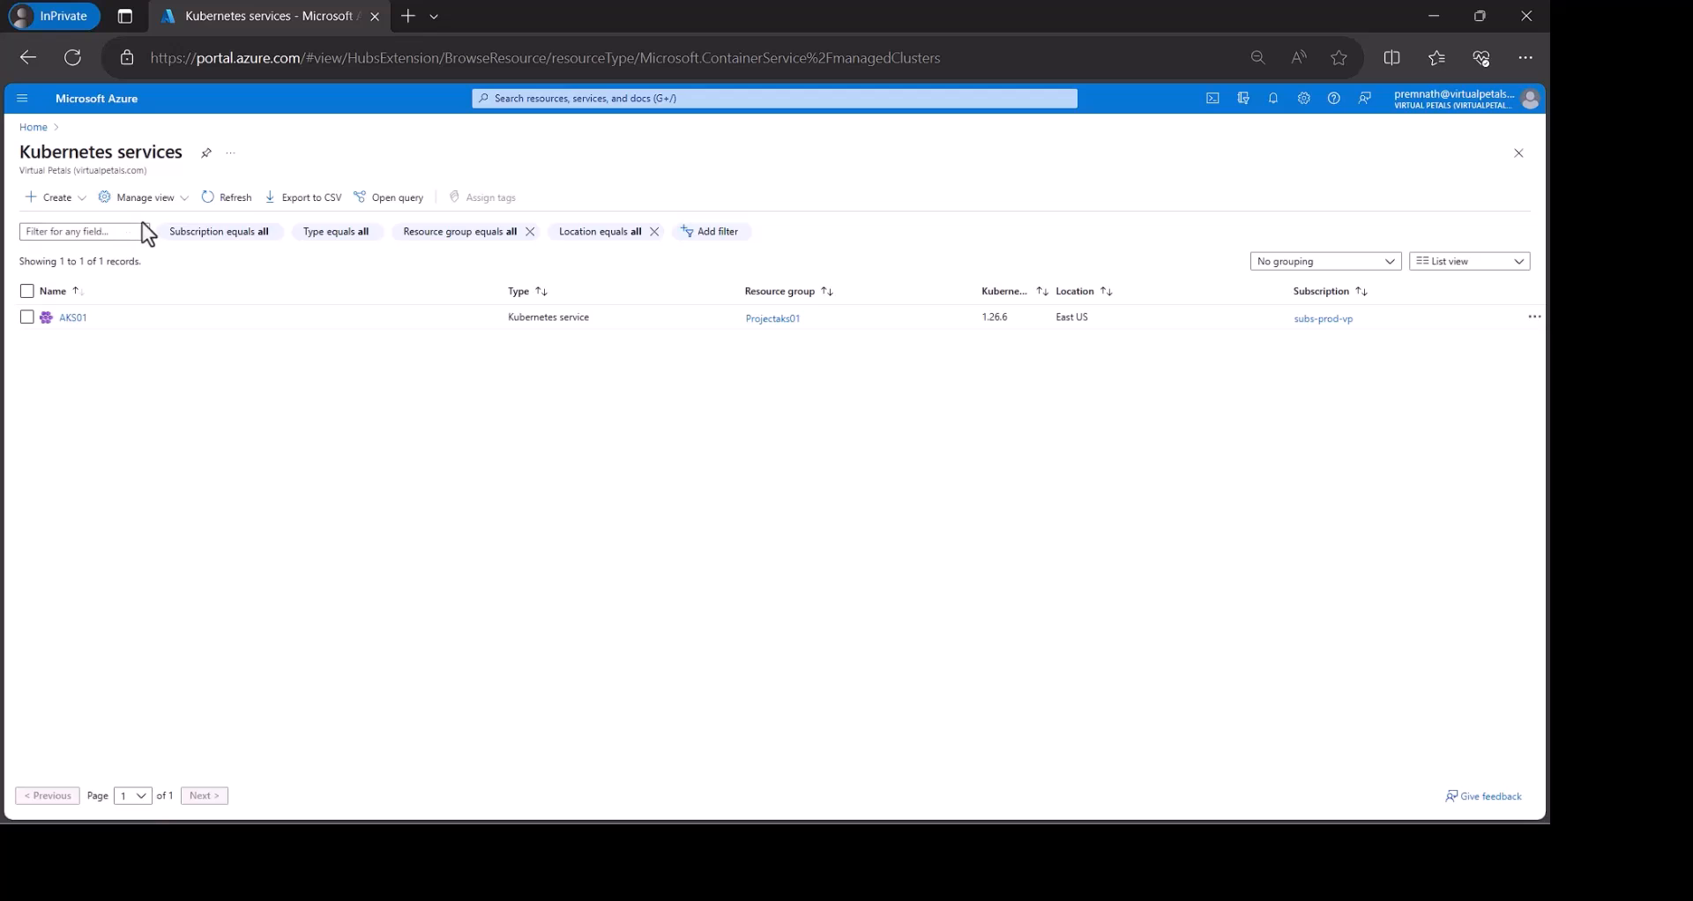
left_click(53, 198)
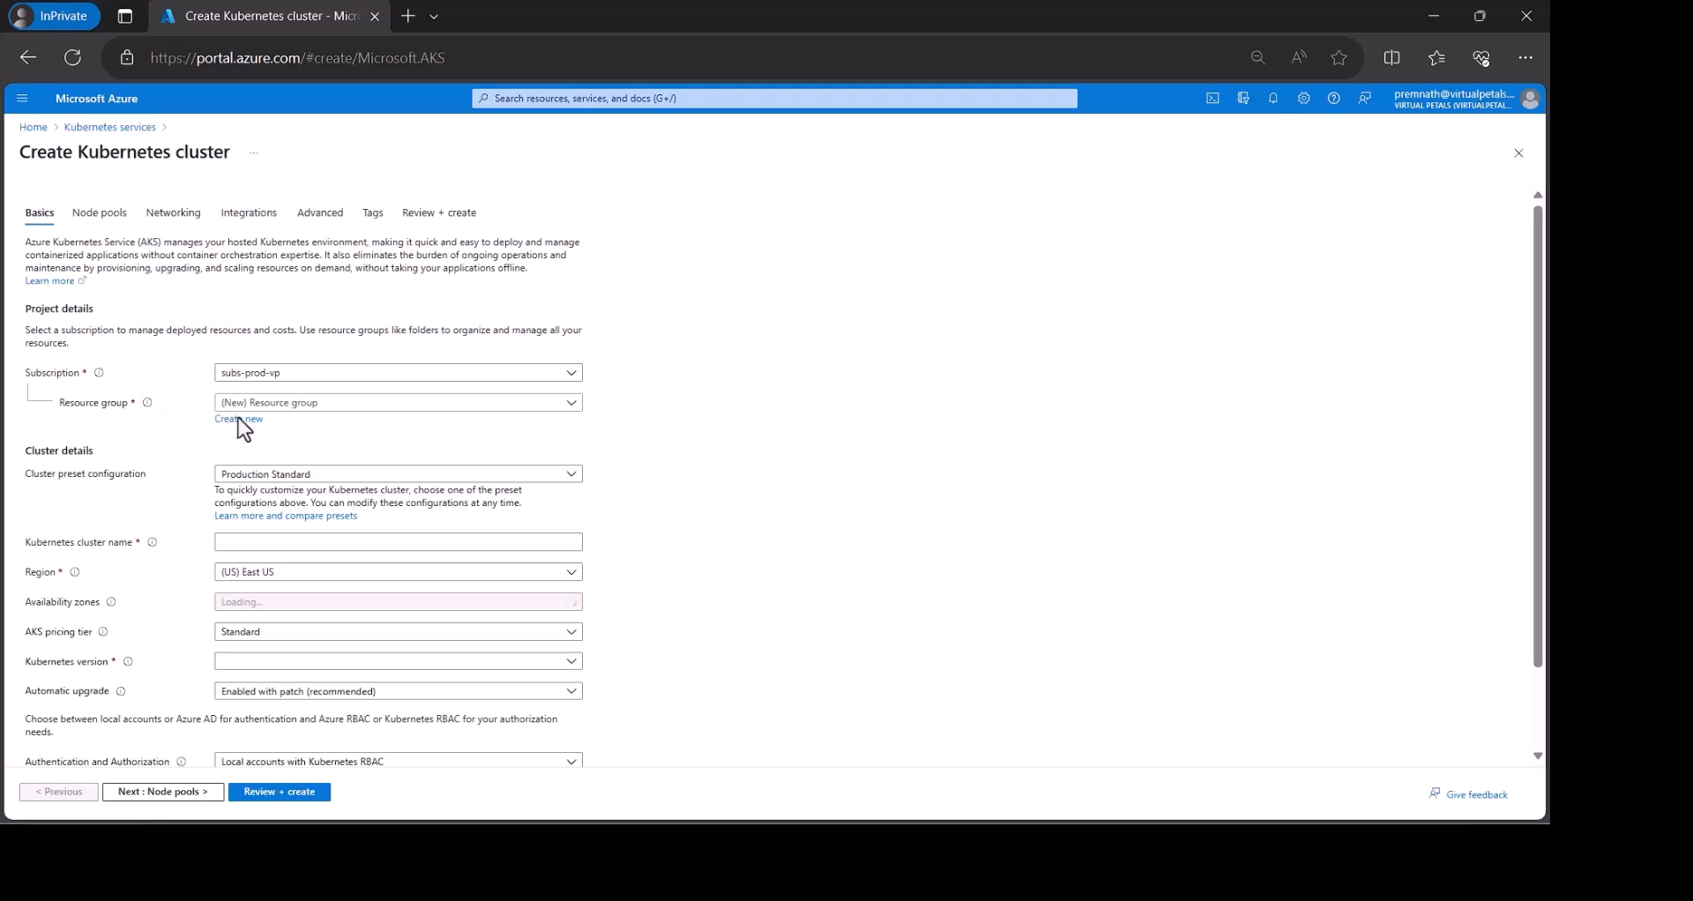
left_click(239, 418)
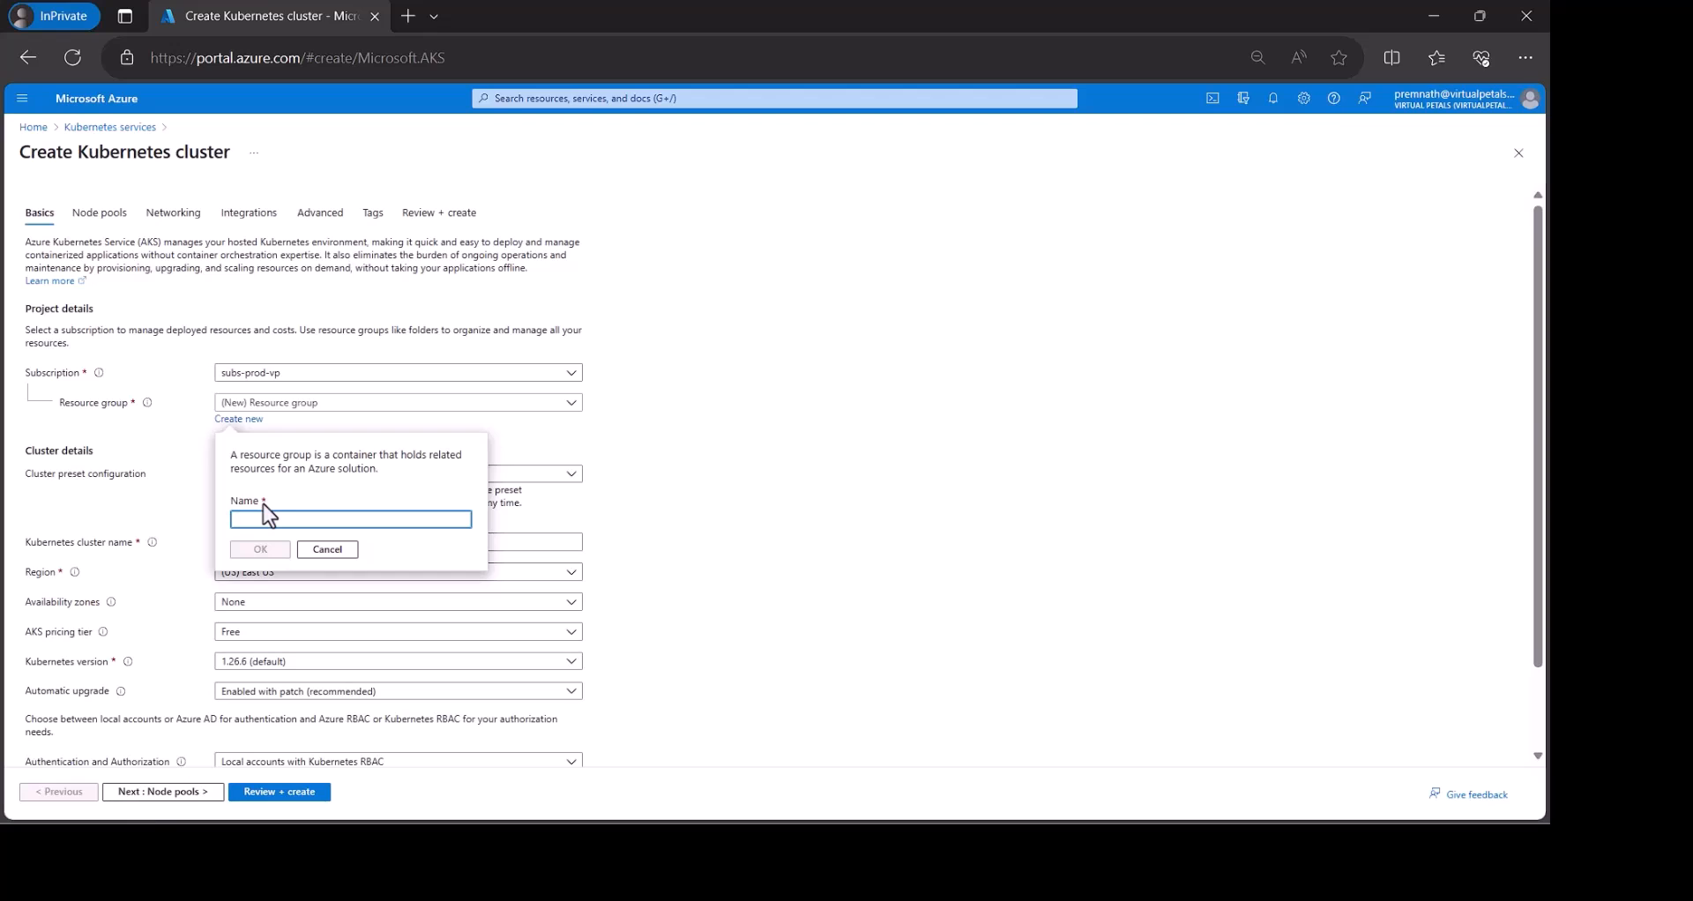
type("aks-01")
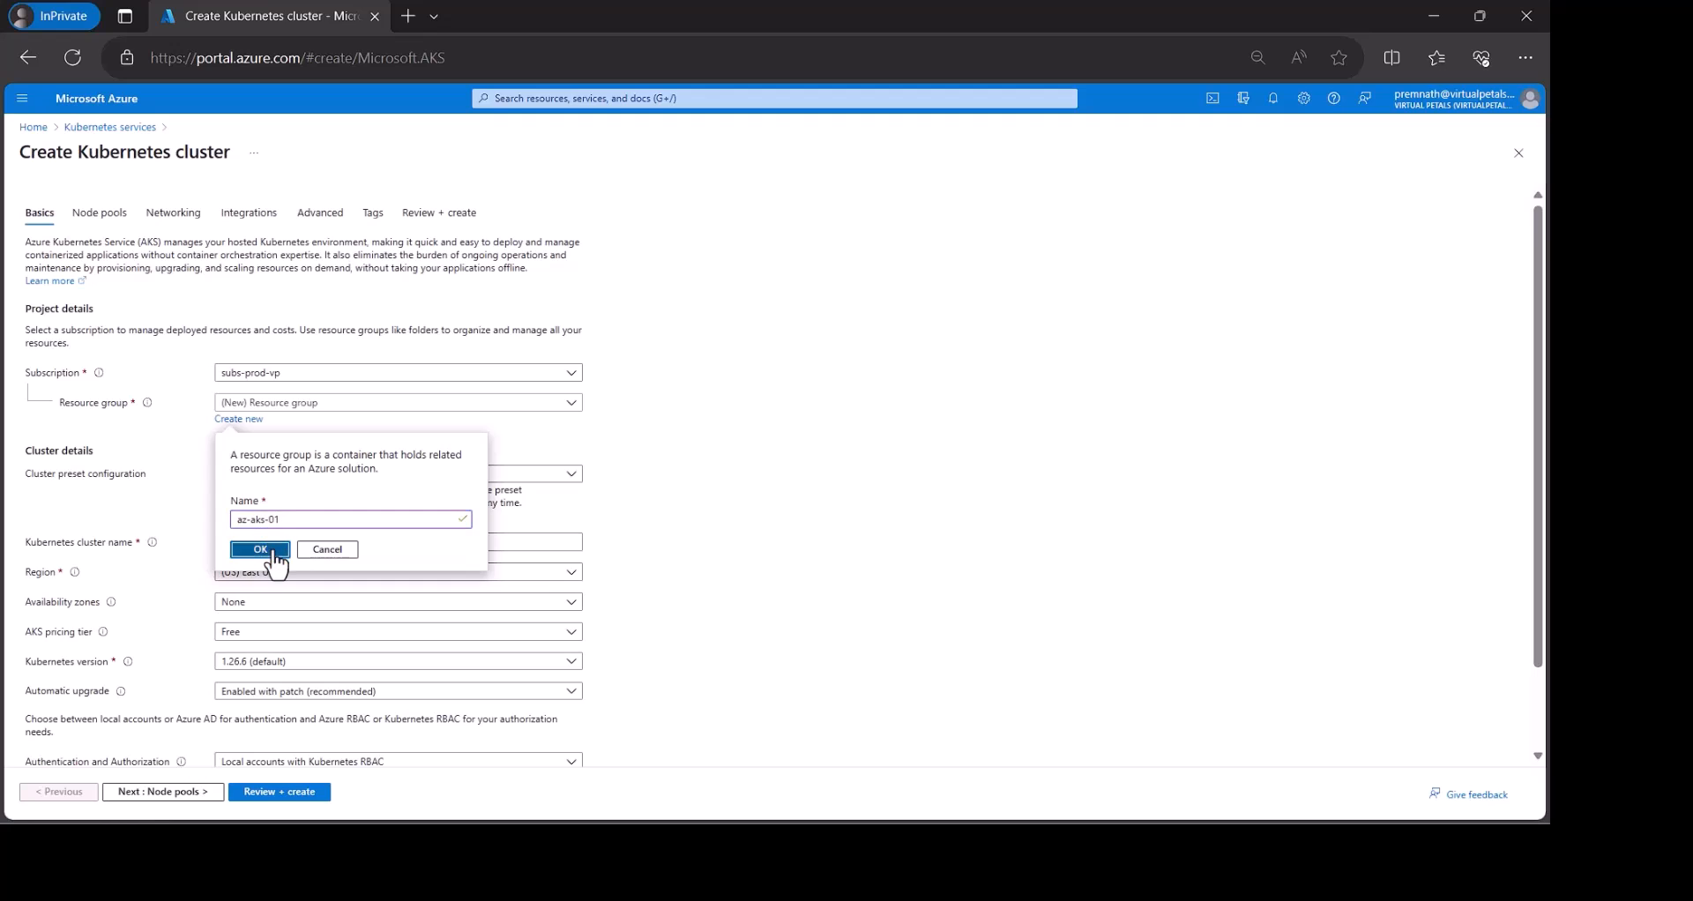
left_click(258, 549)
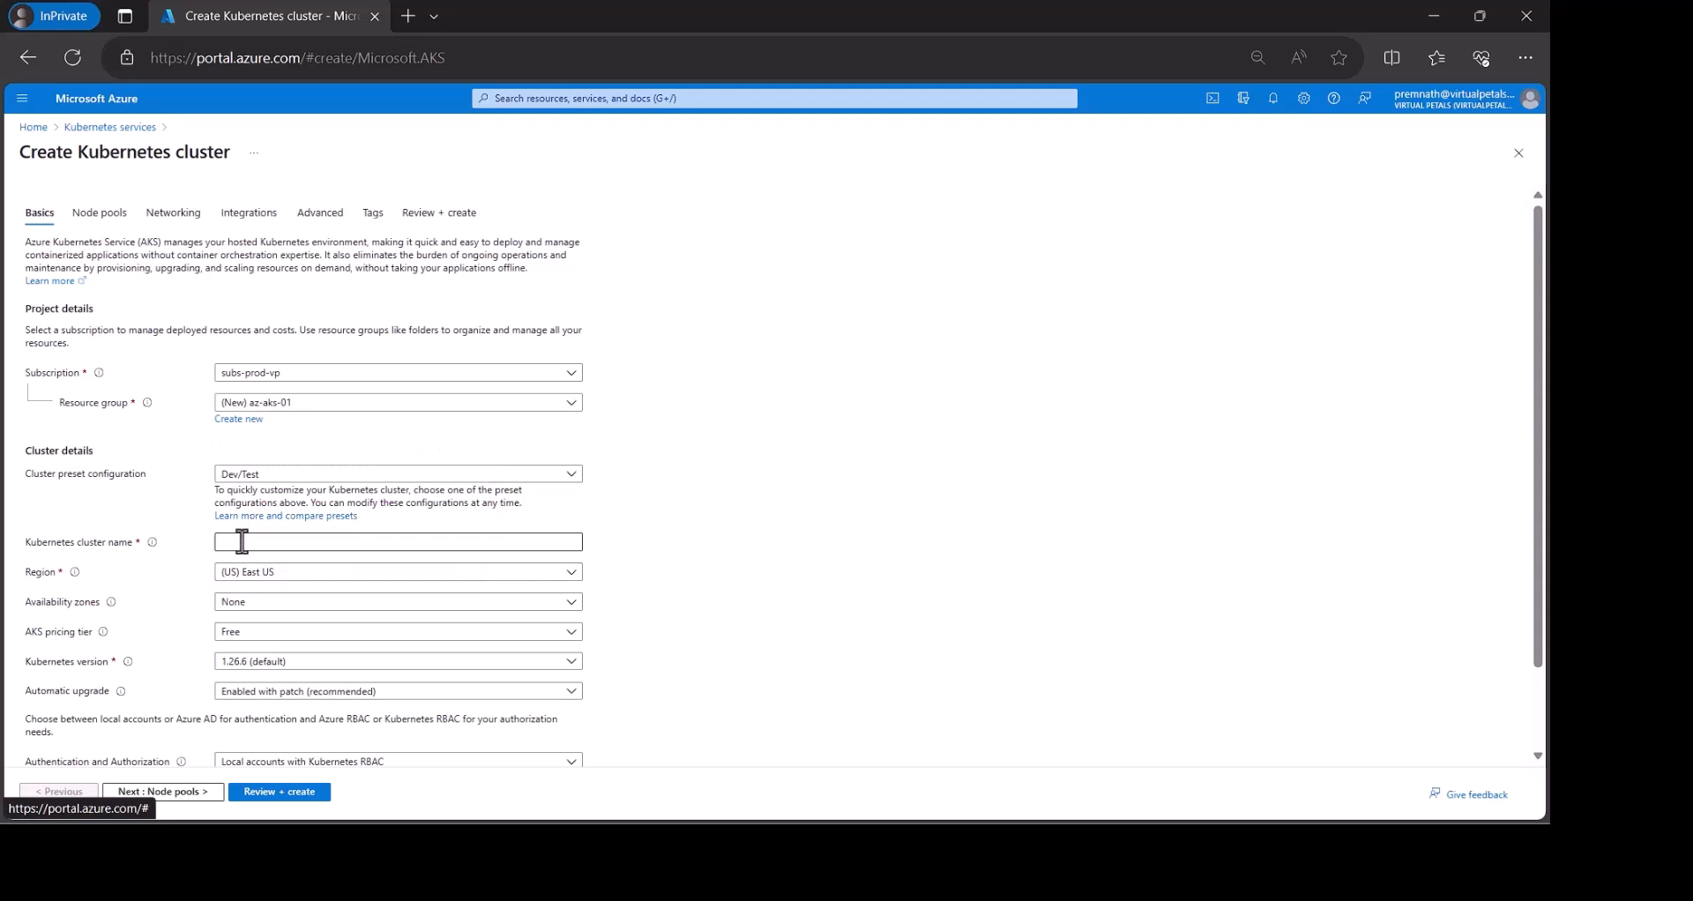
Name the cluster aks01 and move down the Basics form.
left_click(396, 541)
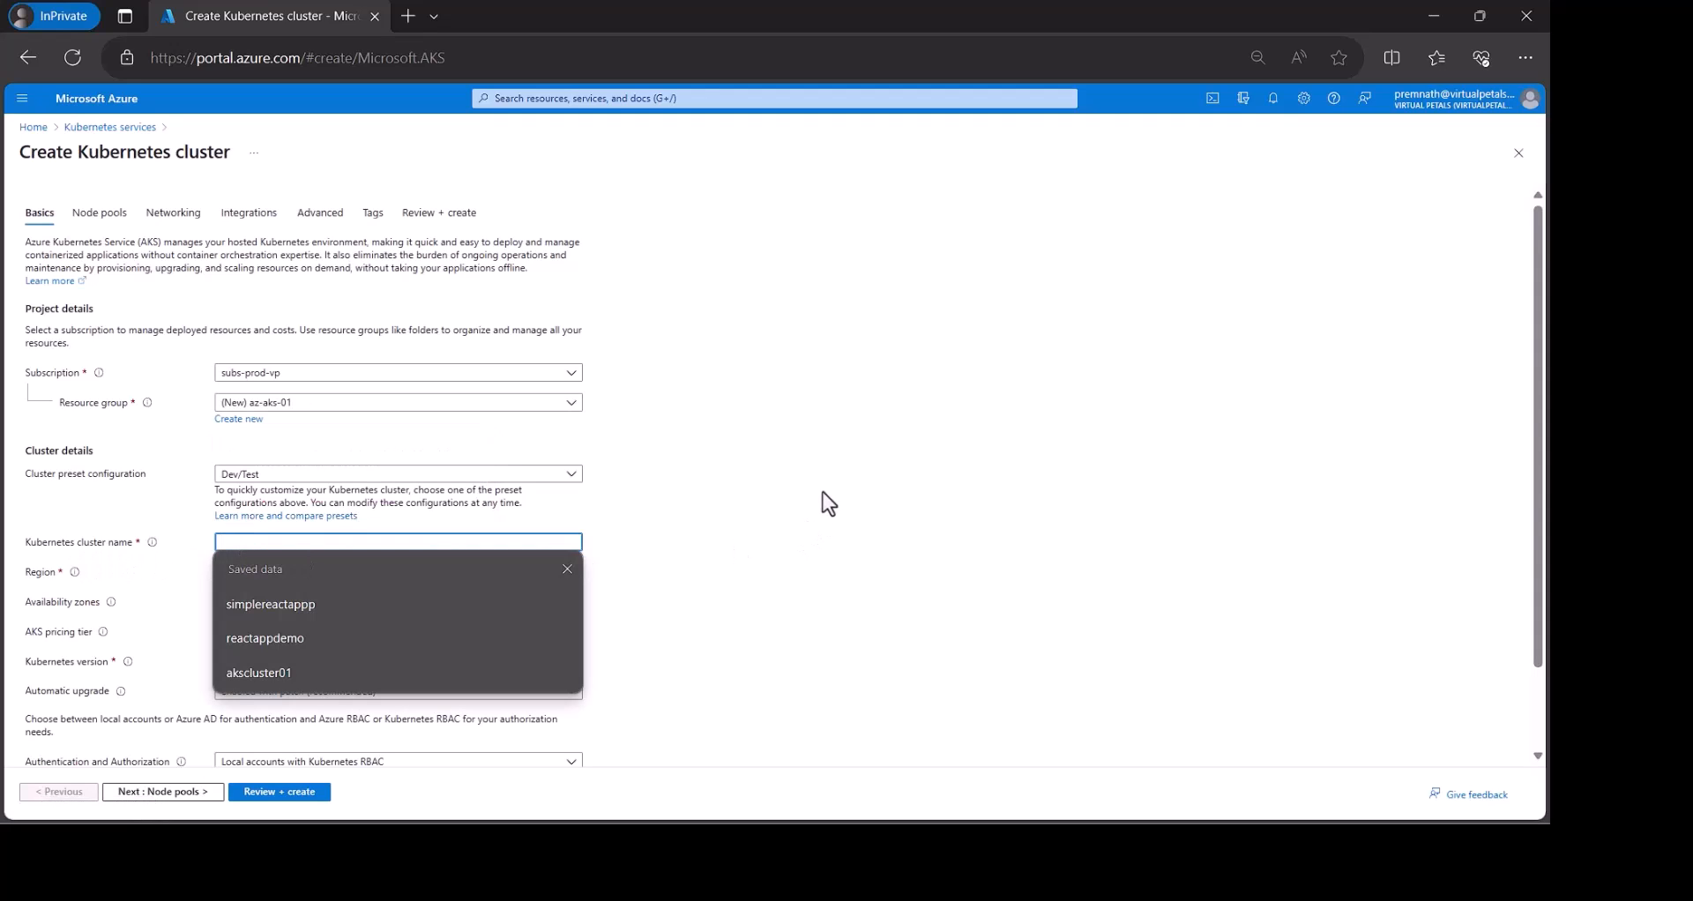
type("a")
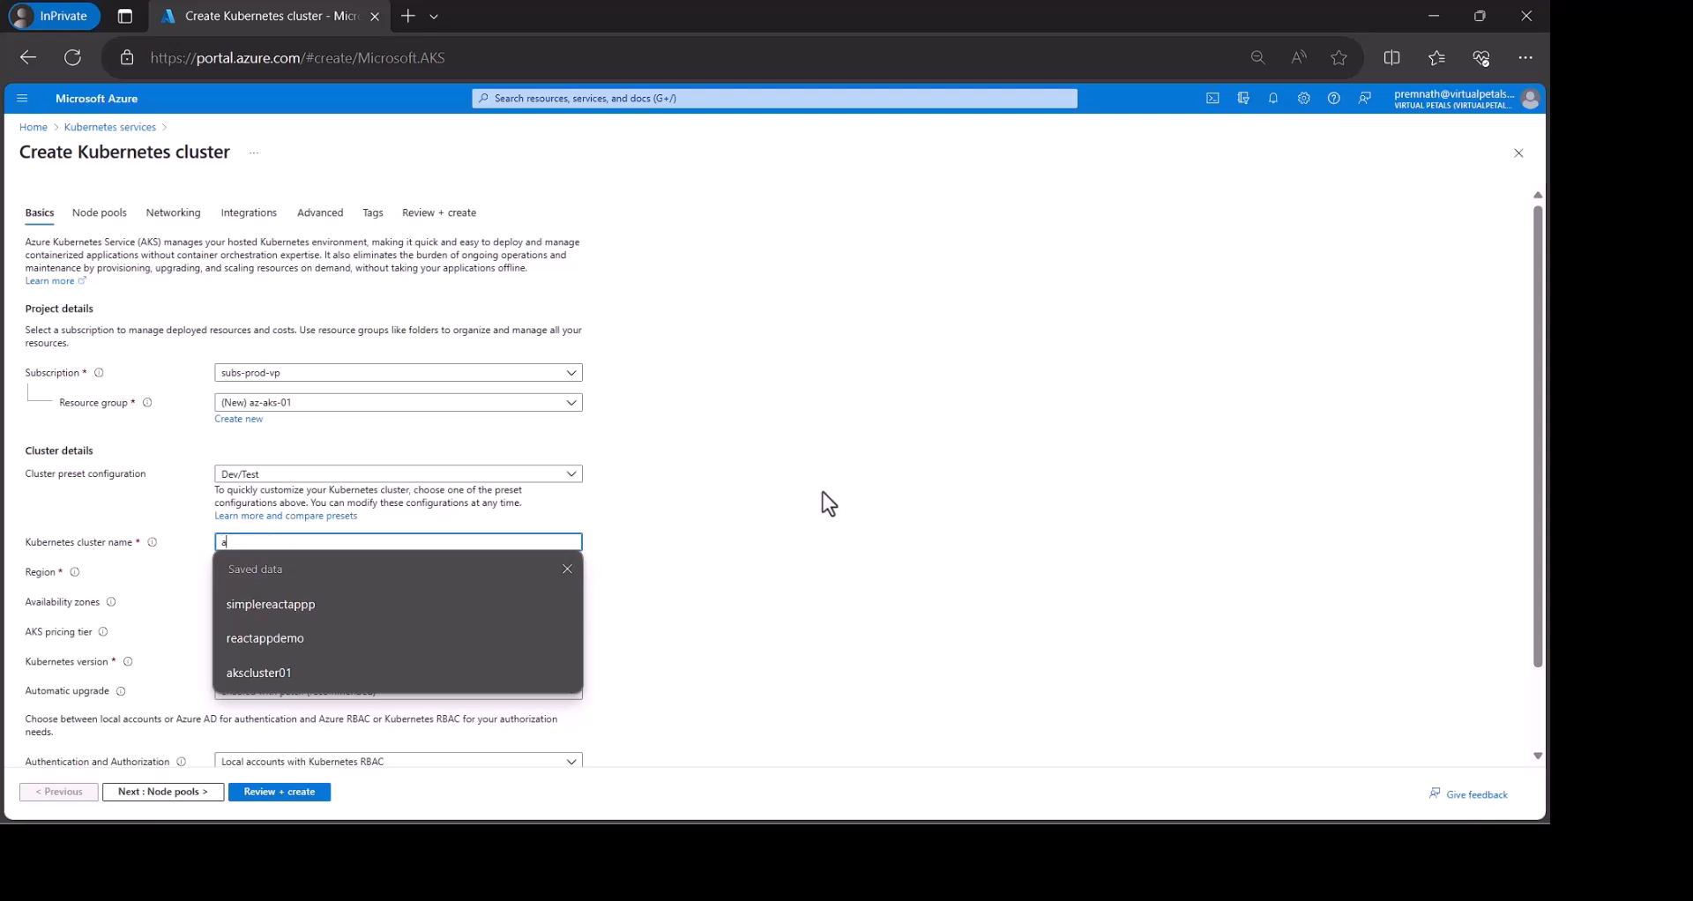
left_click(258, 672)
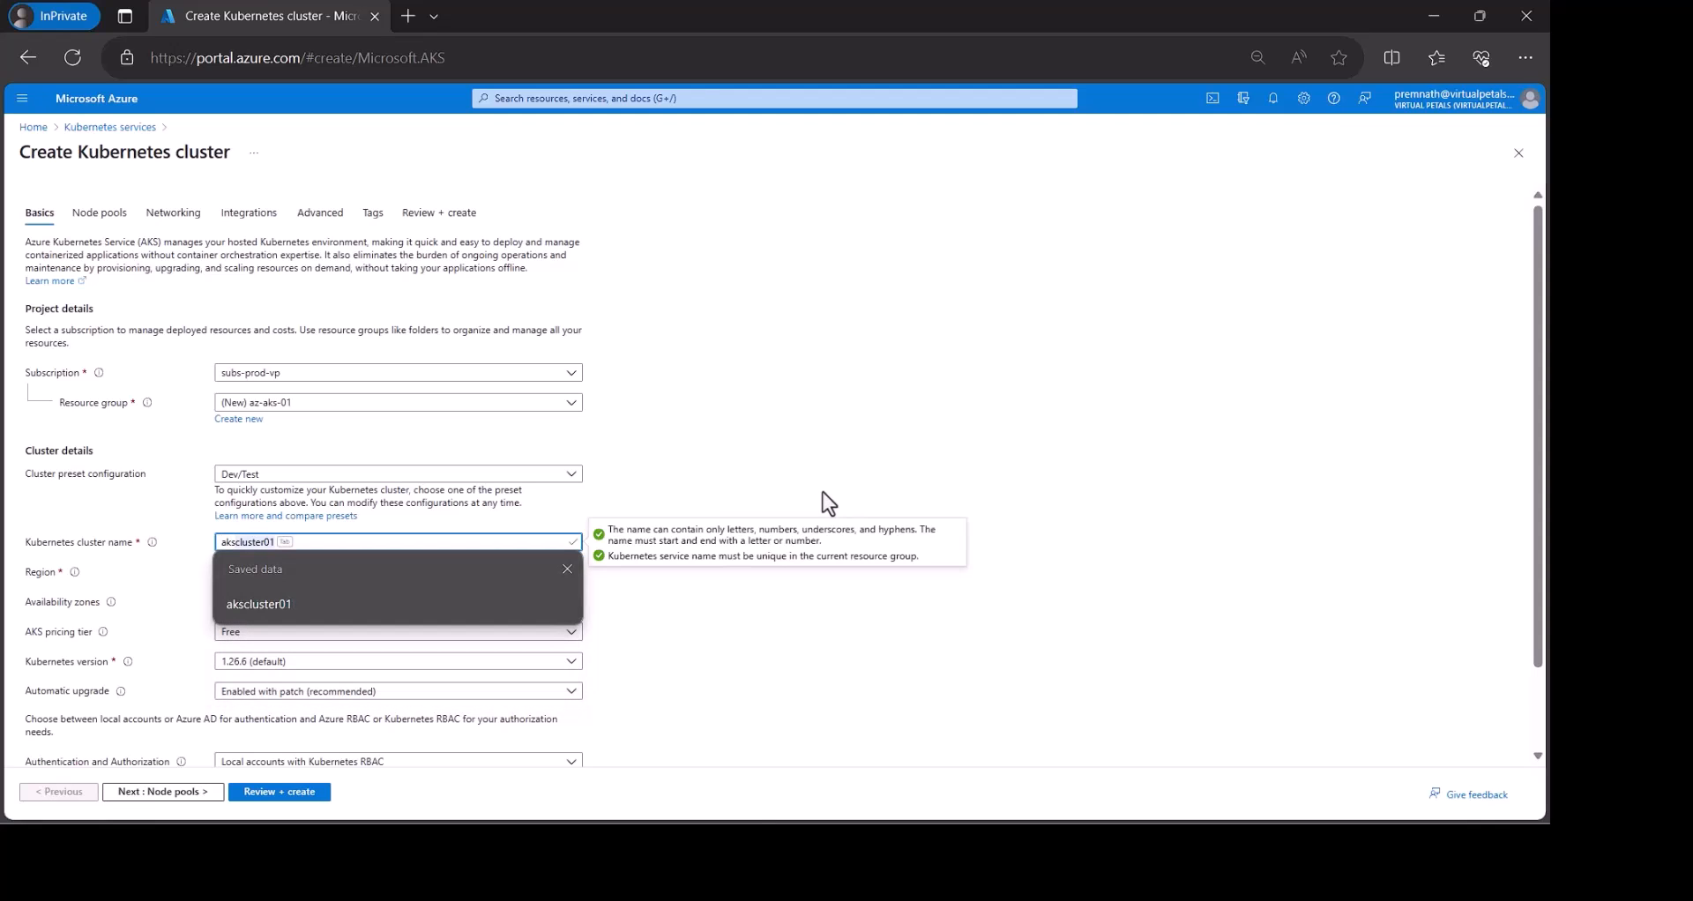
type("aks01")
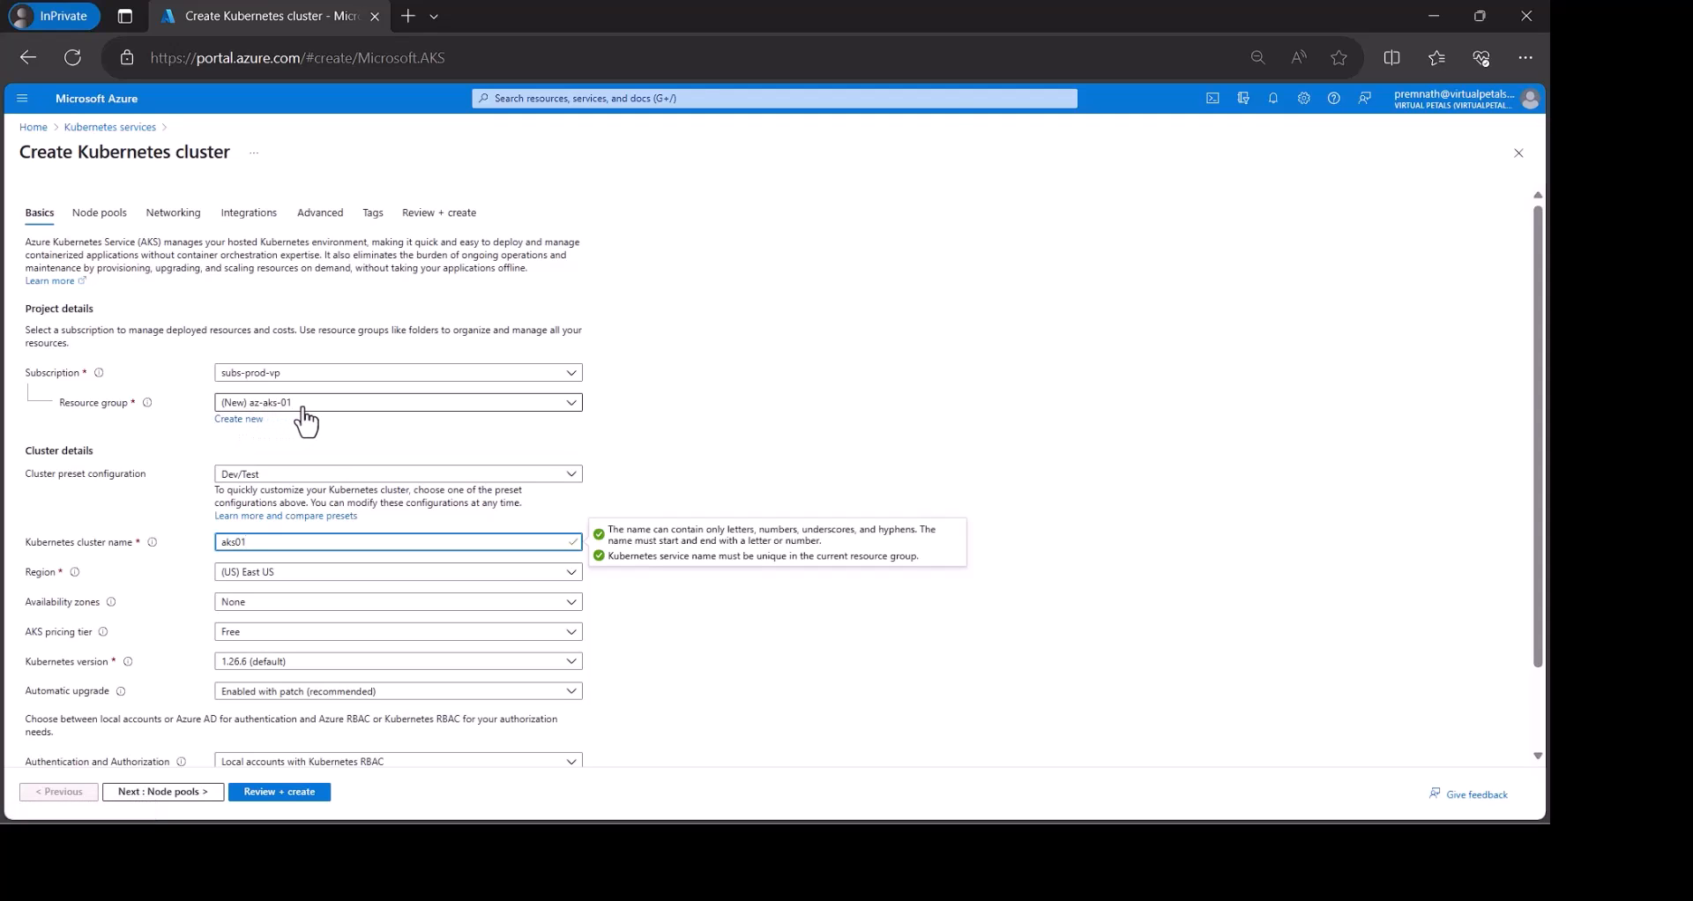
scroll("down", 3)
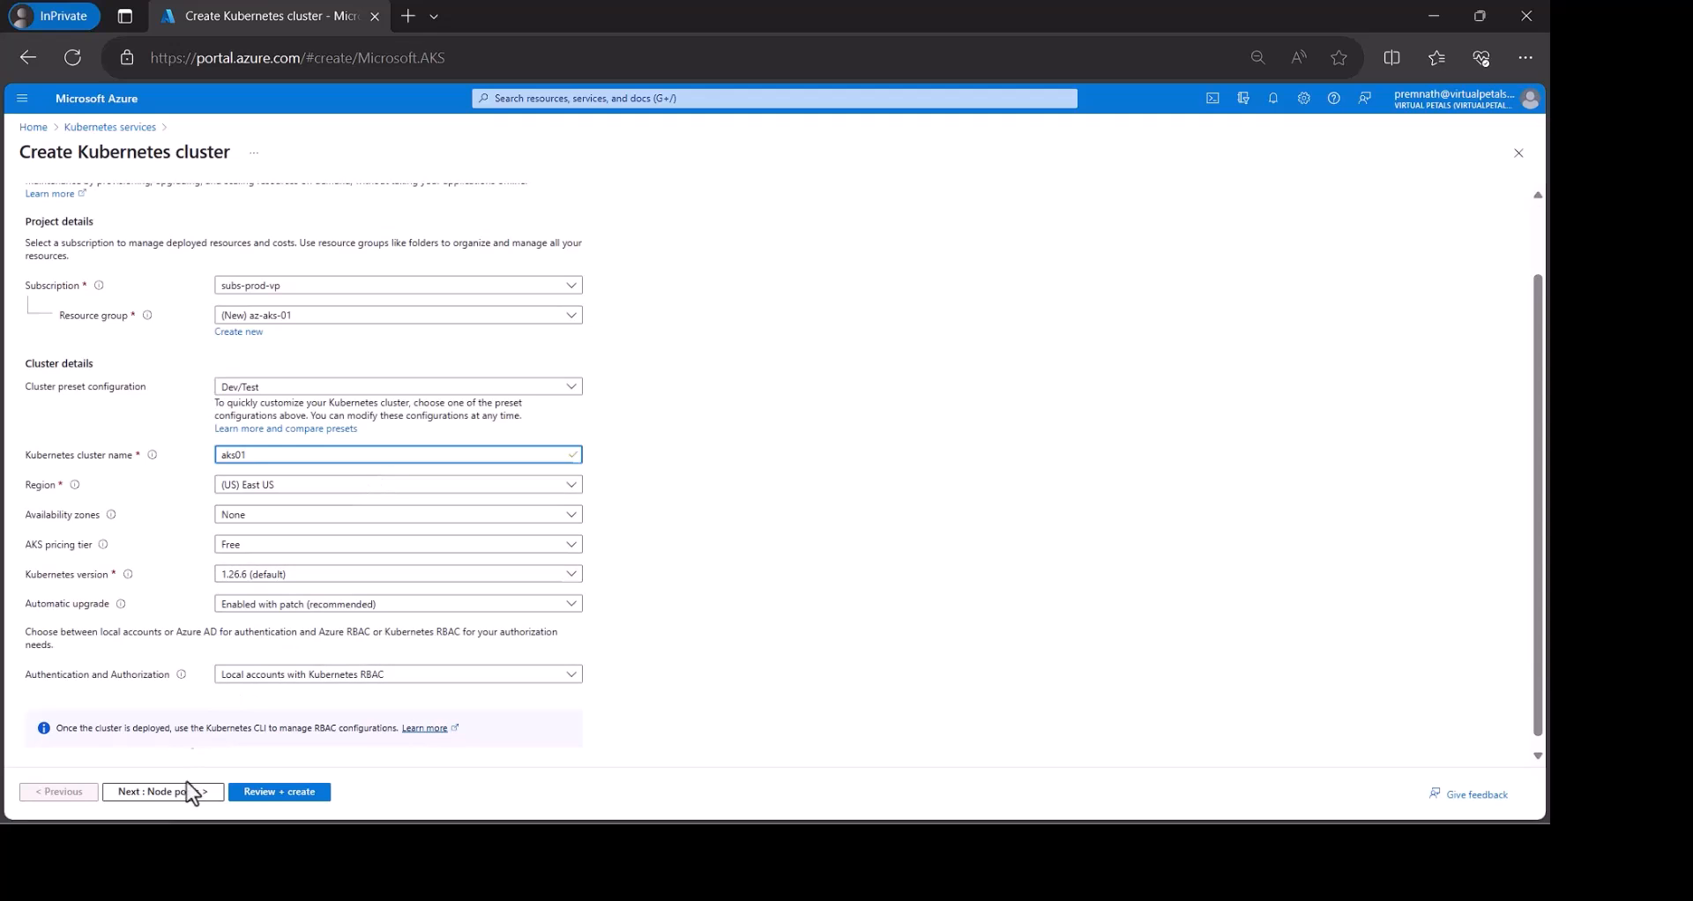
Advance through Node pools, Networking, Integrations and Advanced to Review + create for validation.
left_click(157, 792)
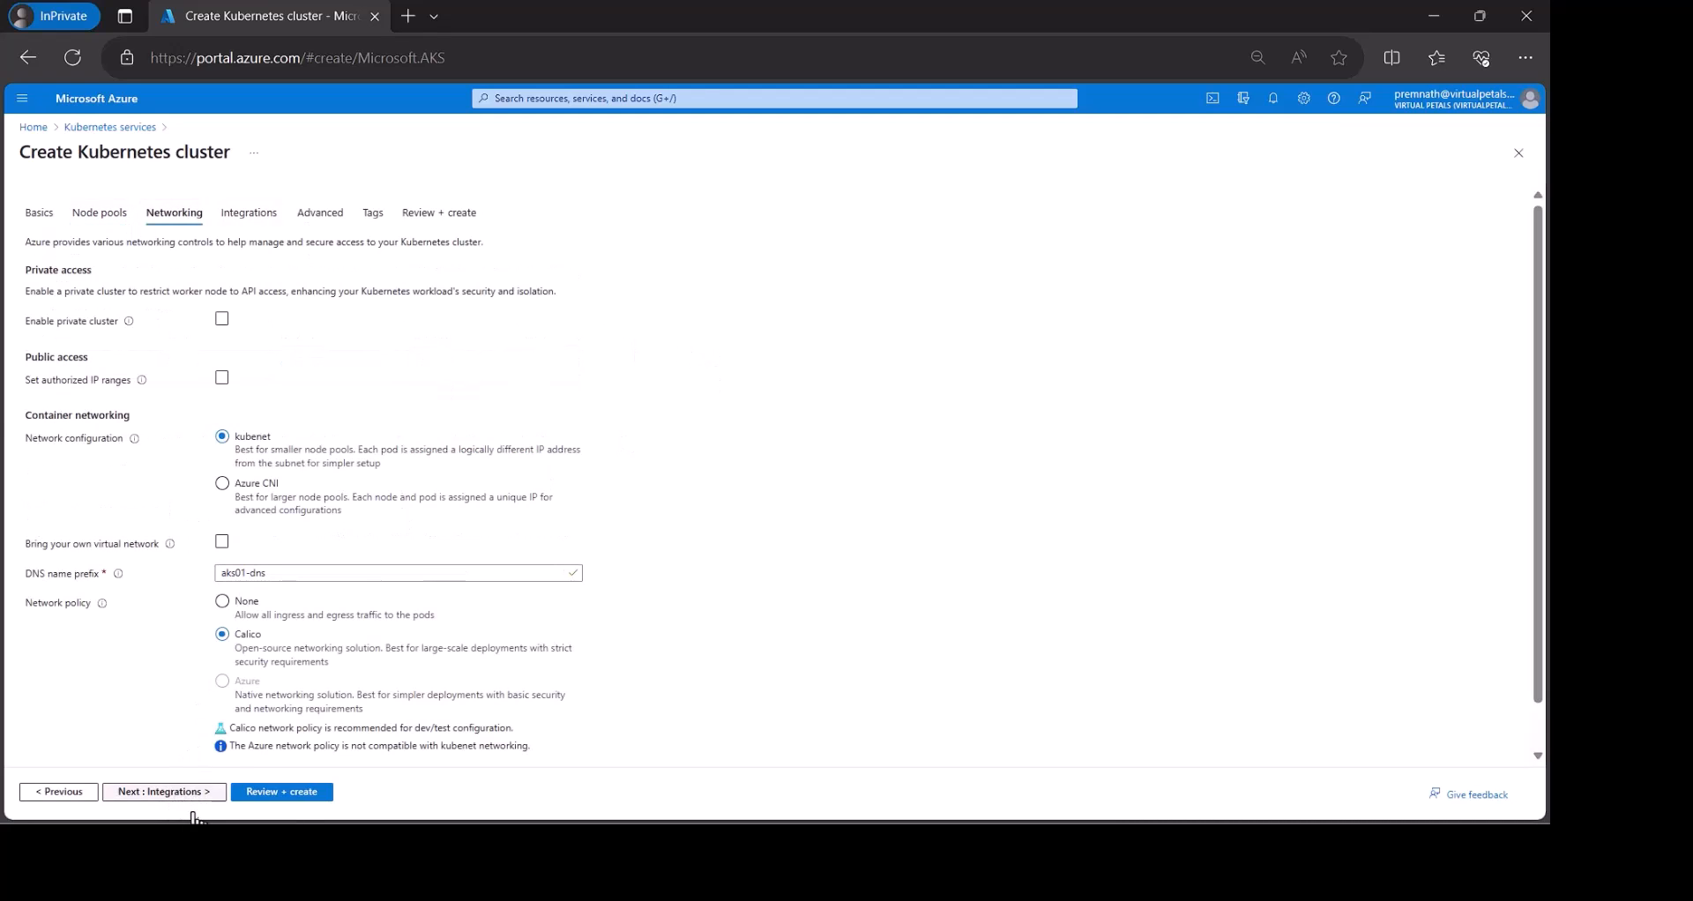
mouse_move(380, 358)
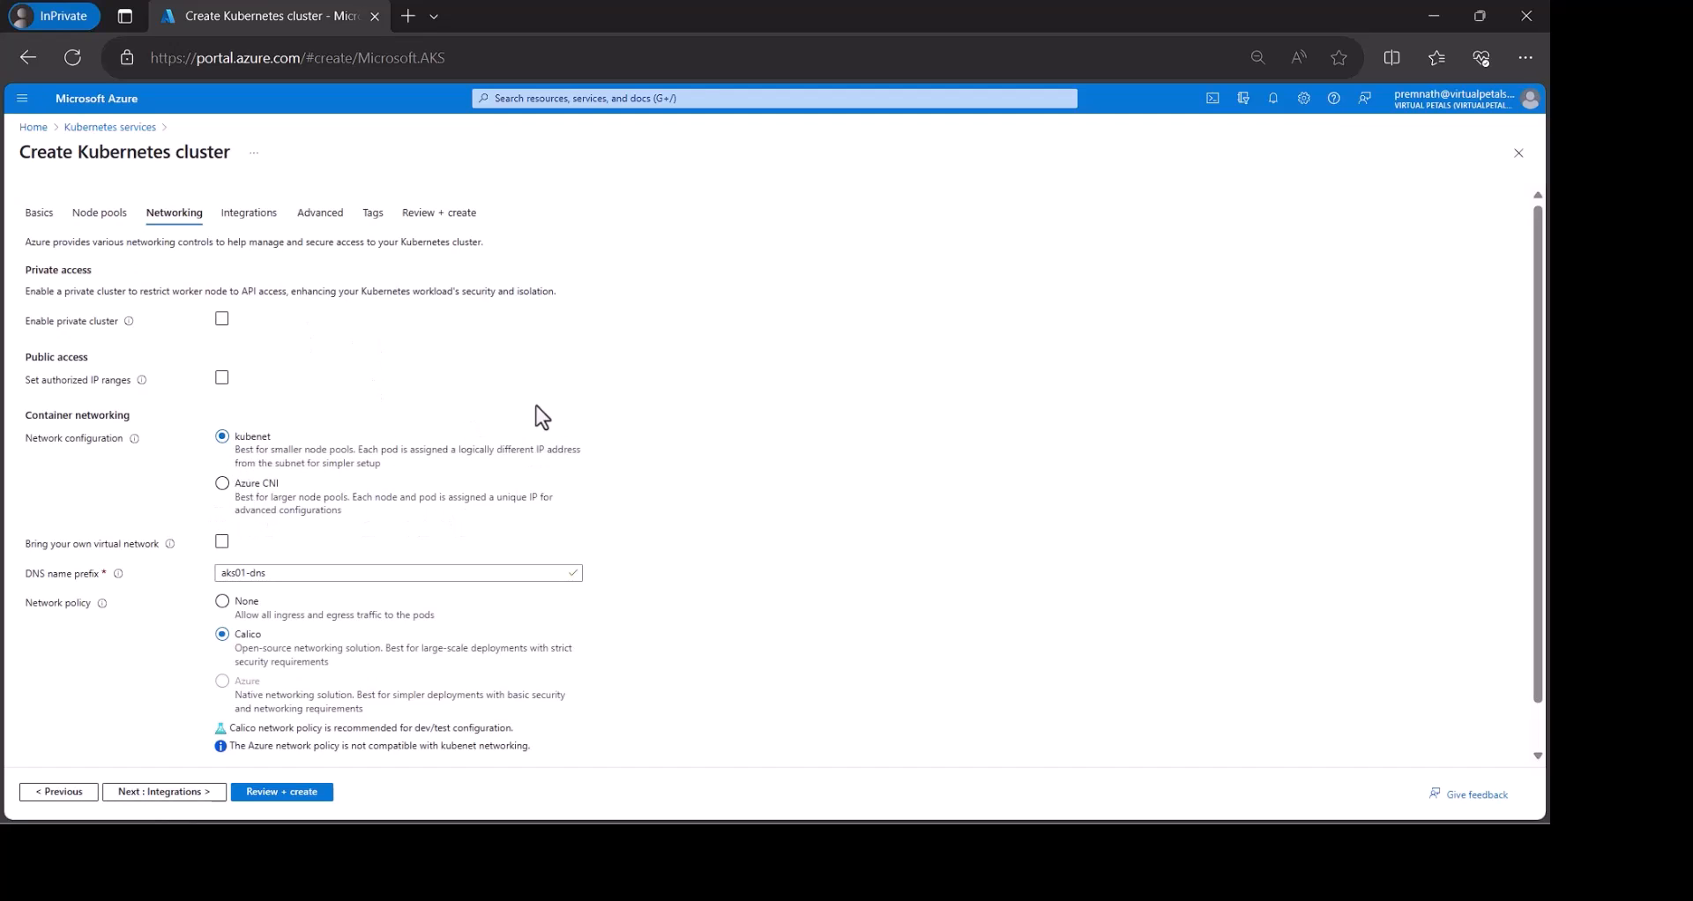
mouse_move(183, 682)
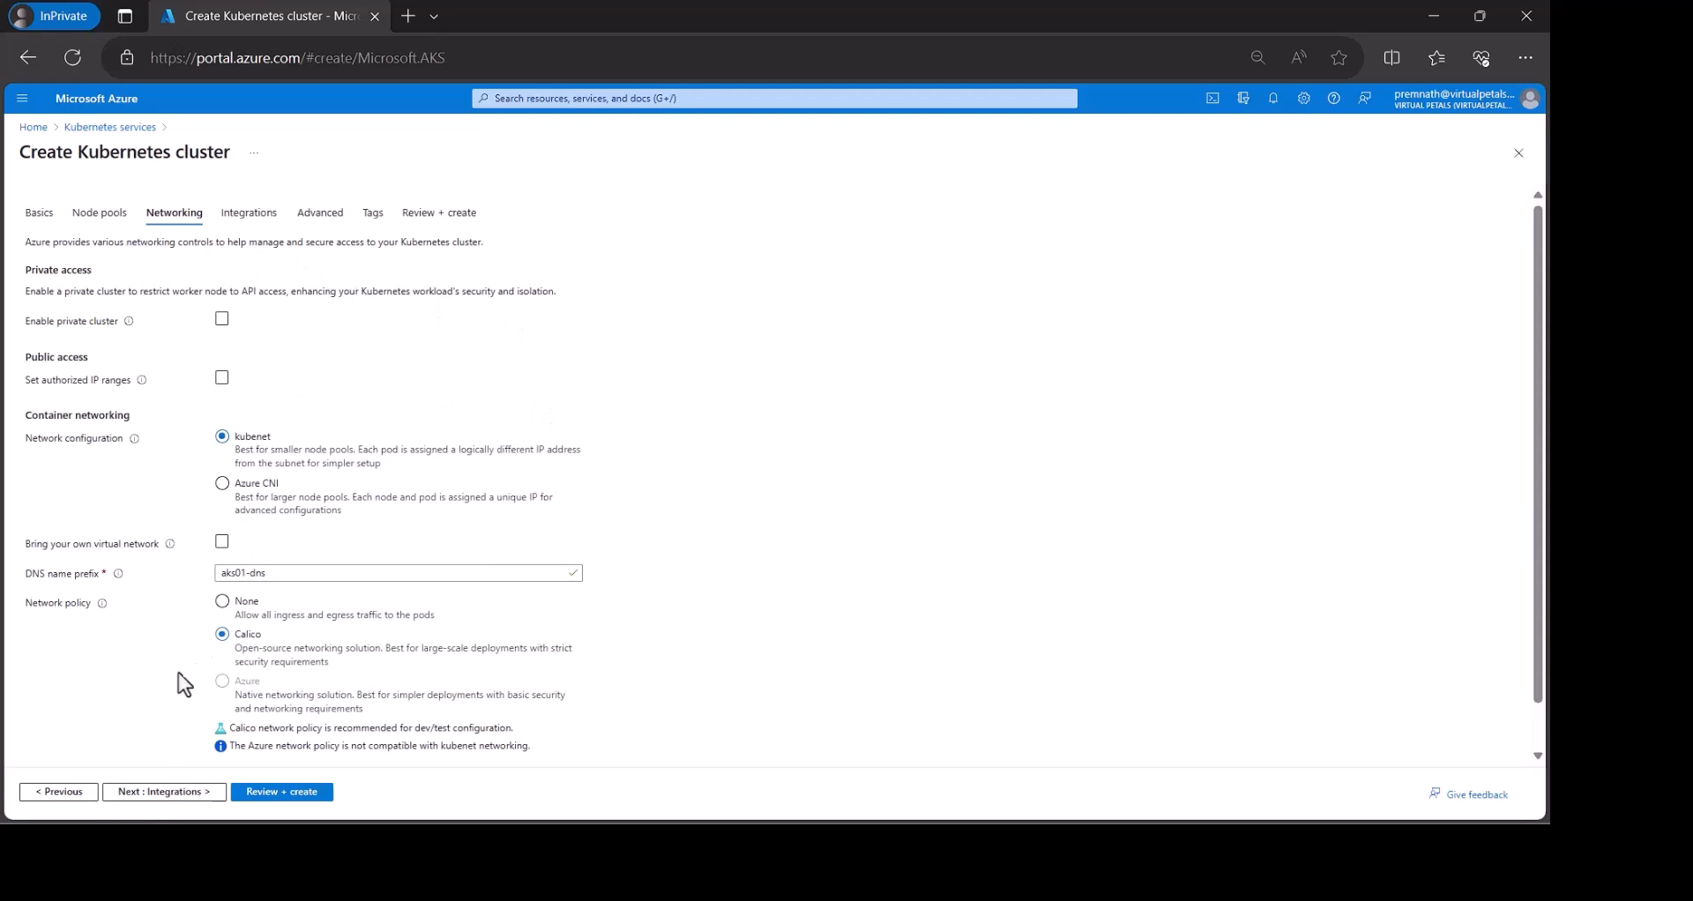
left_click(248, 214)
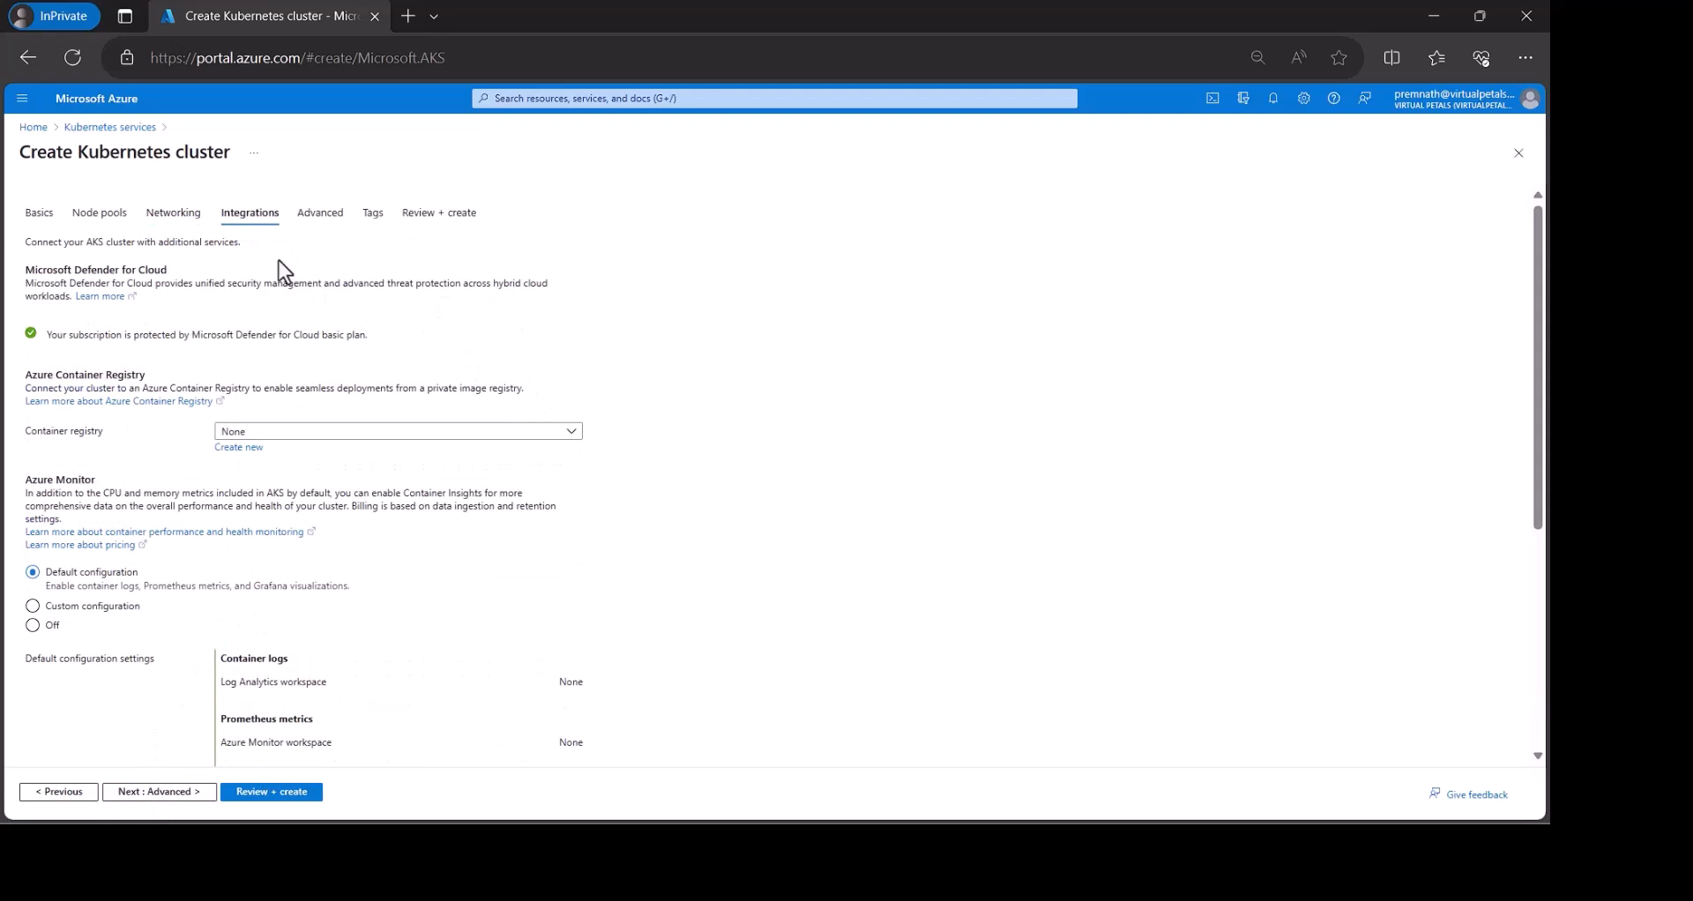
mouse_move(275, 595)
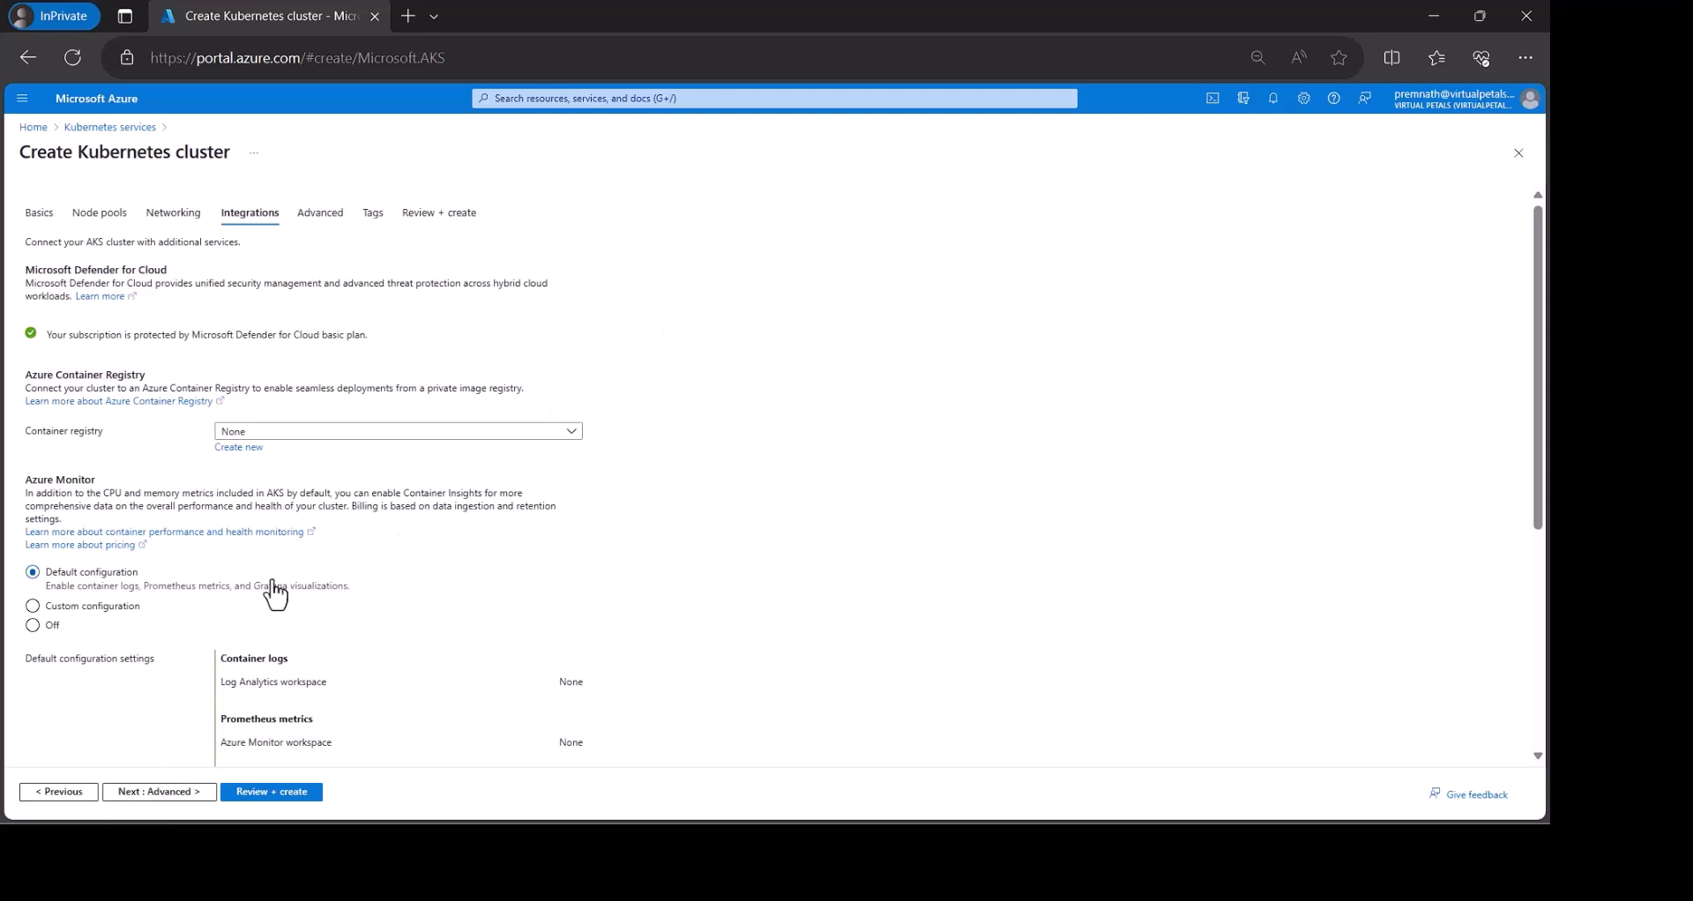
left_click(320, 212)
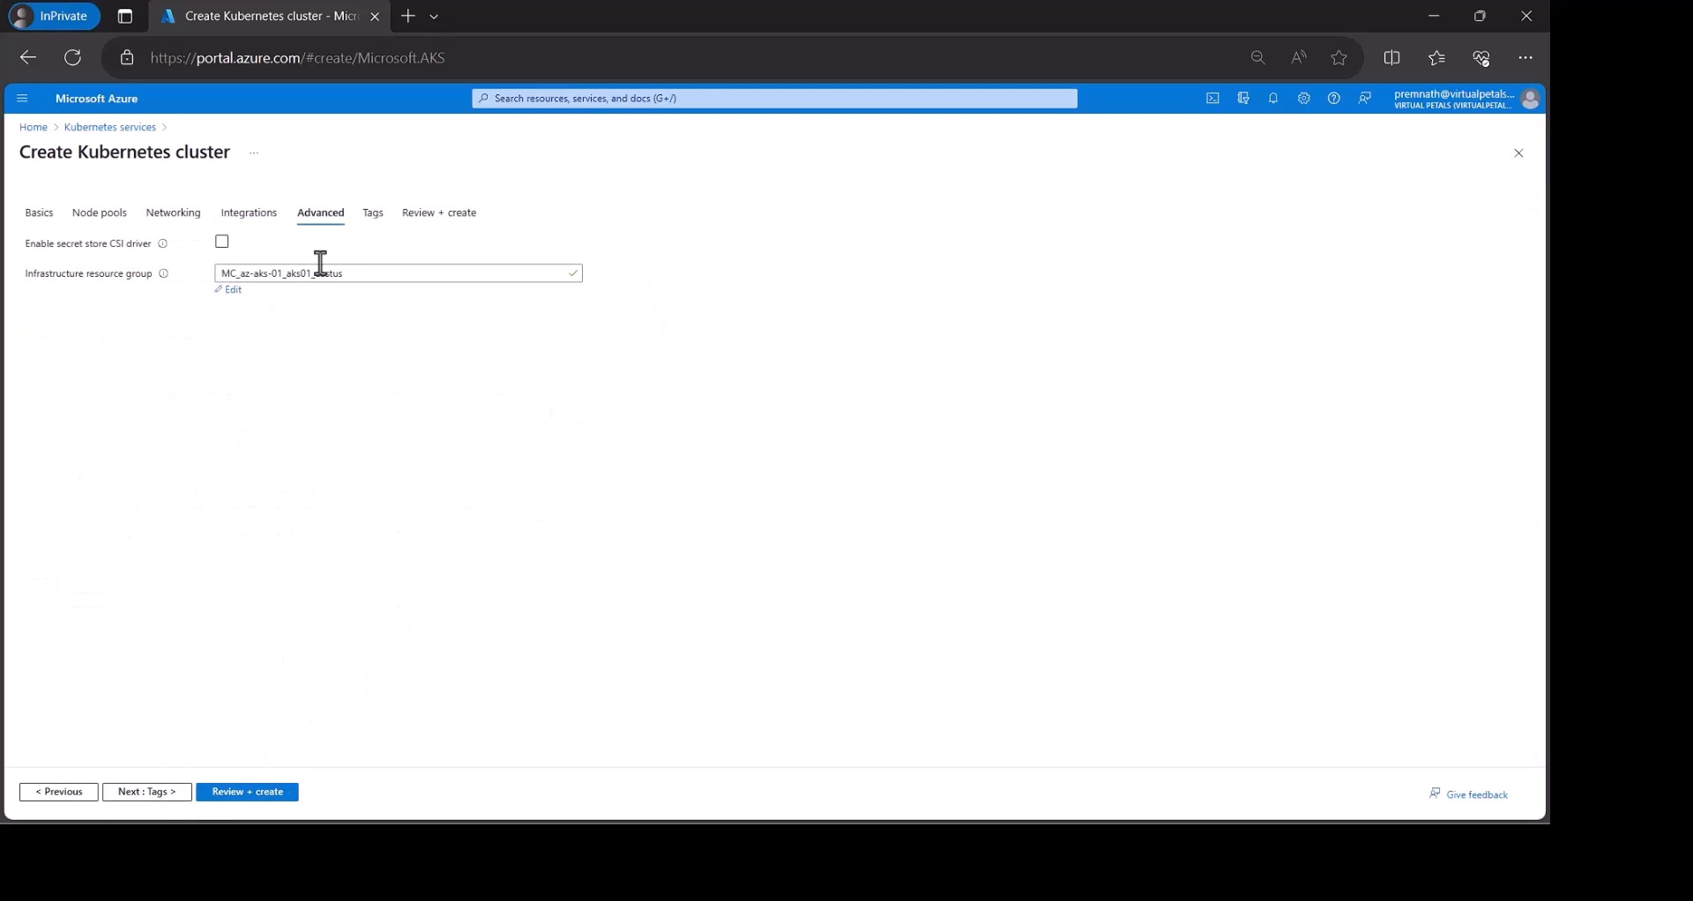
left_click(372, 214)
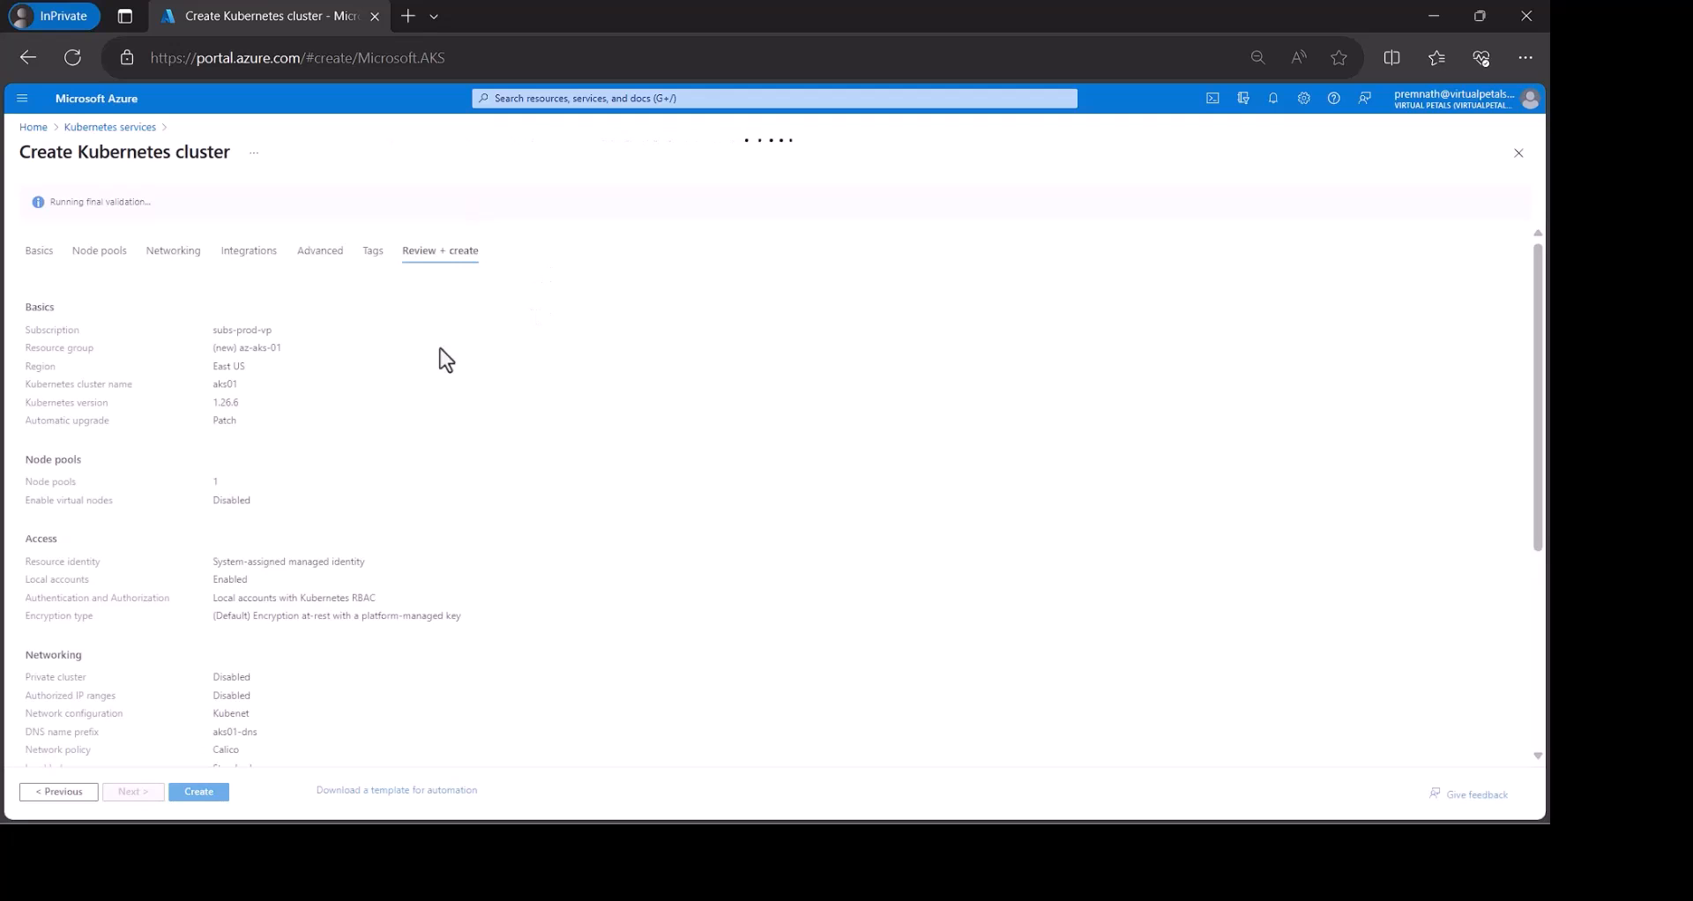
mouse_move(296, 214)
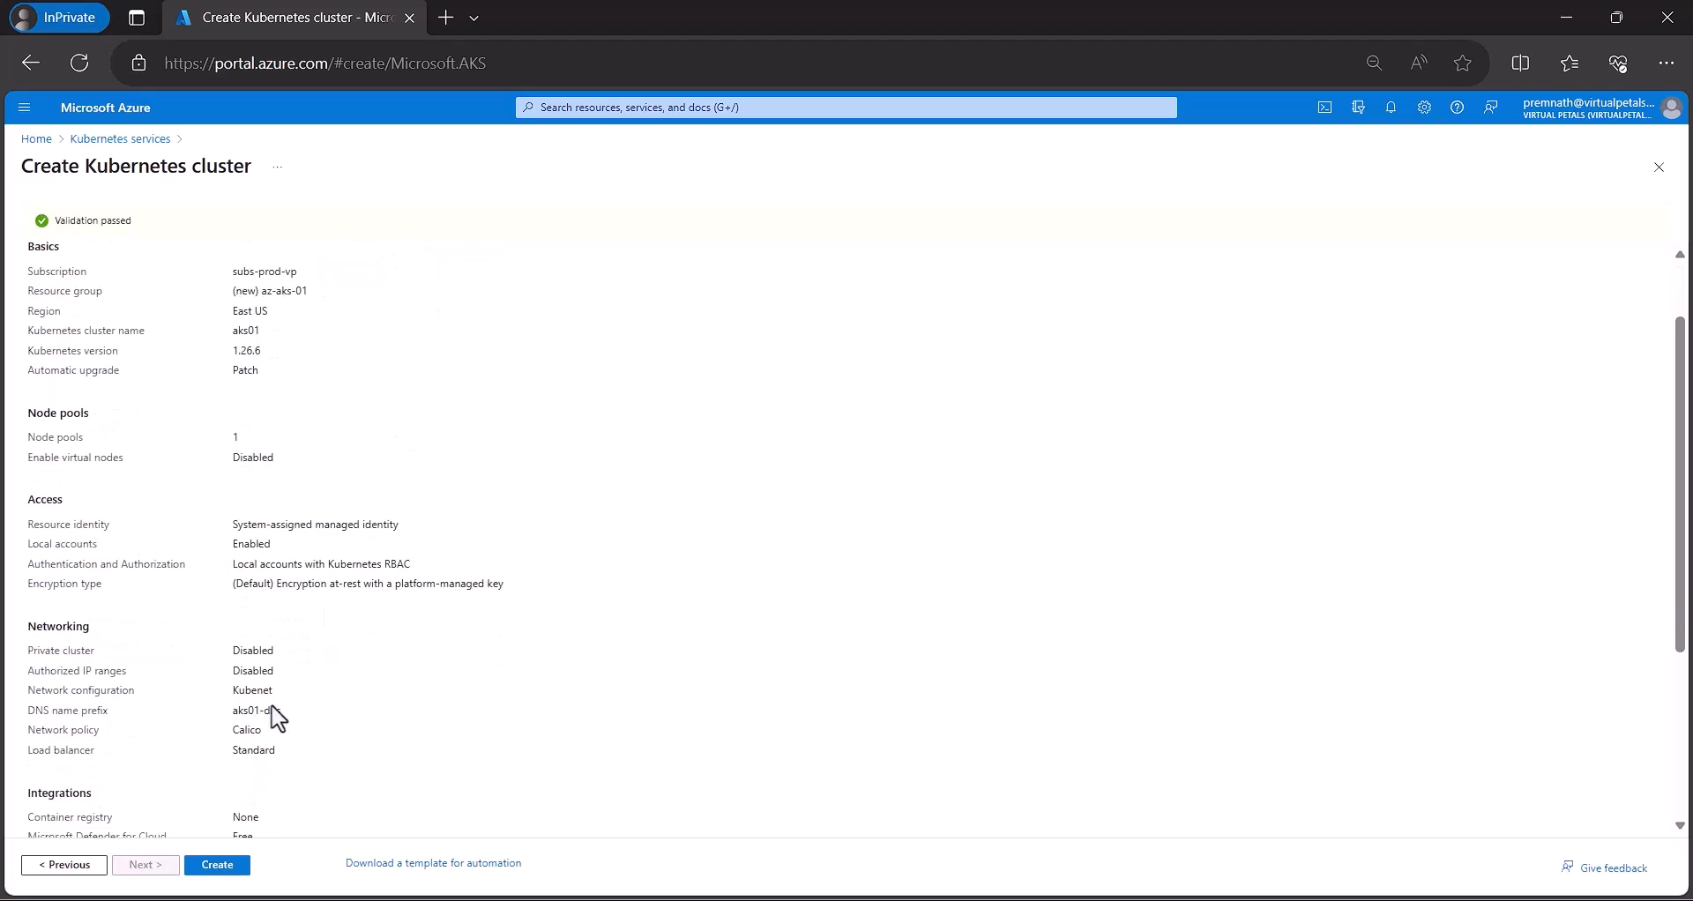
Create the validated aks01 cluster and follow the deployment until it completes.
left_click(217, 864)
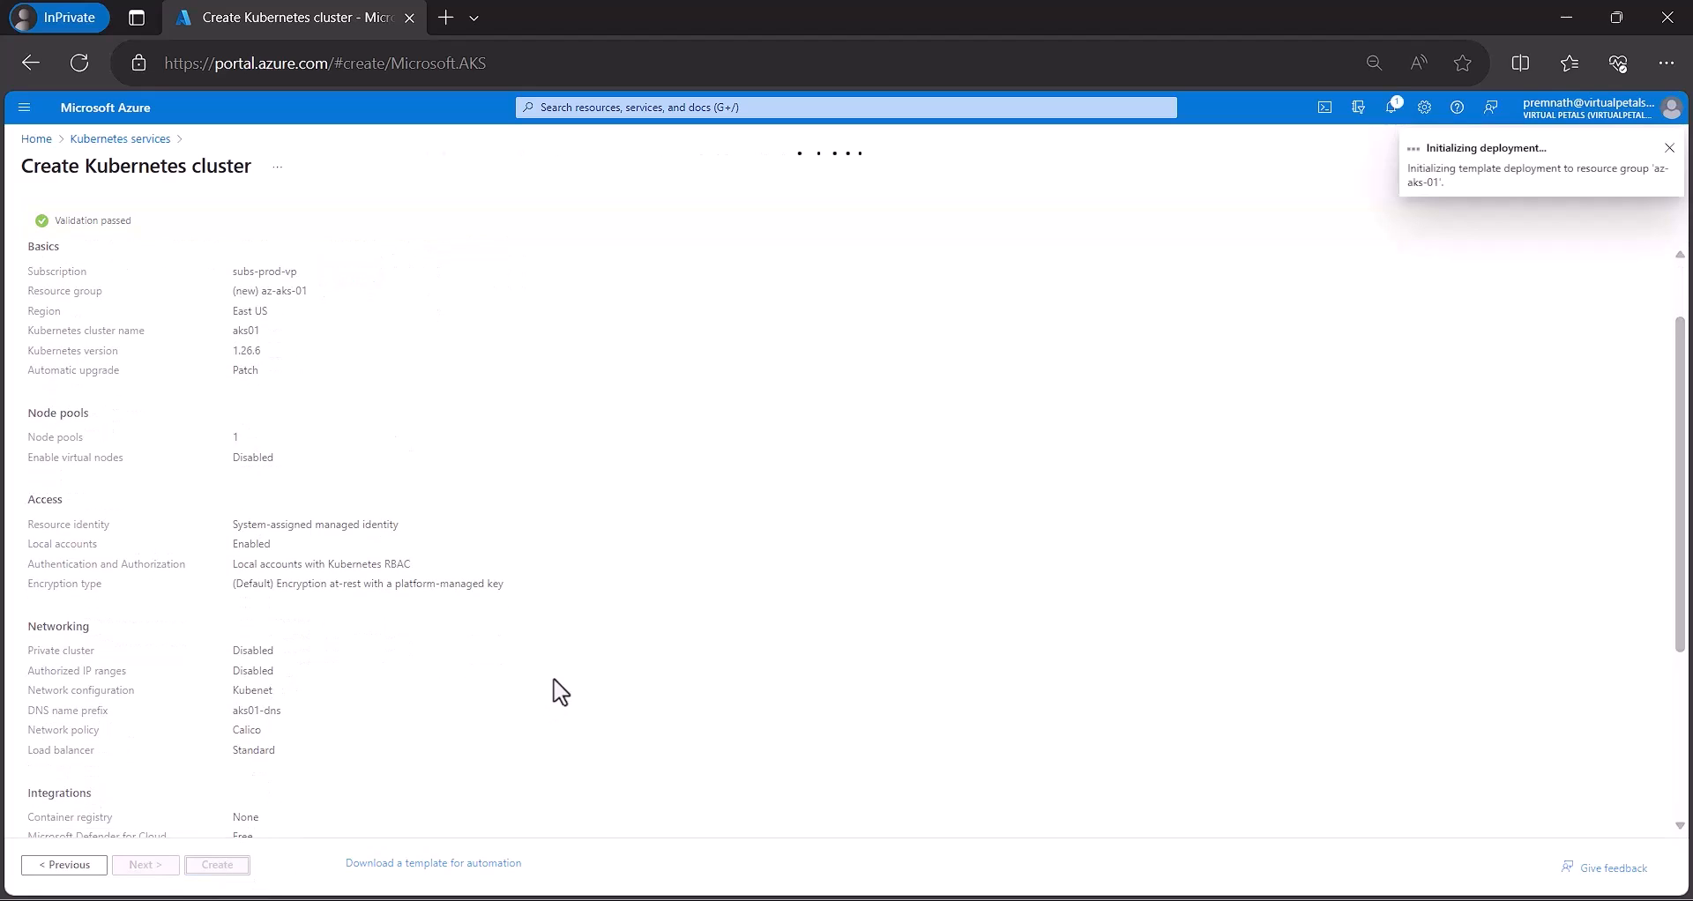
left_click(1391, 108)
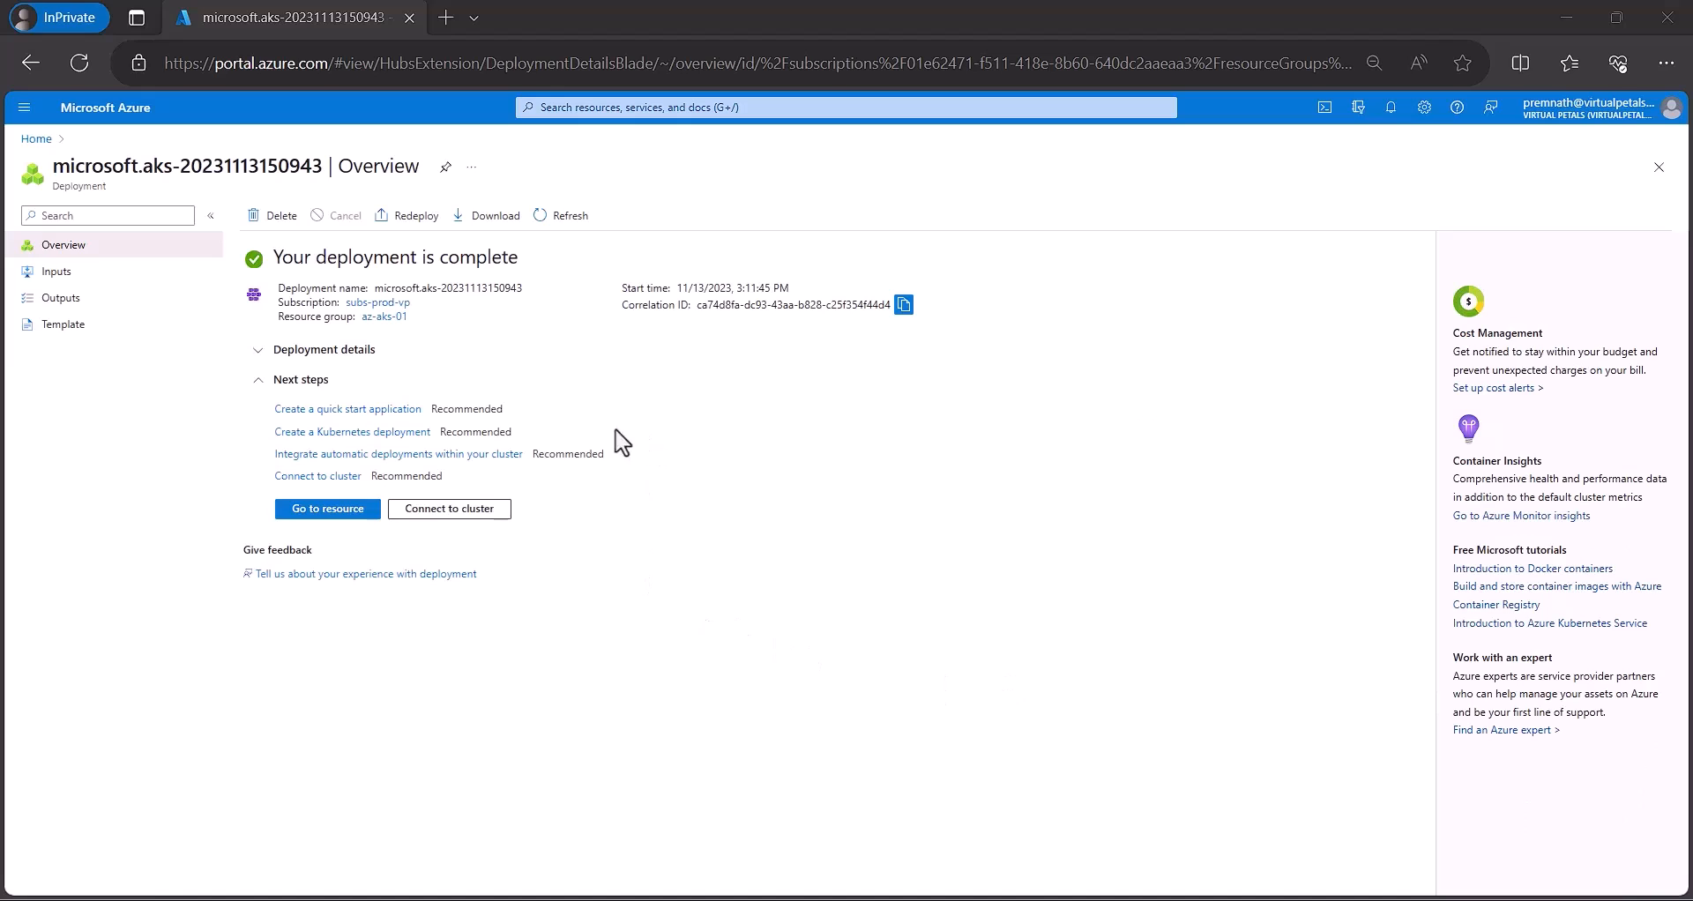
mouse_move(541, 291)
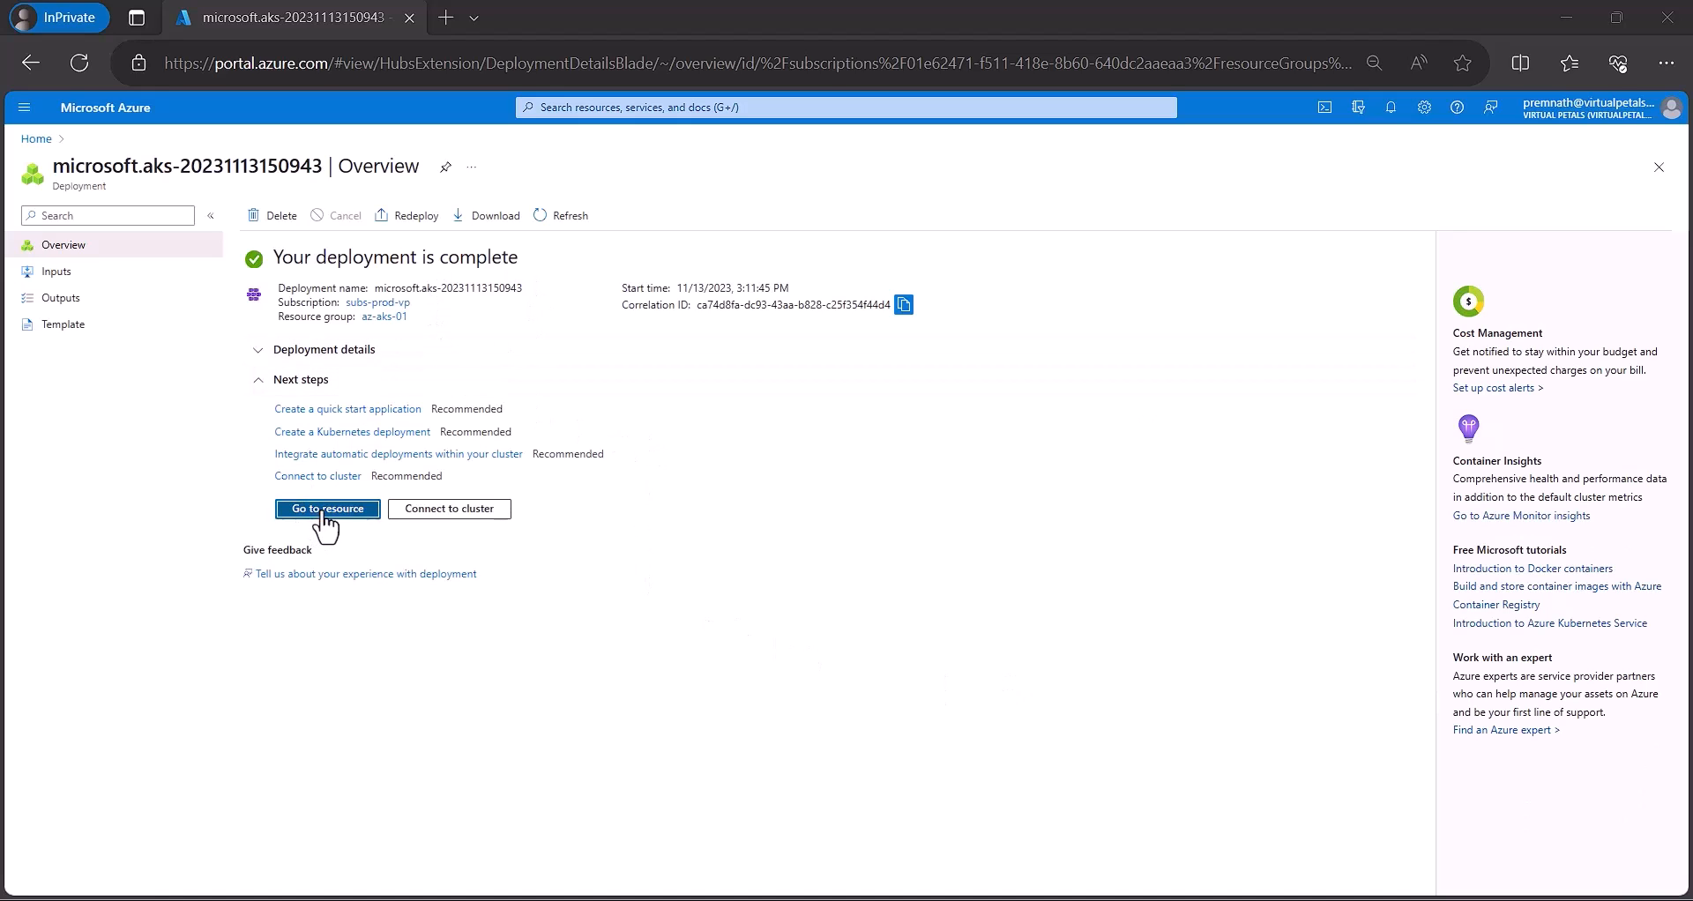
Go to the newly deployed aks01 Kubernetes service resource.
left_click(327, 508)
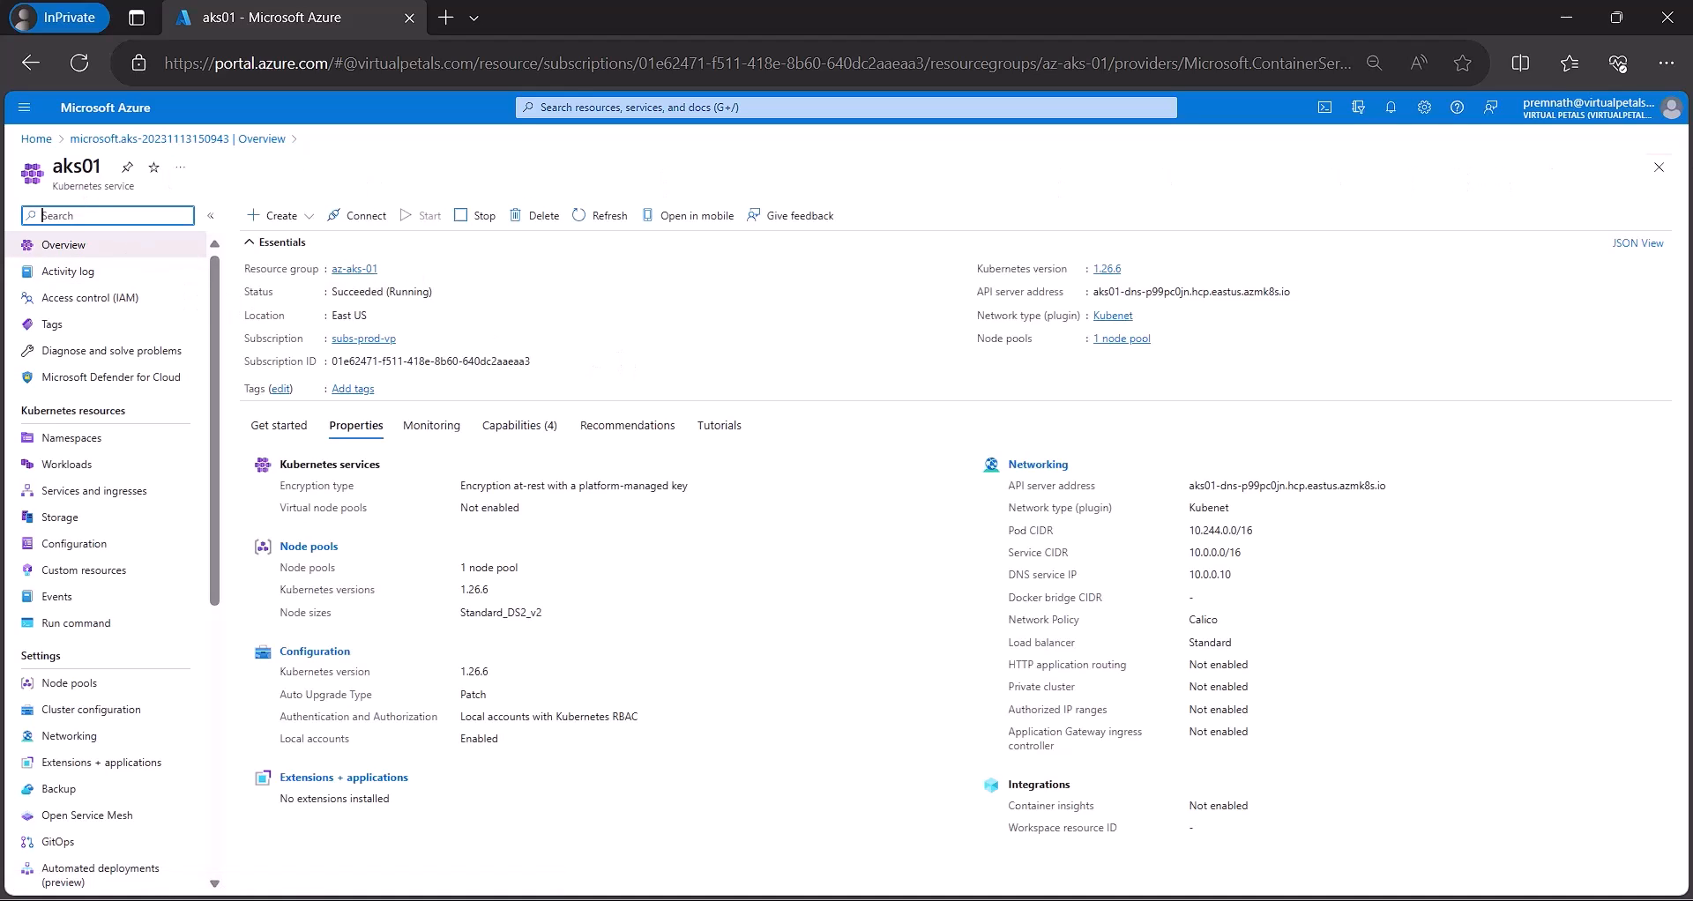
mouse_move(431, 425)
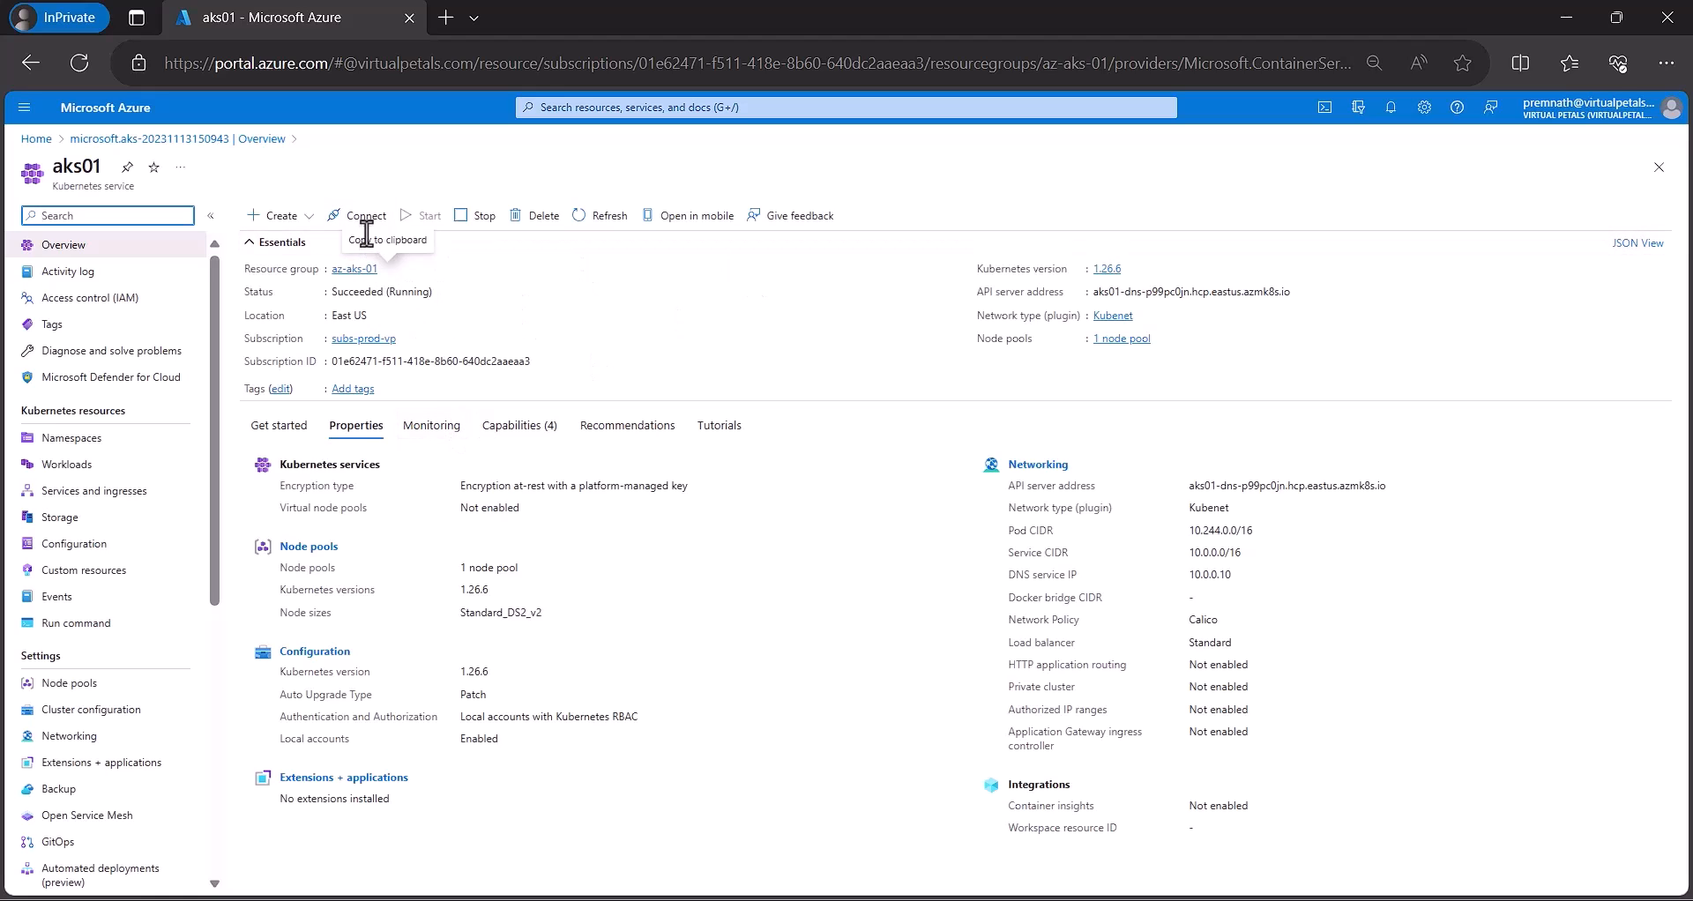
mouse_move(1300, 149)
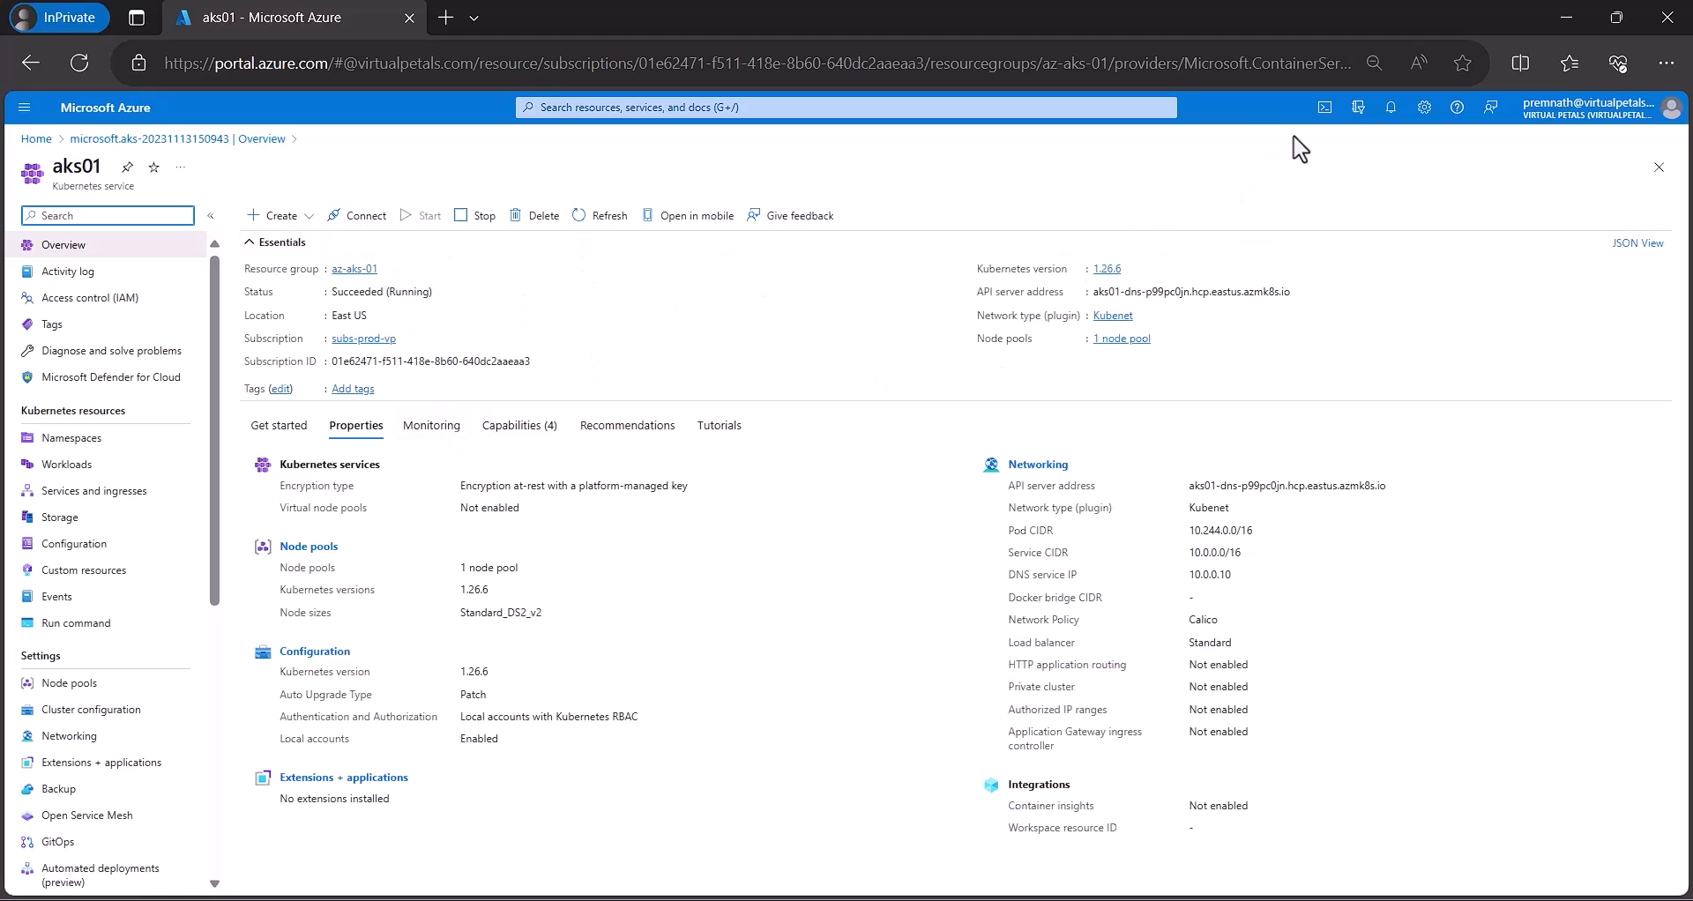
mouse_move(1324, 108)
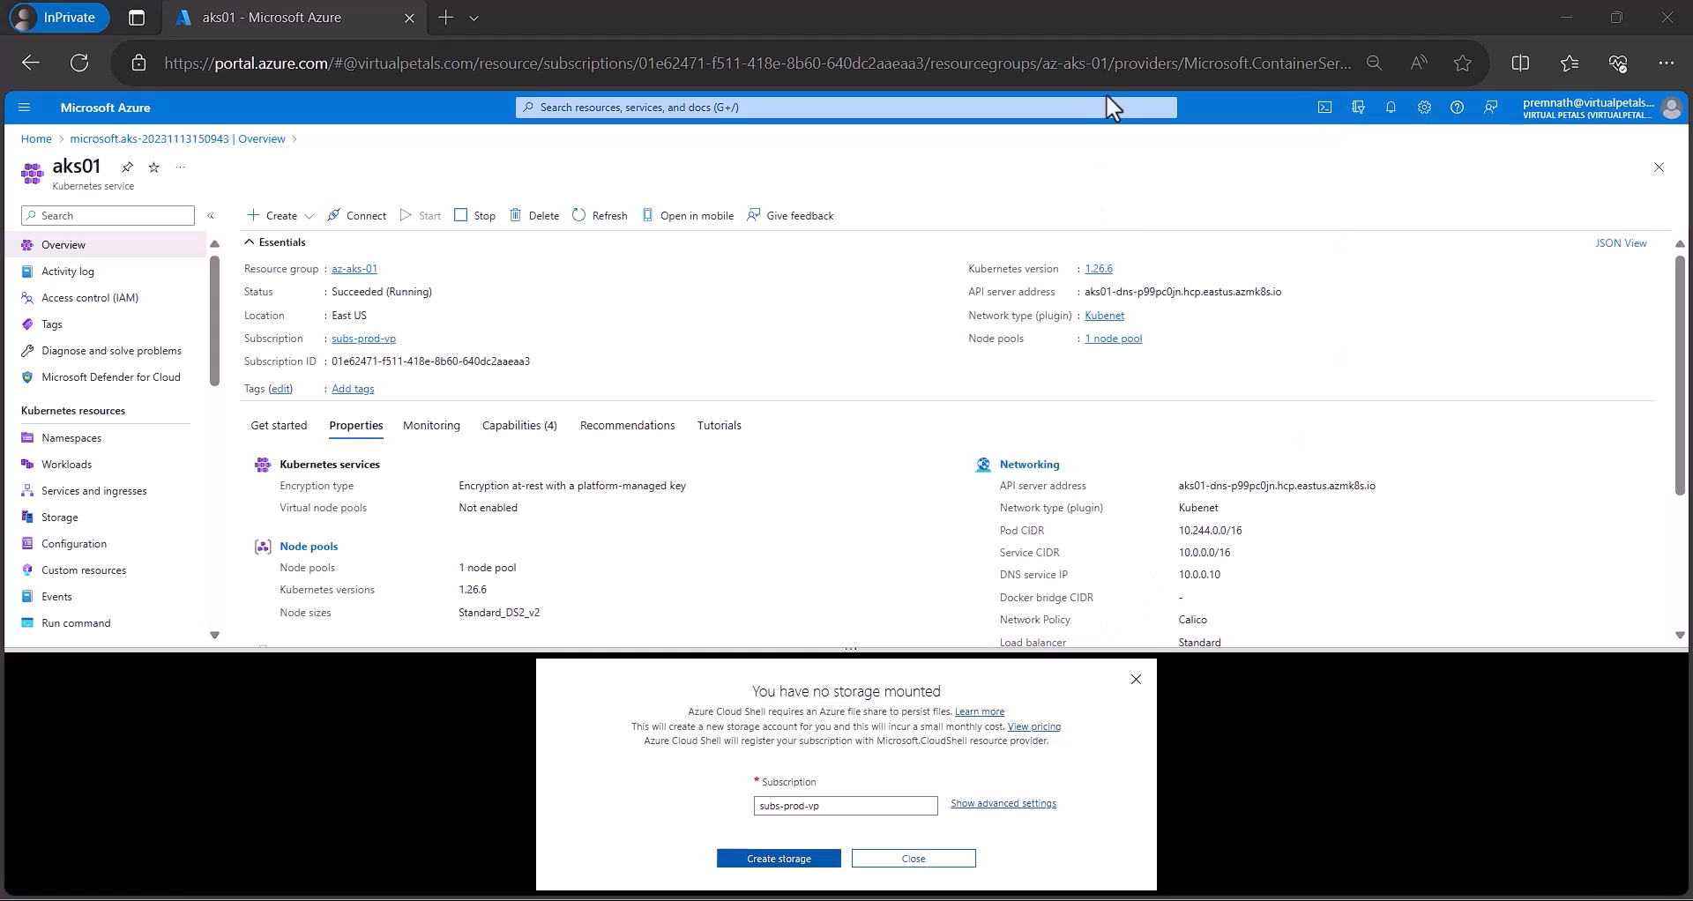
mouse_move(782, 778)
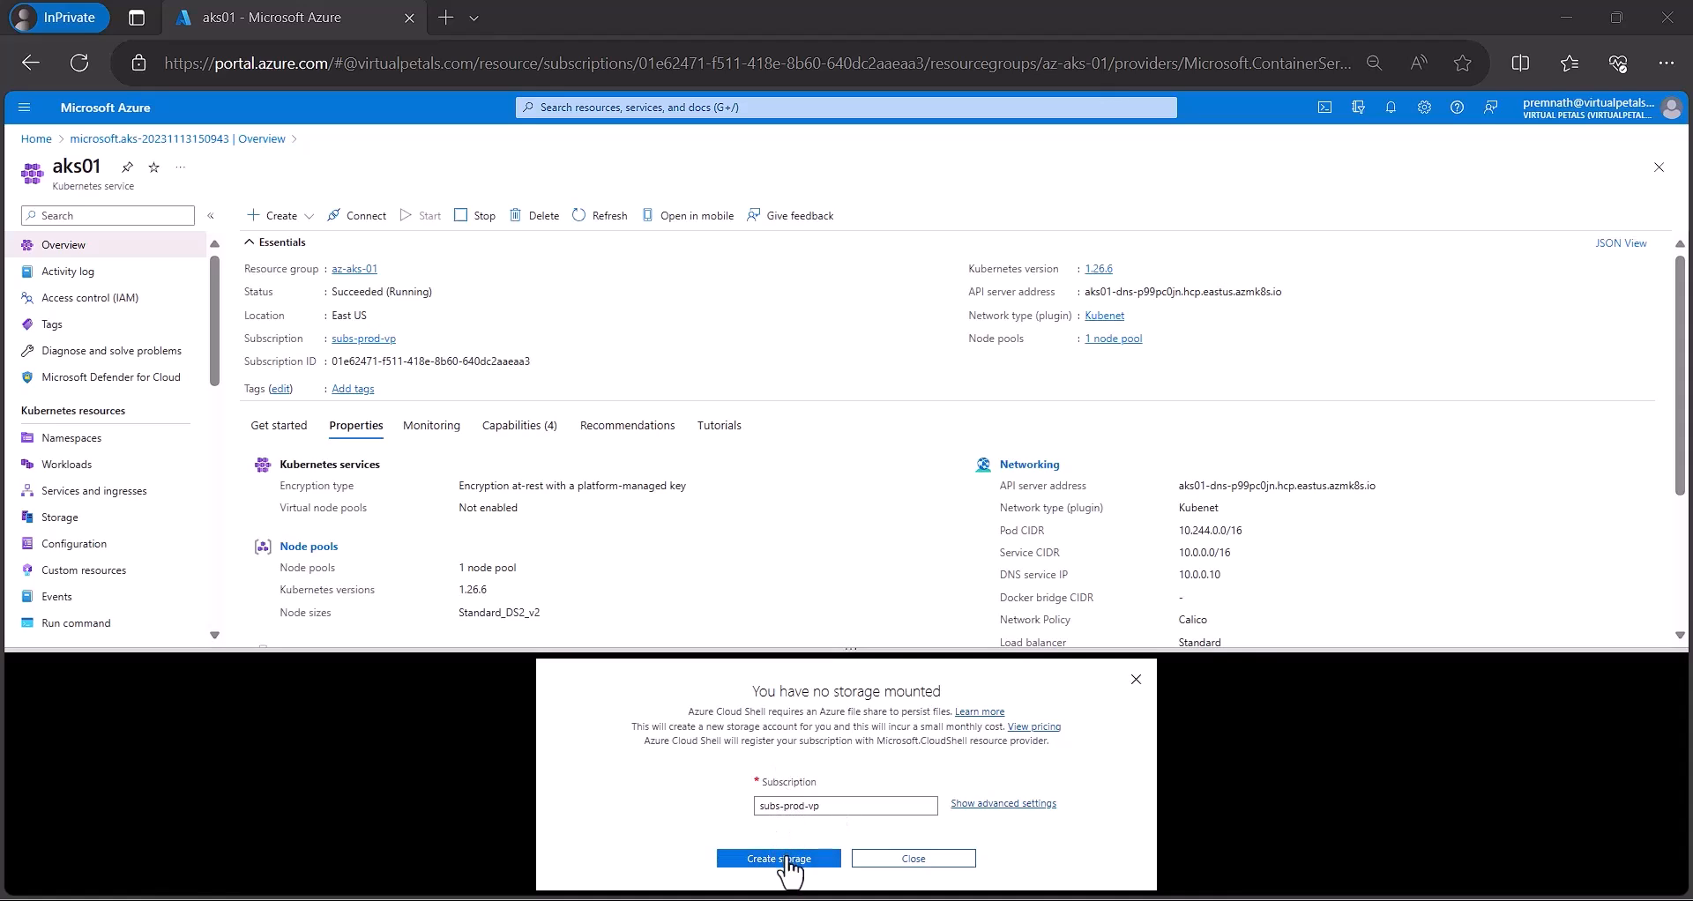
Create the storage Cloud Shell requires and let the PowerShell terminal connect.
left_click(778, 859)
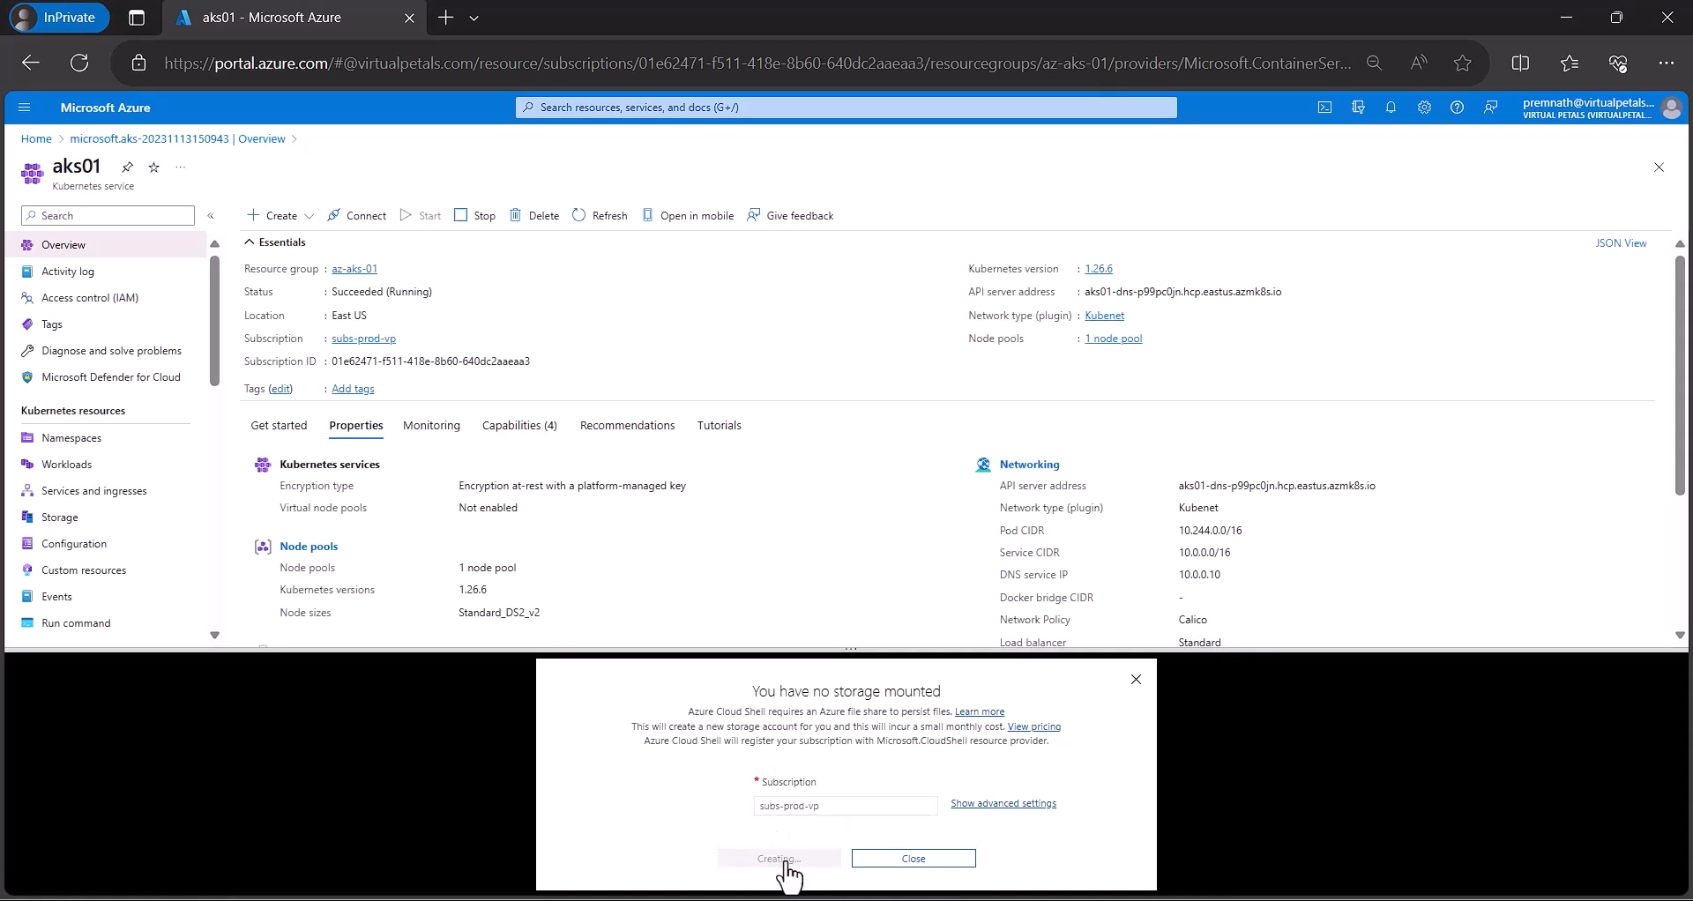
mouse_move(665, 812)
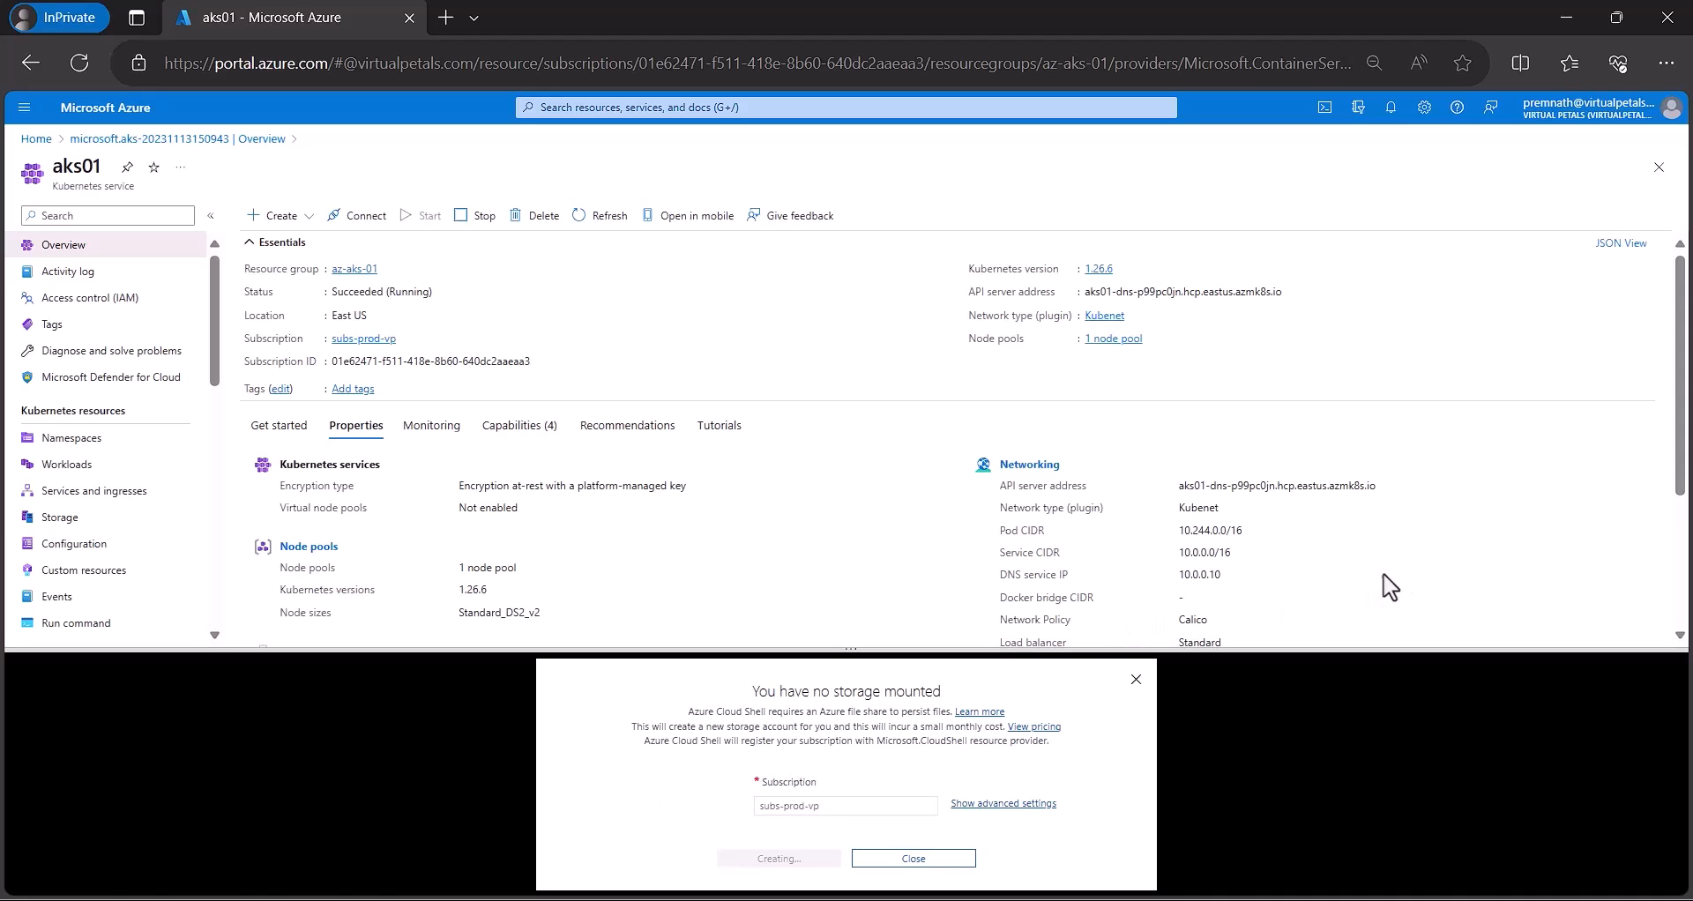
left_click(912, 859)
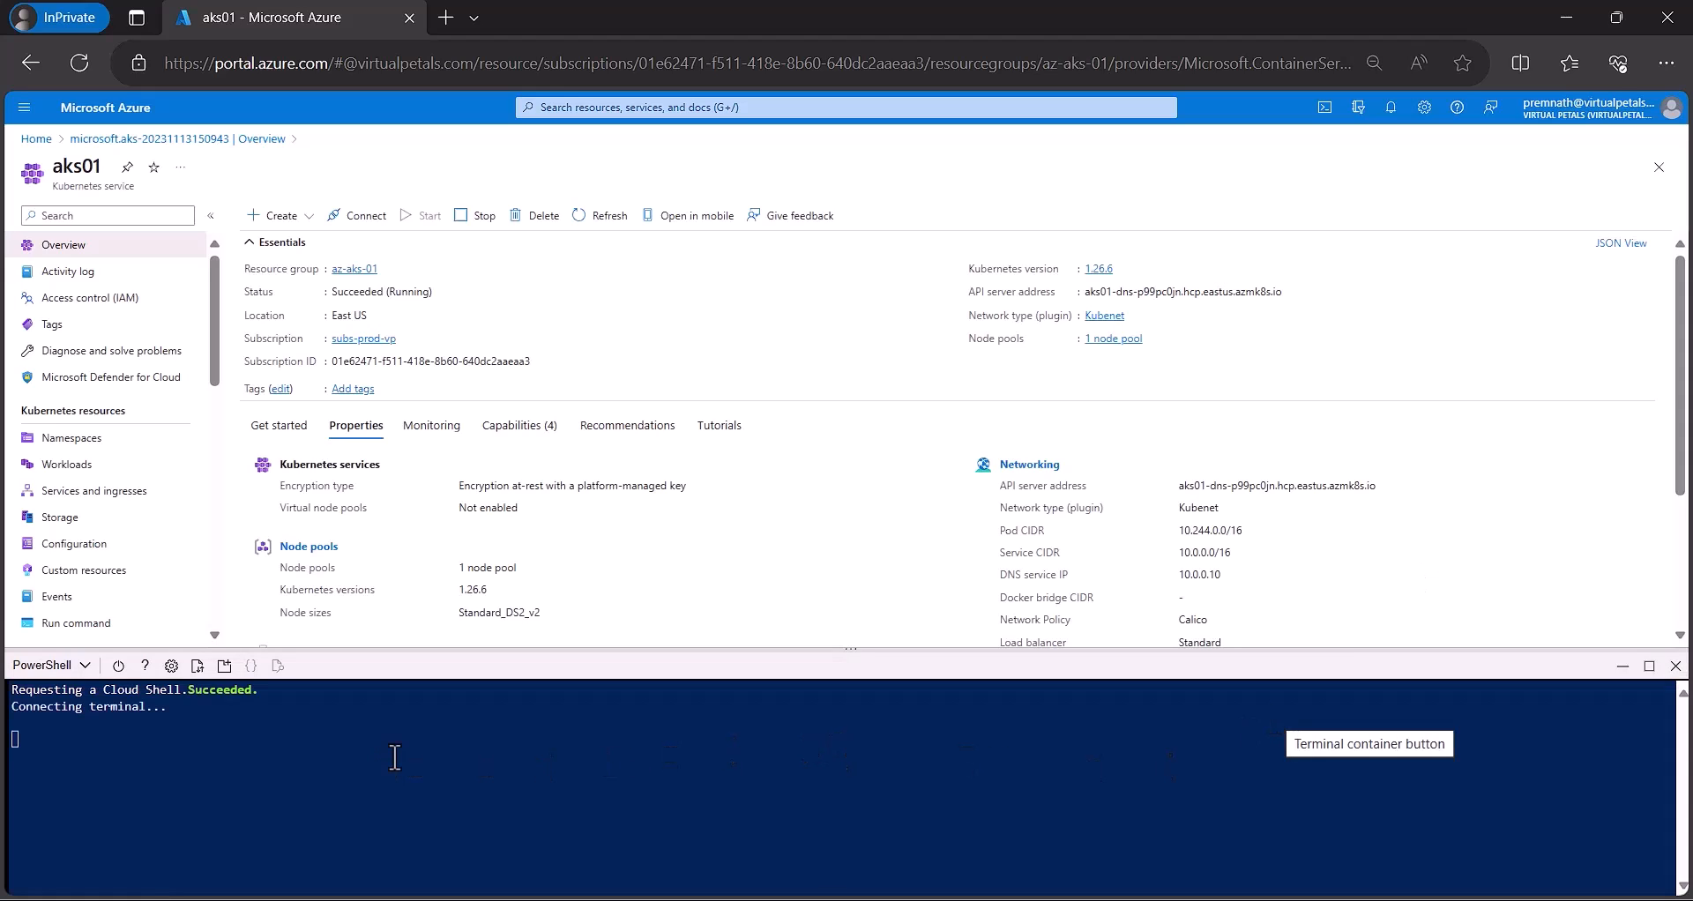
mouse_move(300, 760)
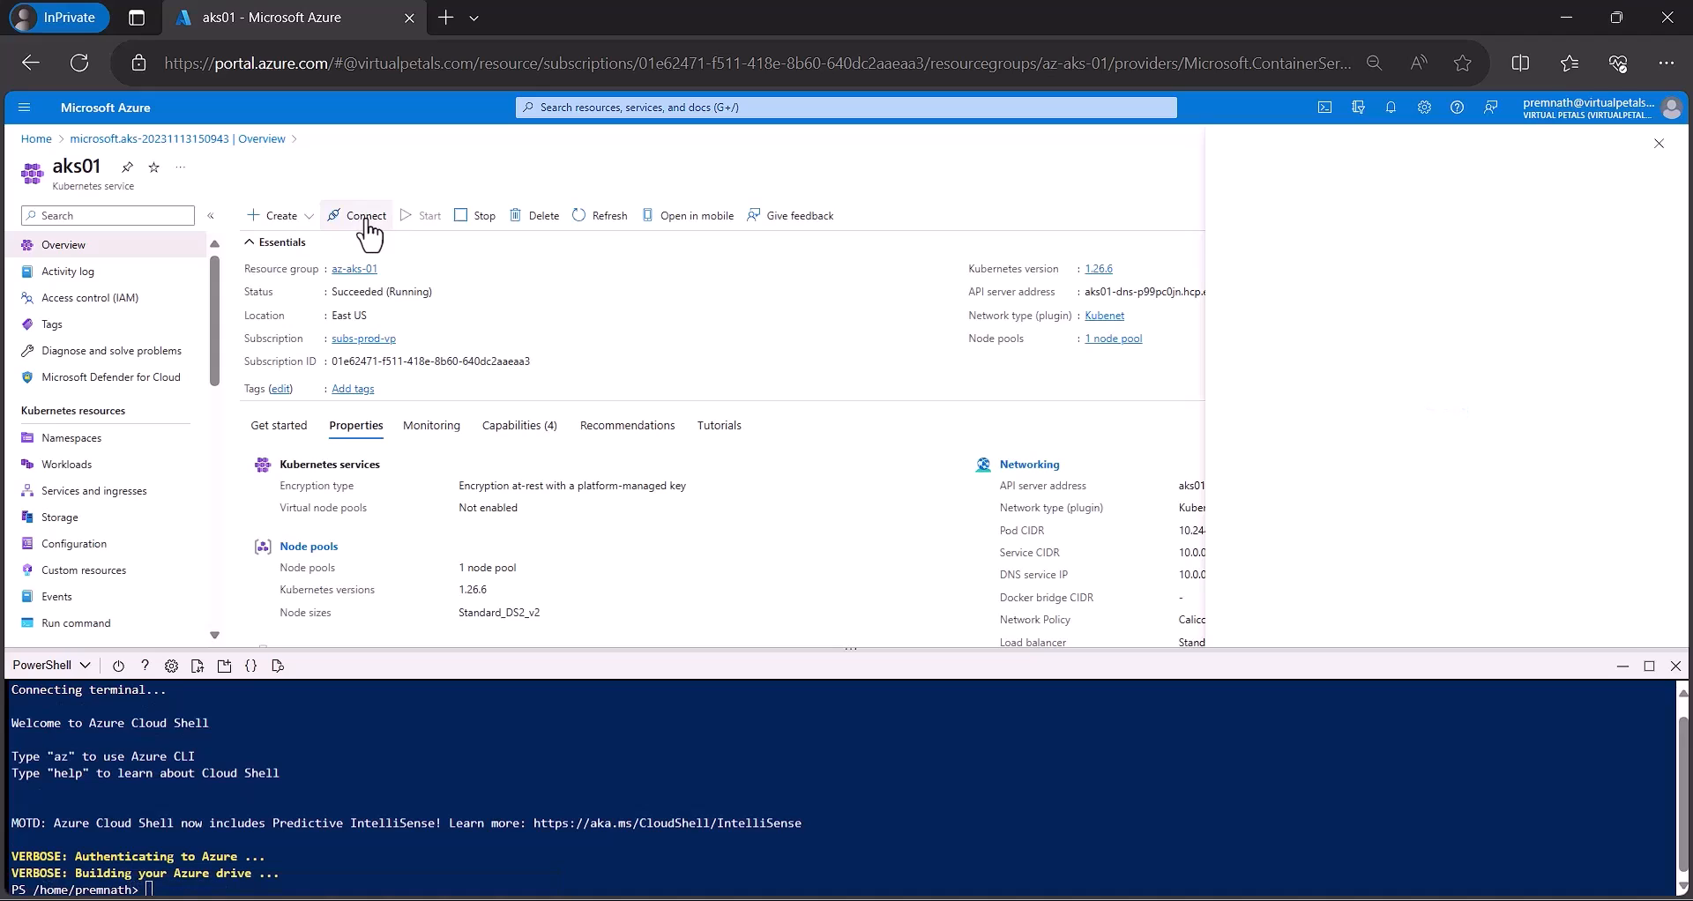
View aks01's Connect commands, then maximize the Cloud Shell terminal.
left_click(365, 215)
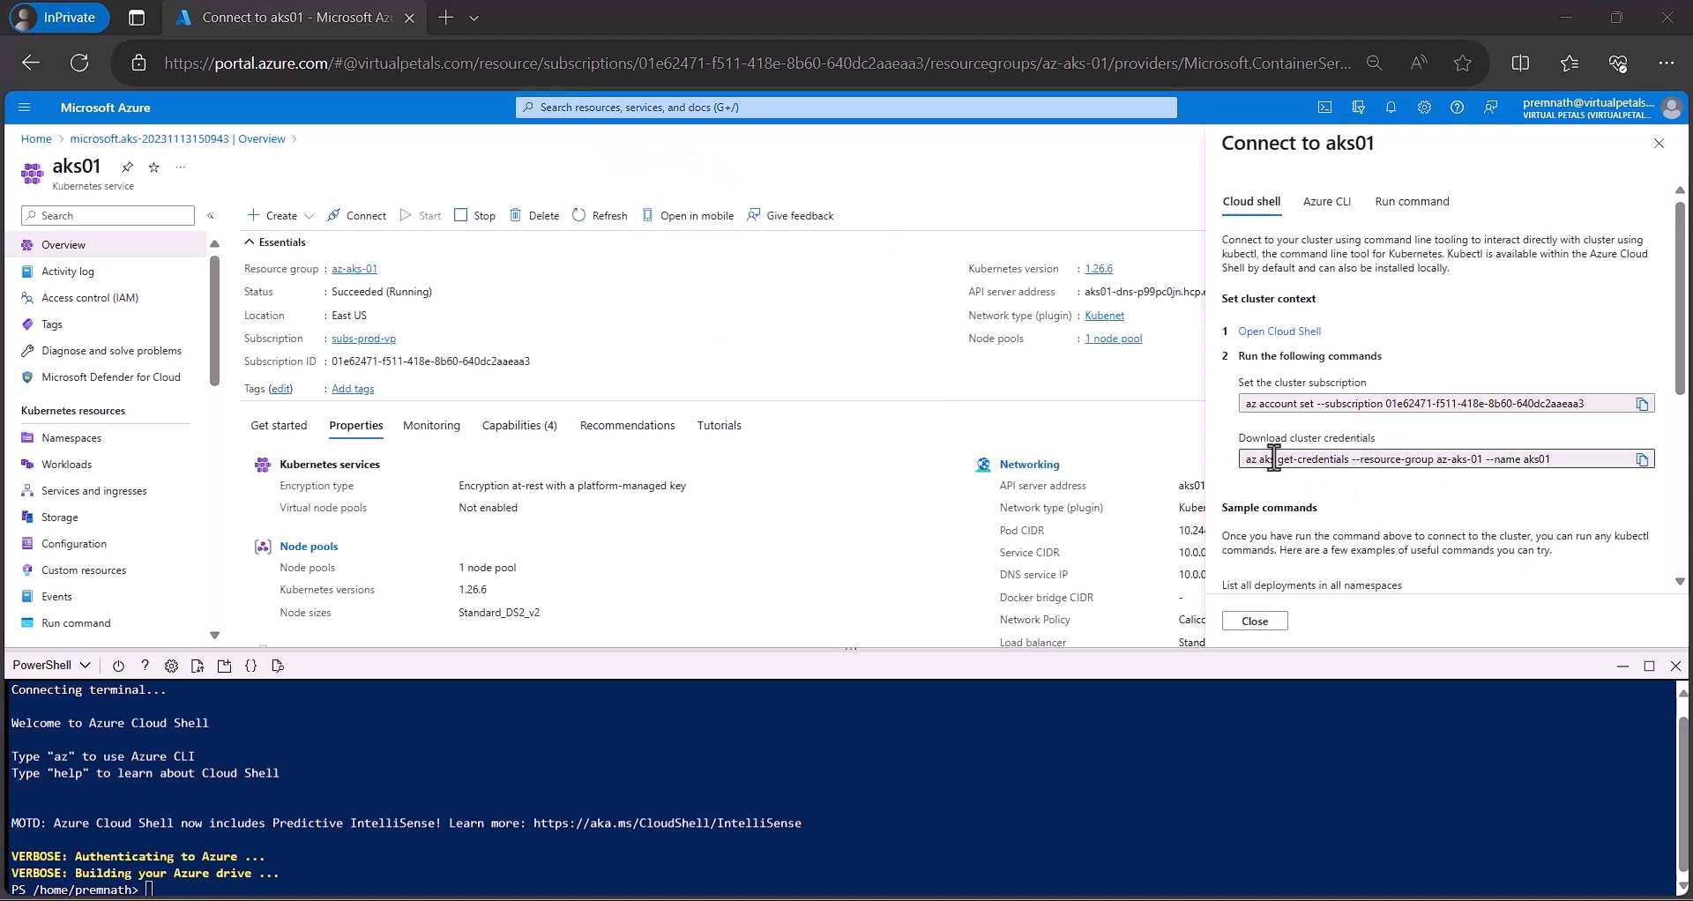
mouse_move(1408, 449)
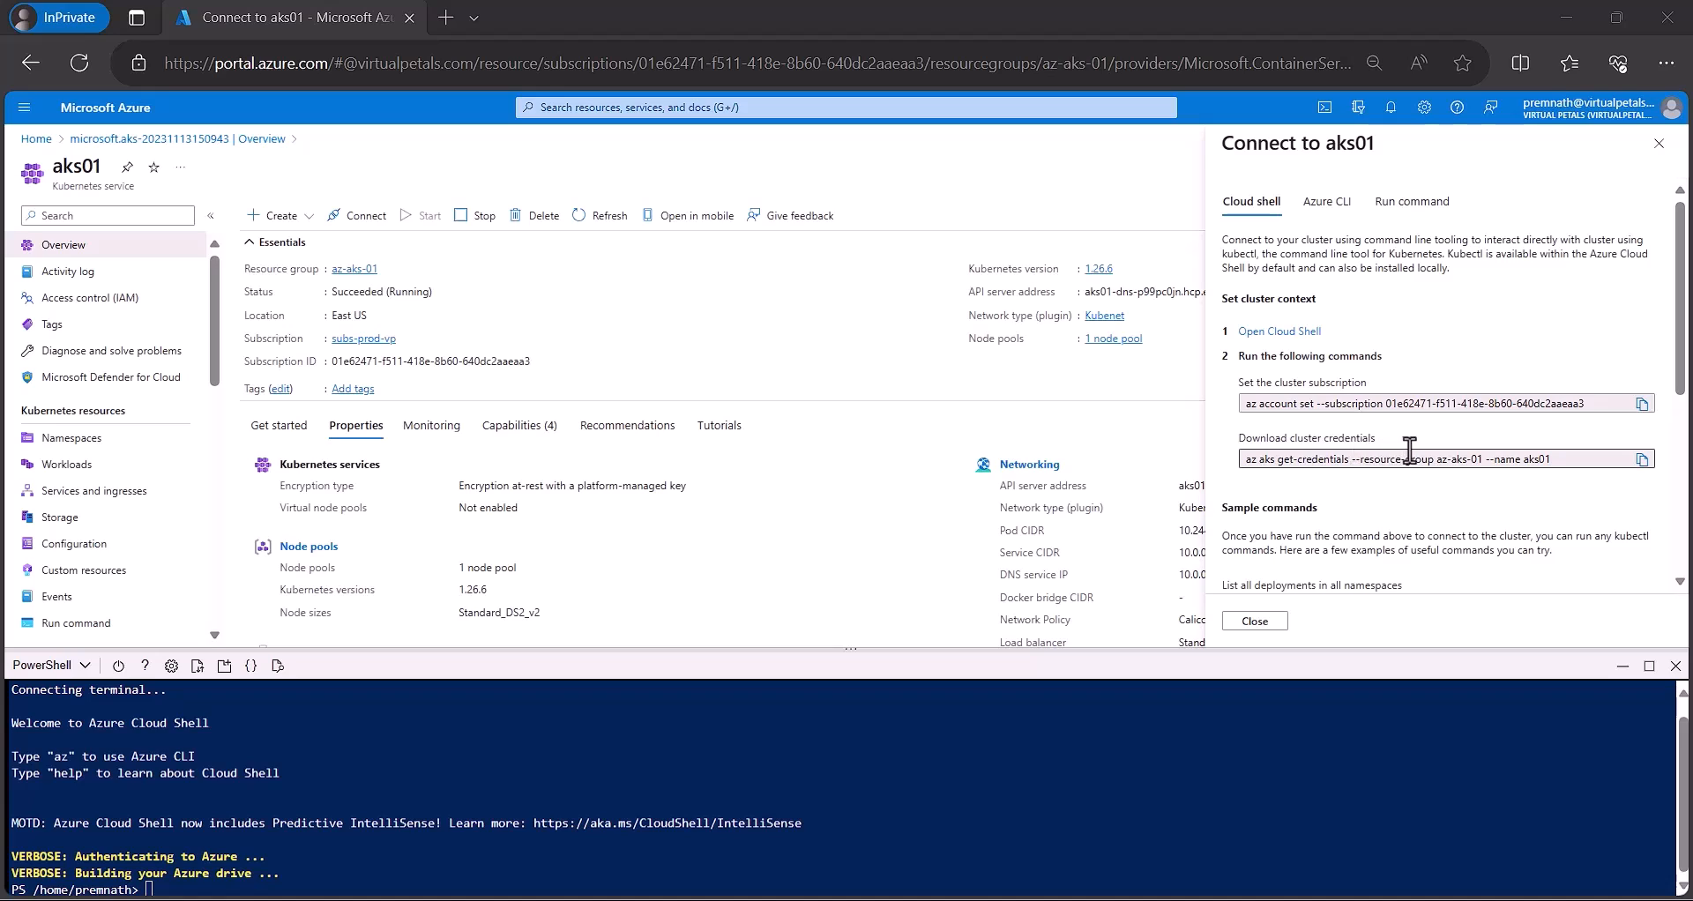
mouse_move(1642, 458)
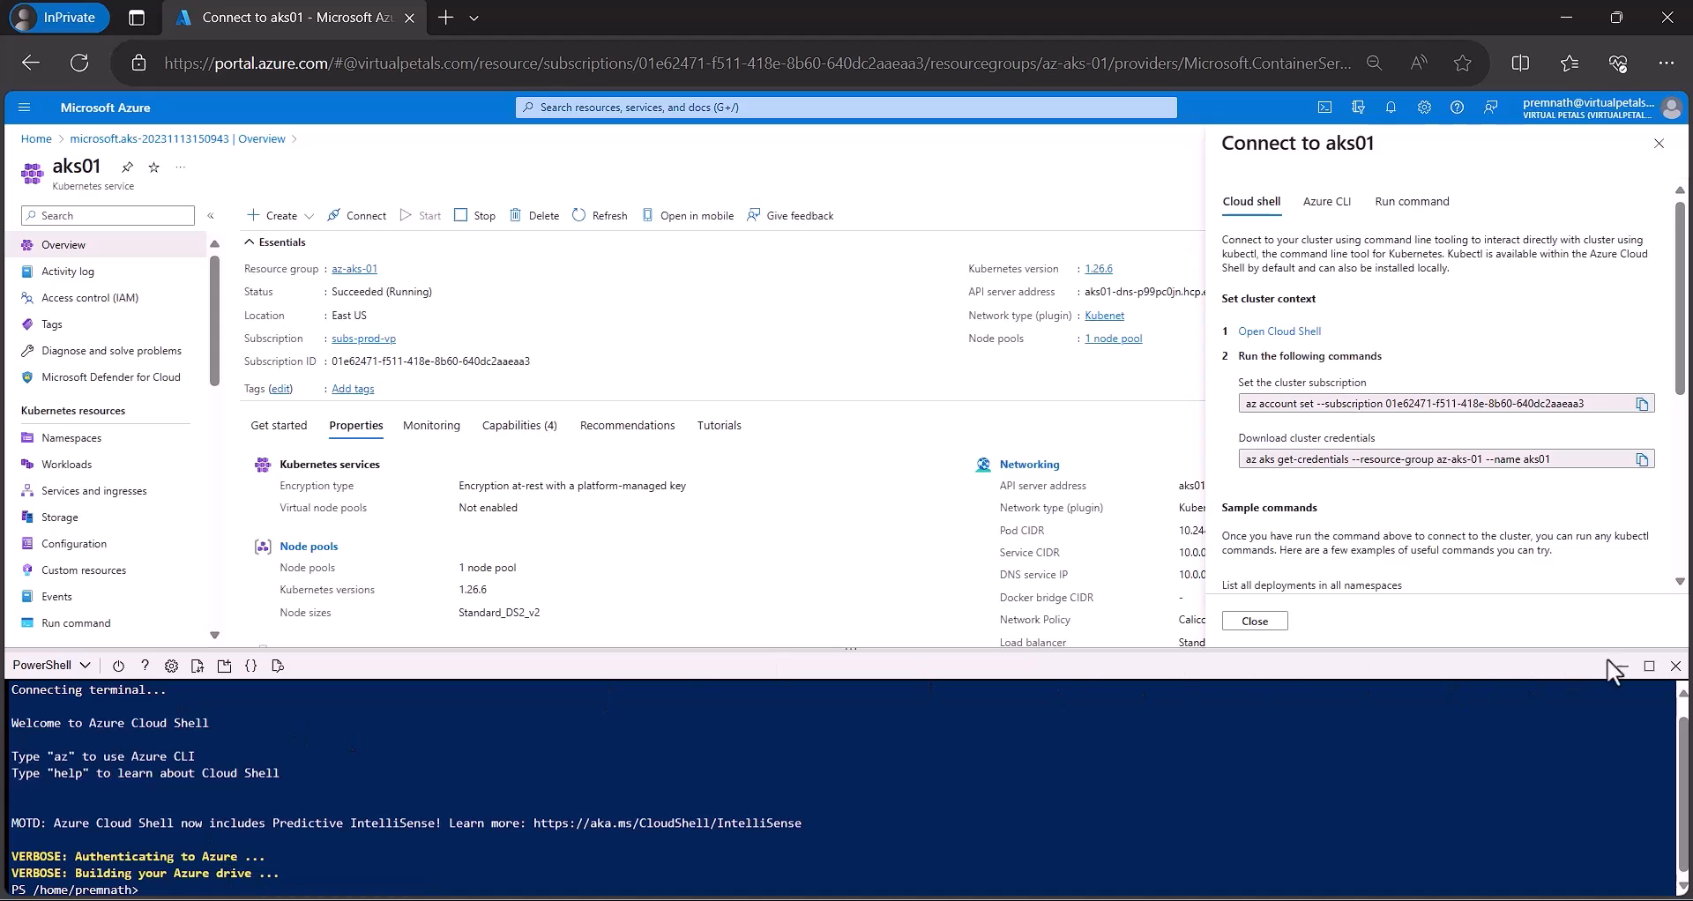
left_click(1650, 667)
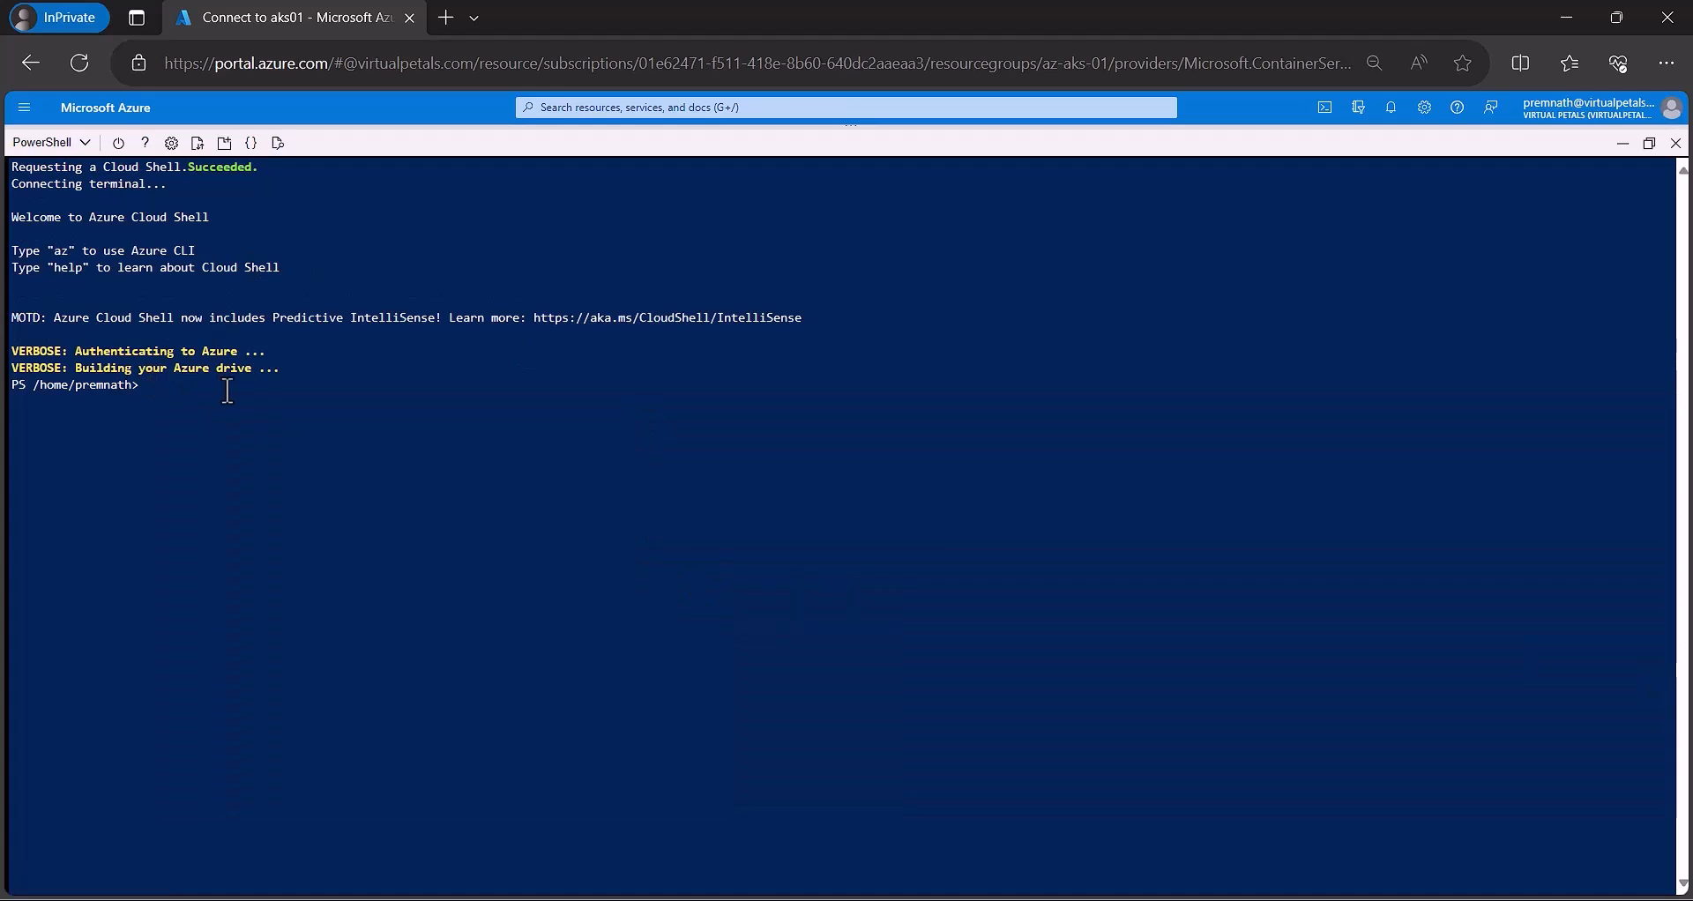
Fetch aks01 credentials into kubectl and run kubectl get nodes, showing two agent nodes Ready.
right_click(148, 385)
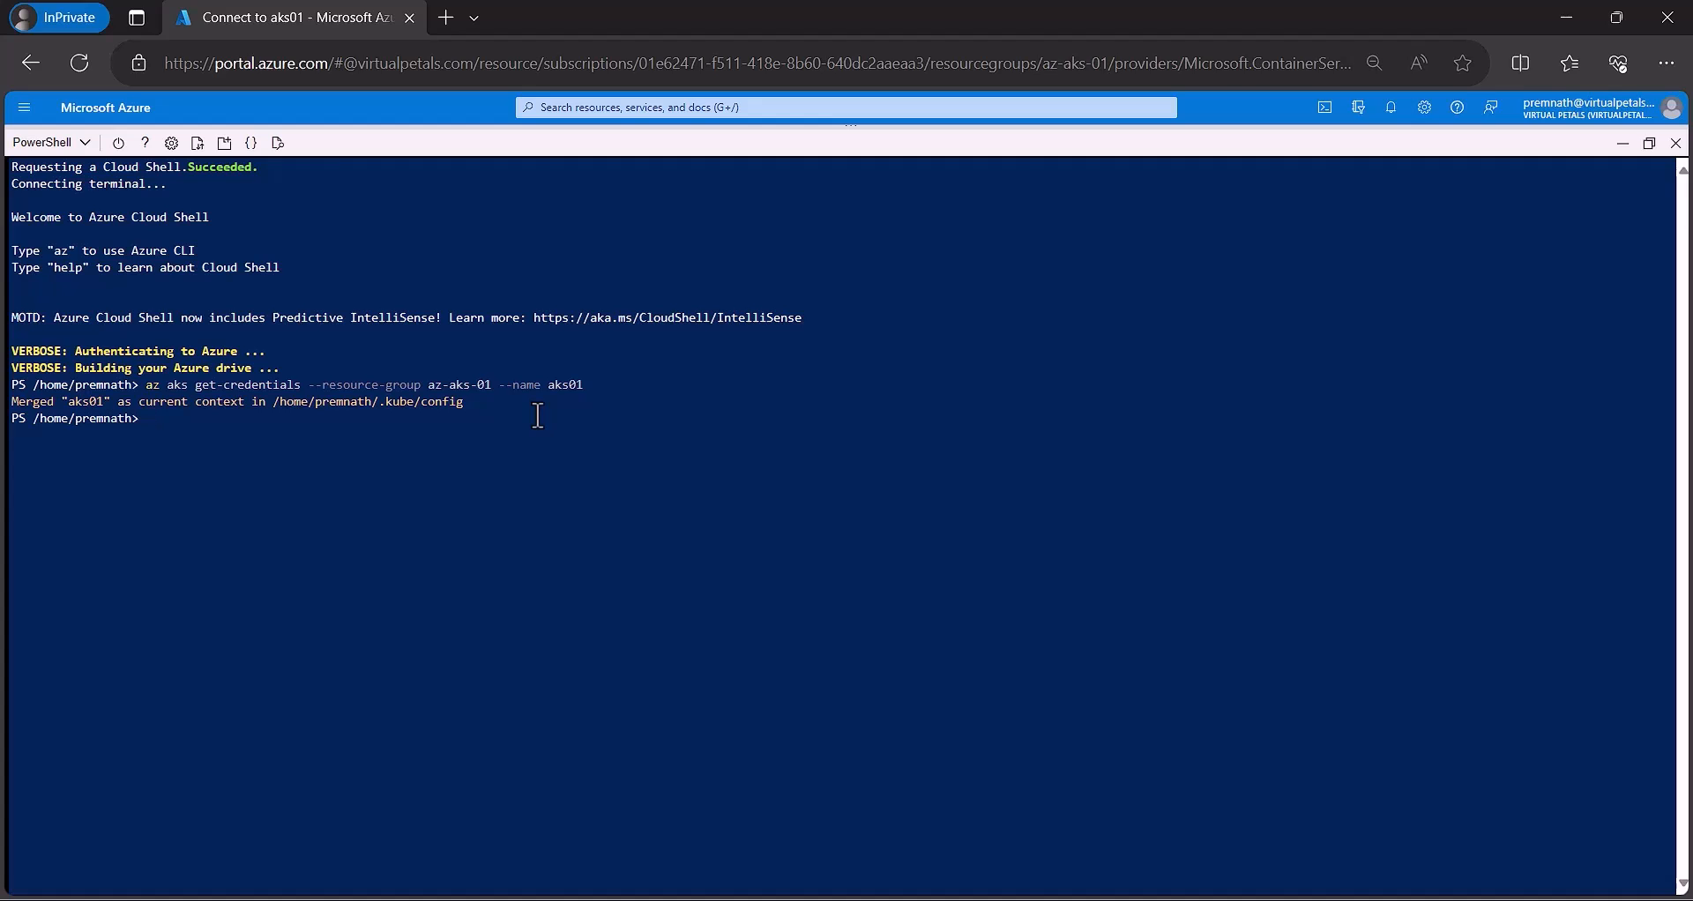
type("key2=value2]]")
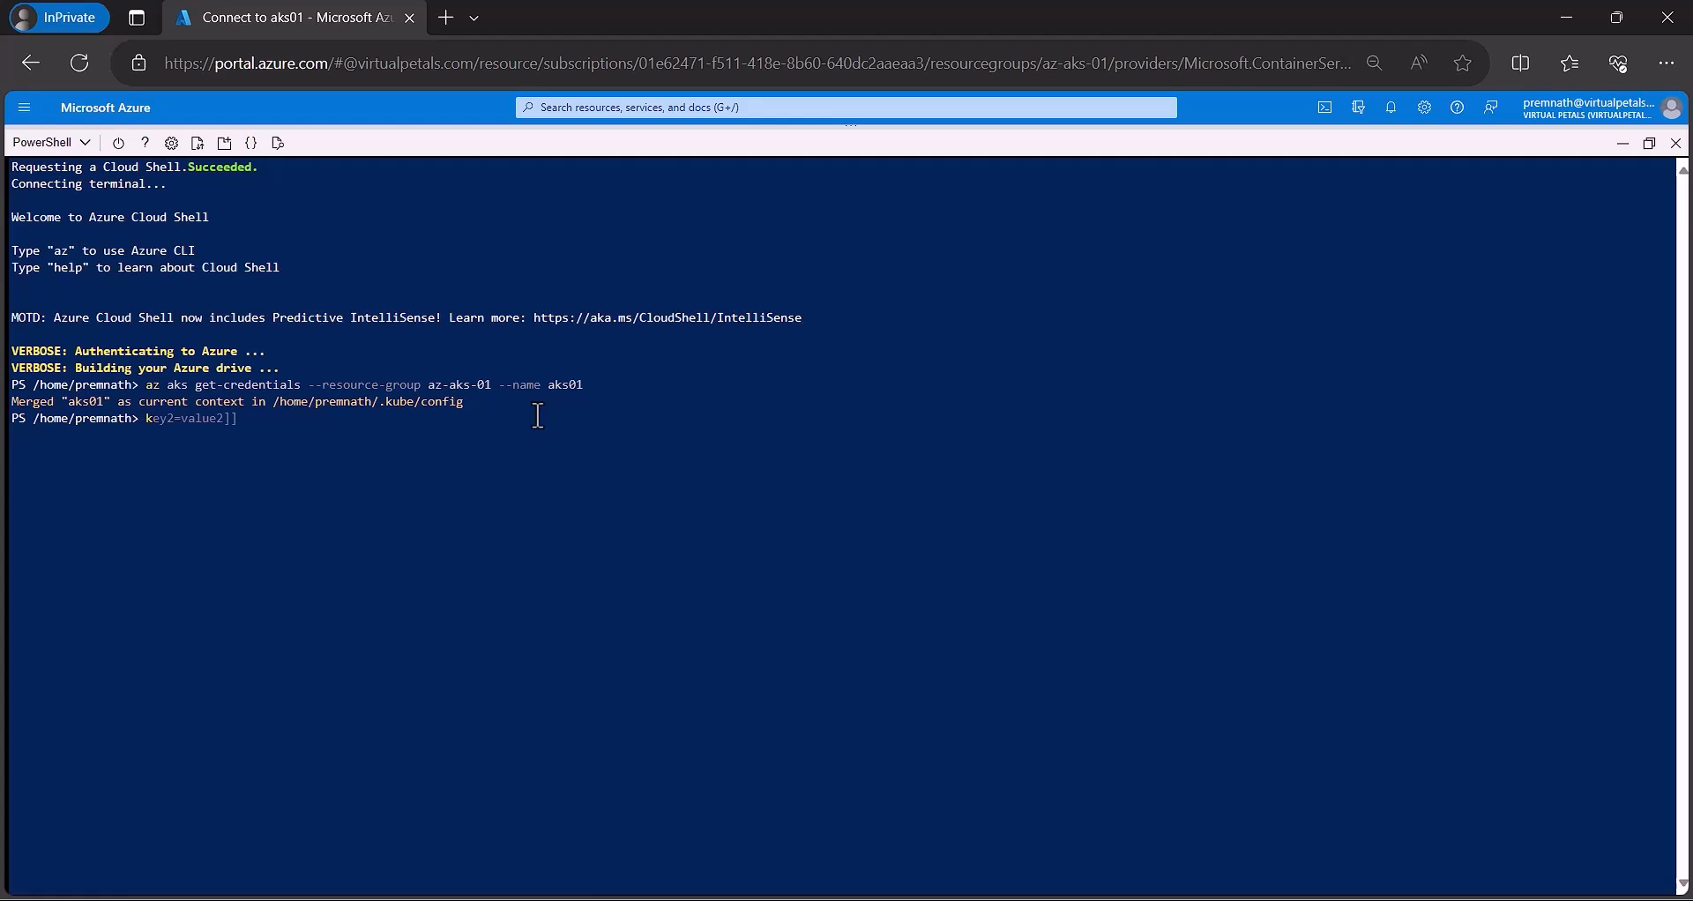
type("kub")
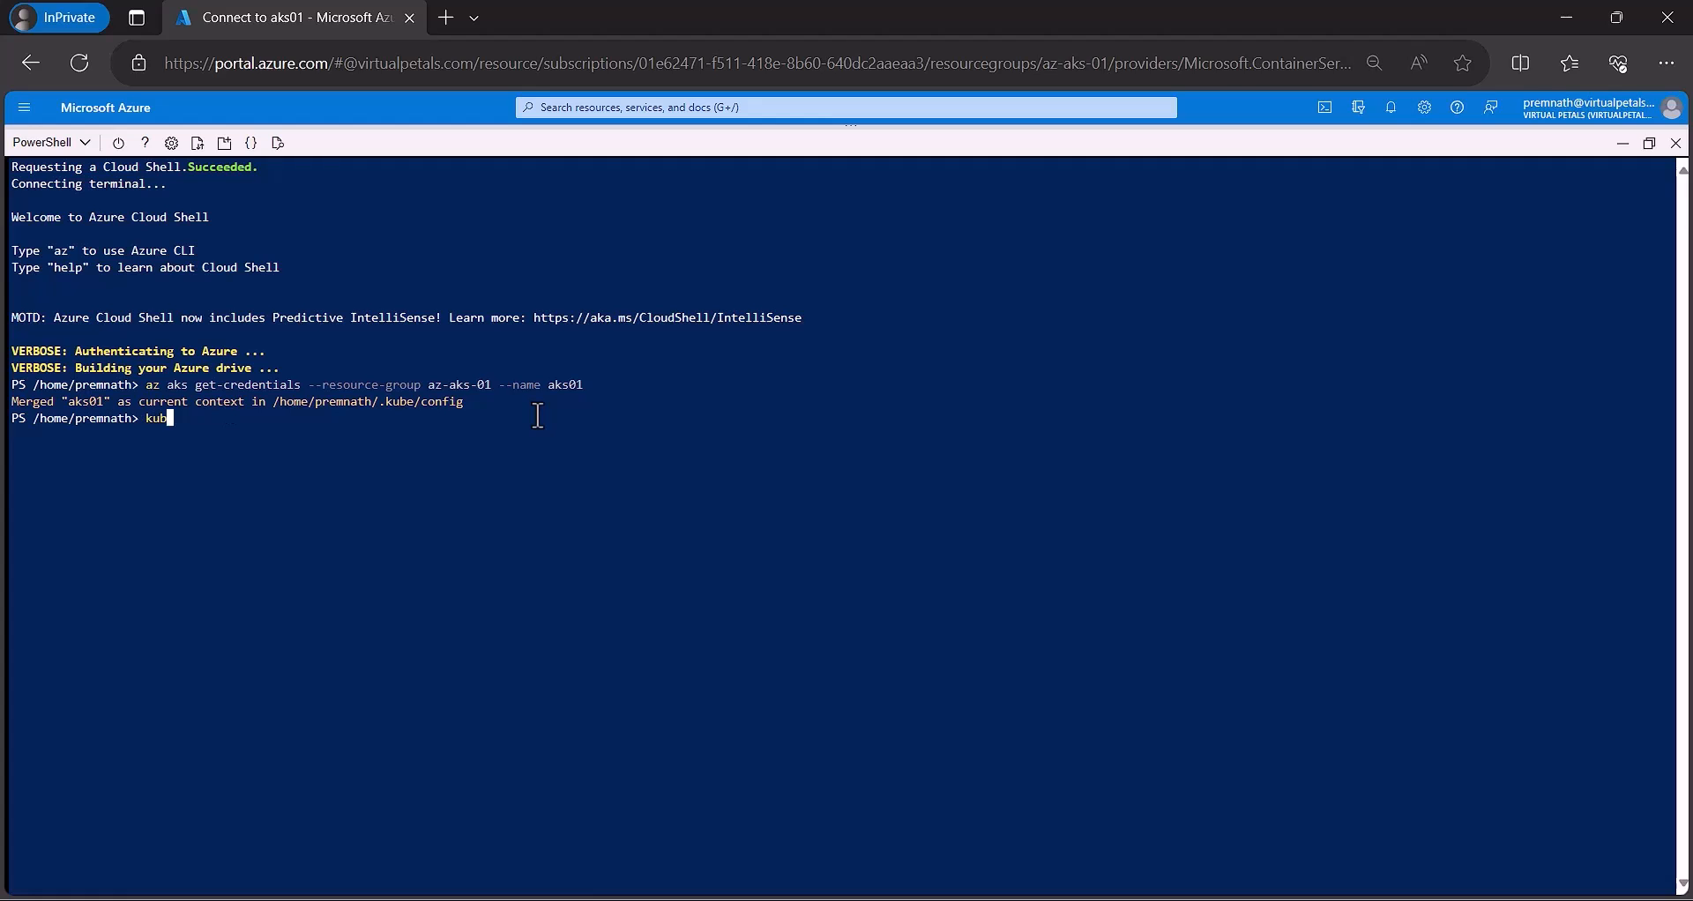
type("ectl")
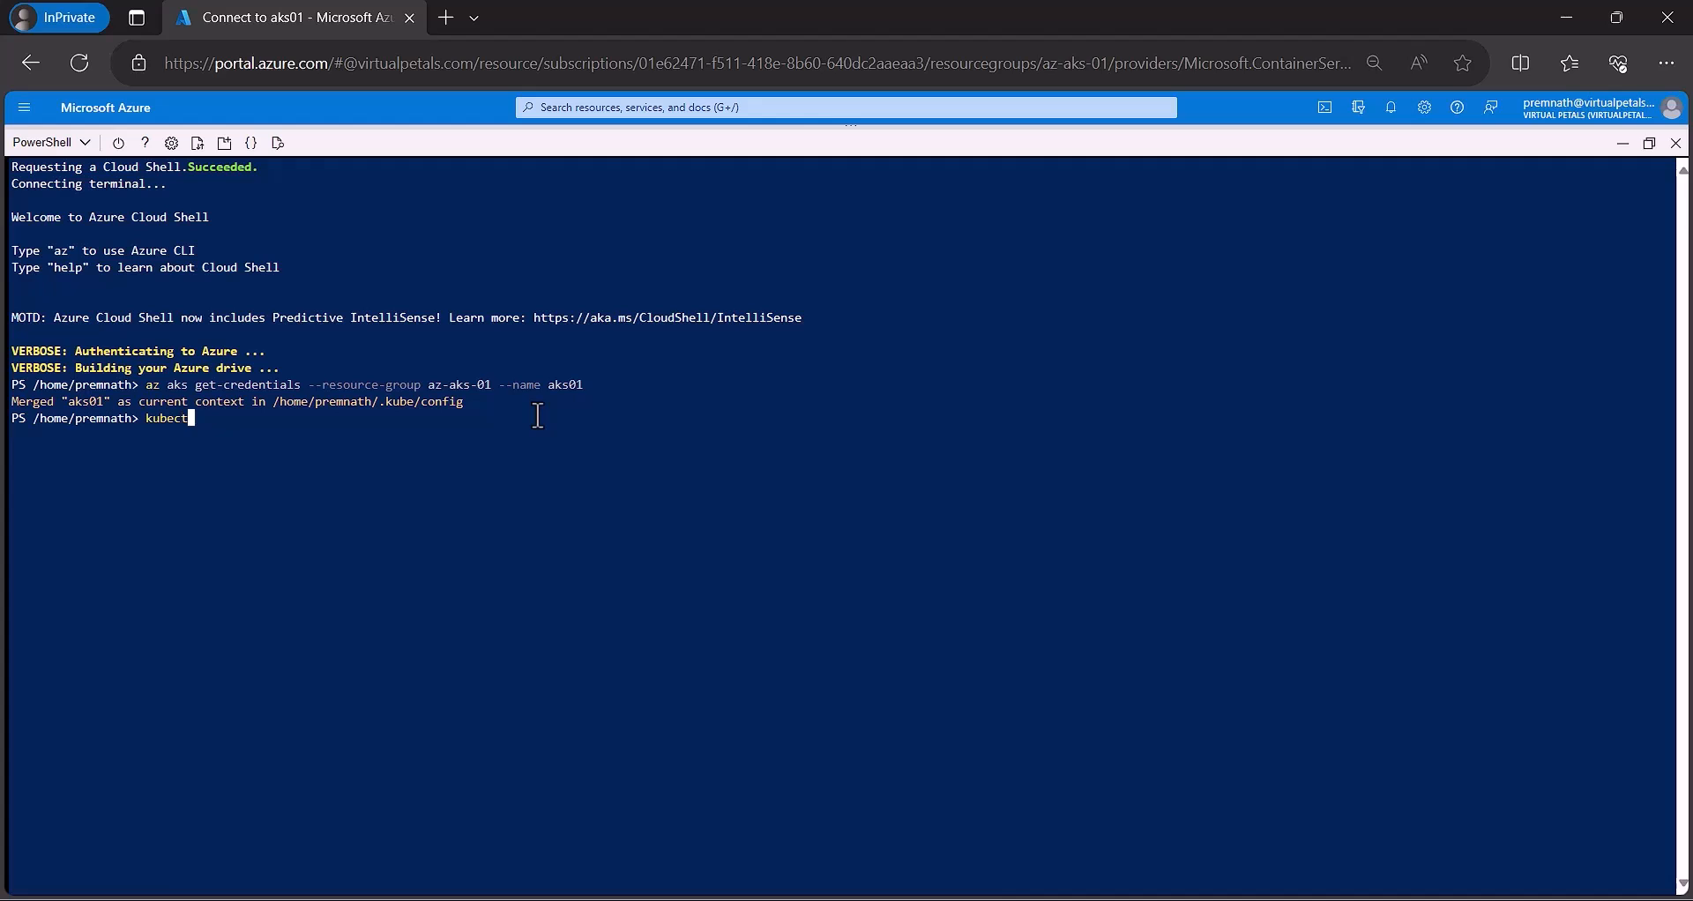
type("1")
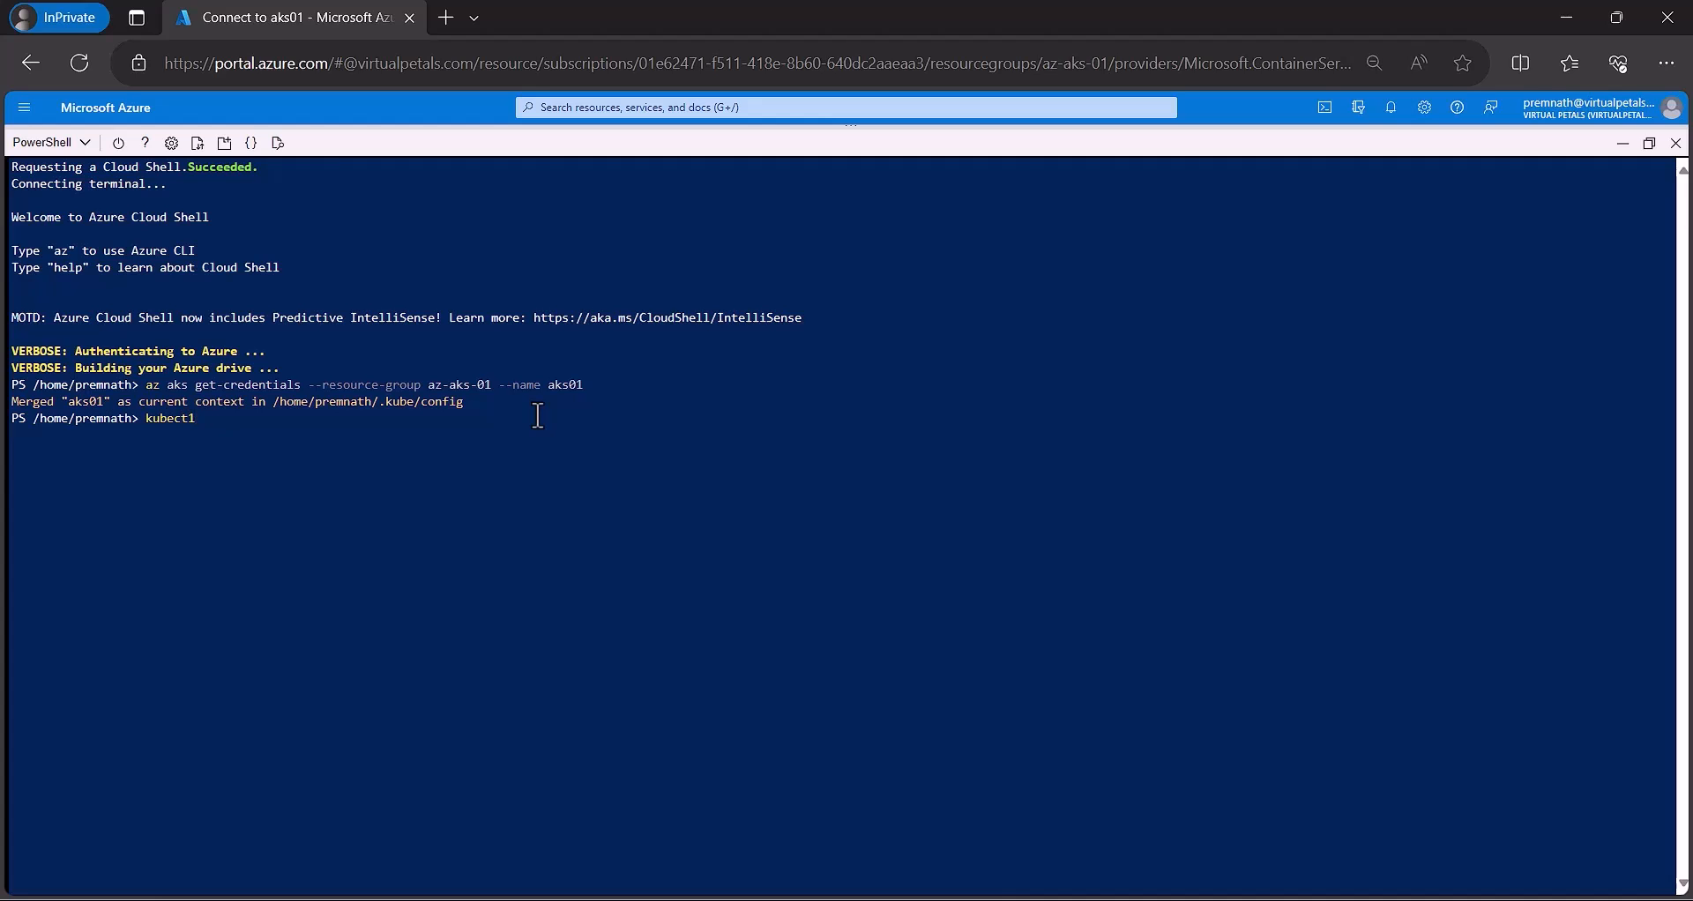
type("g")
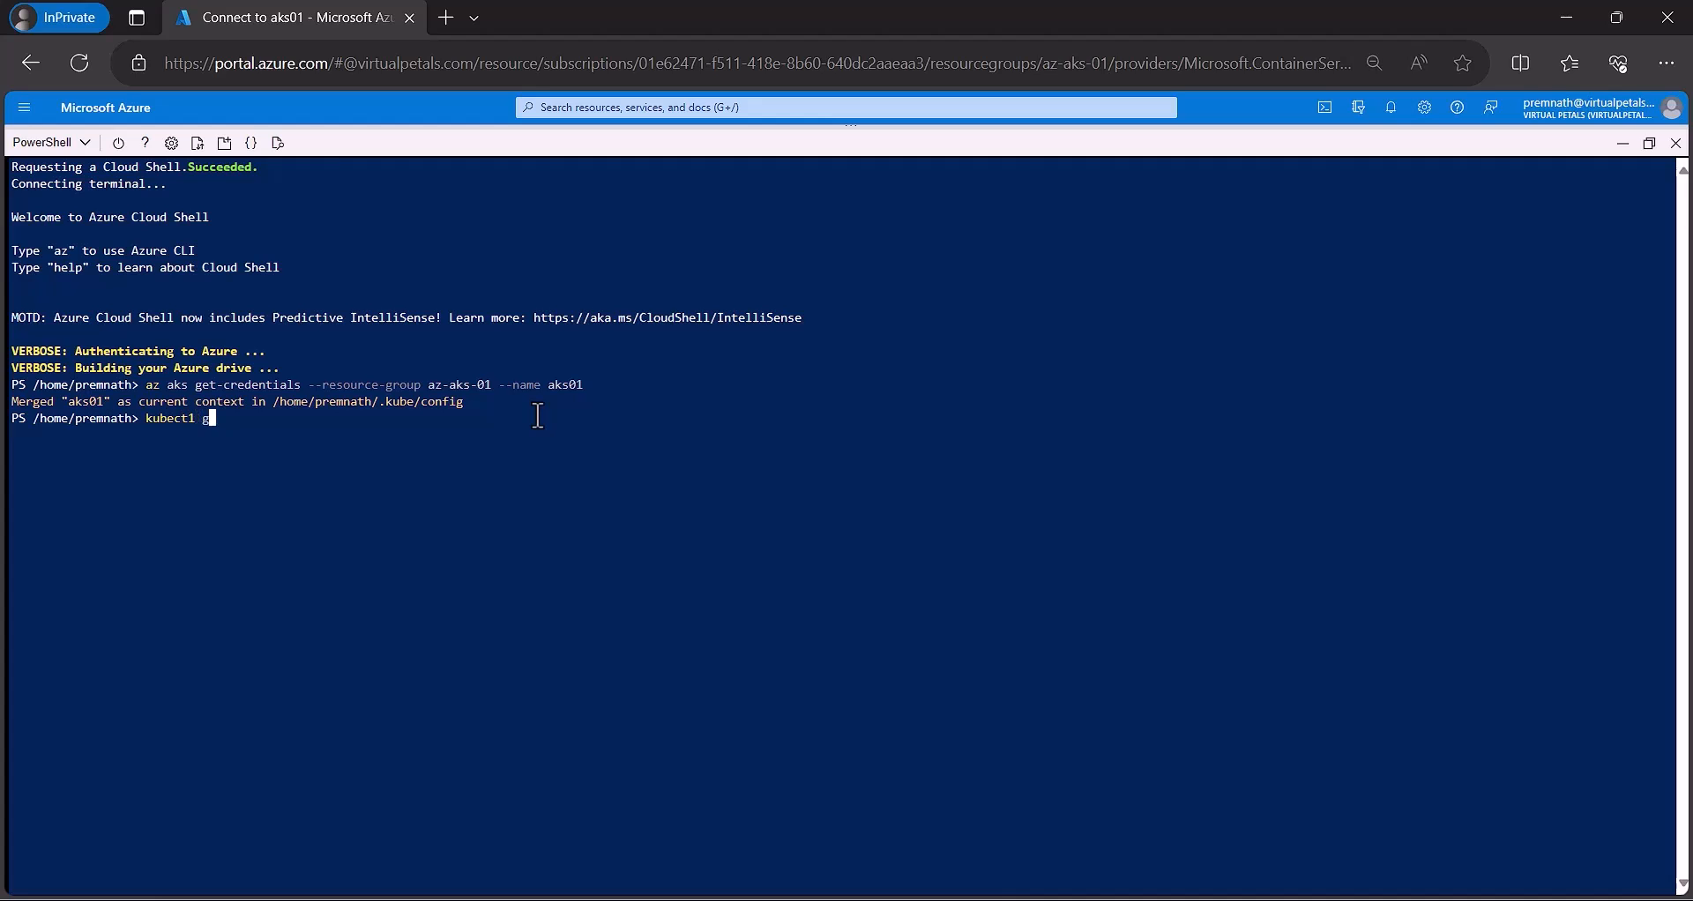
type("et no")
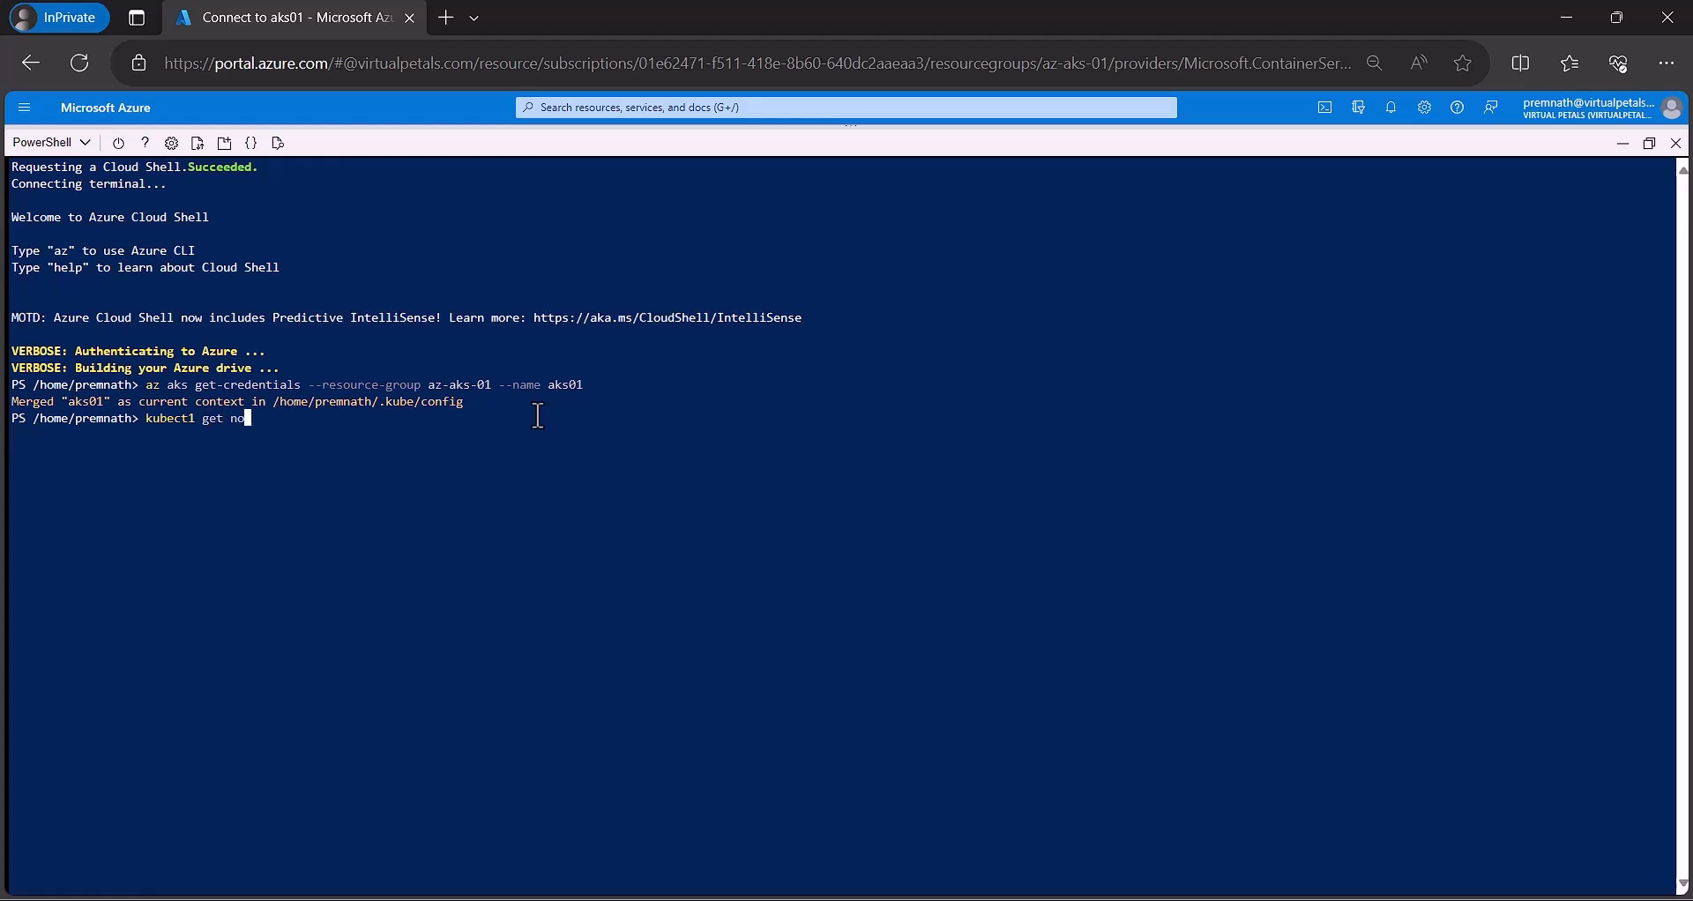
type("des")
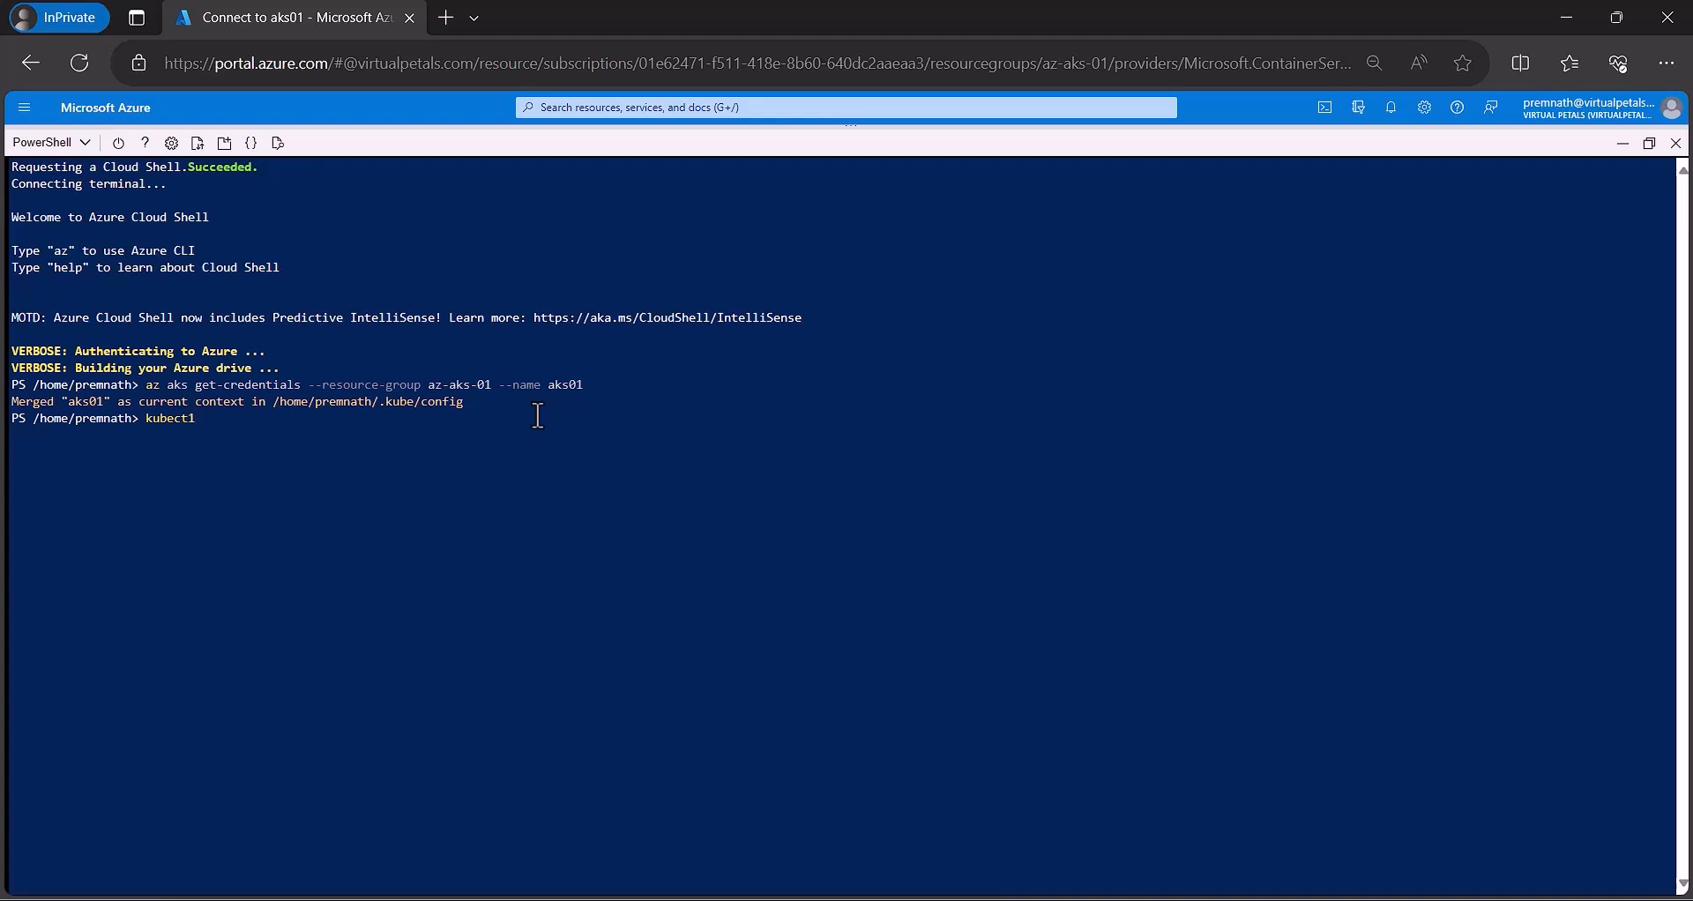
type("get node")
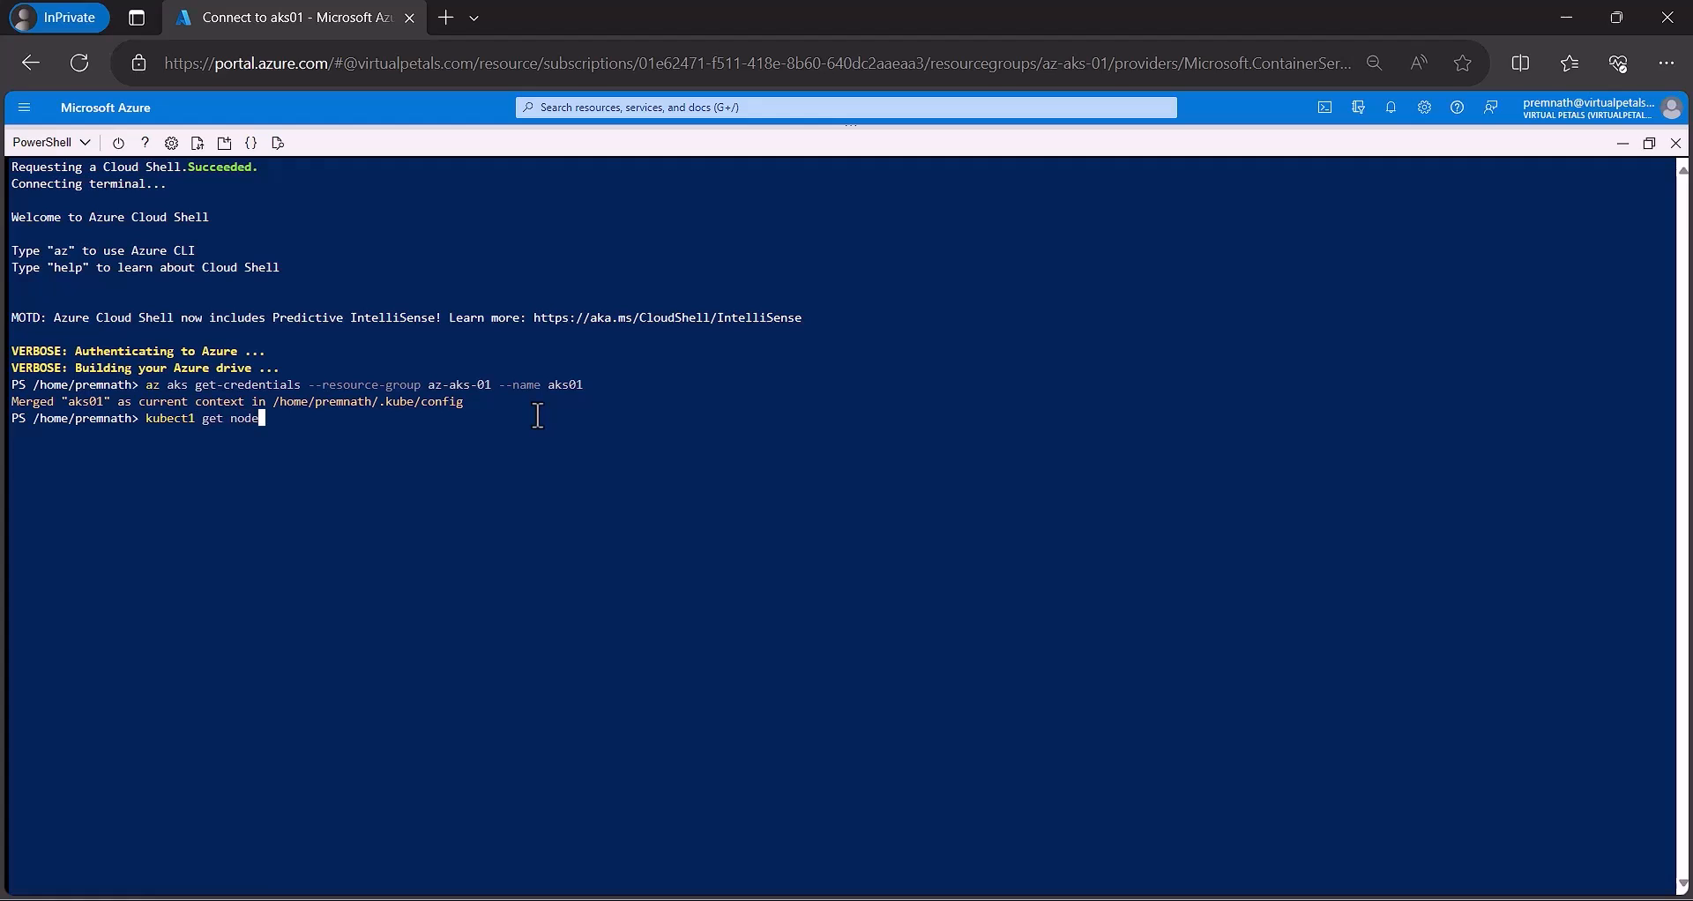
type("s")
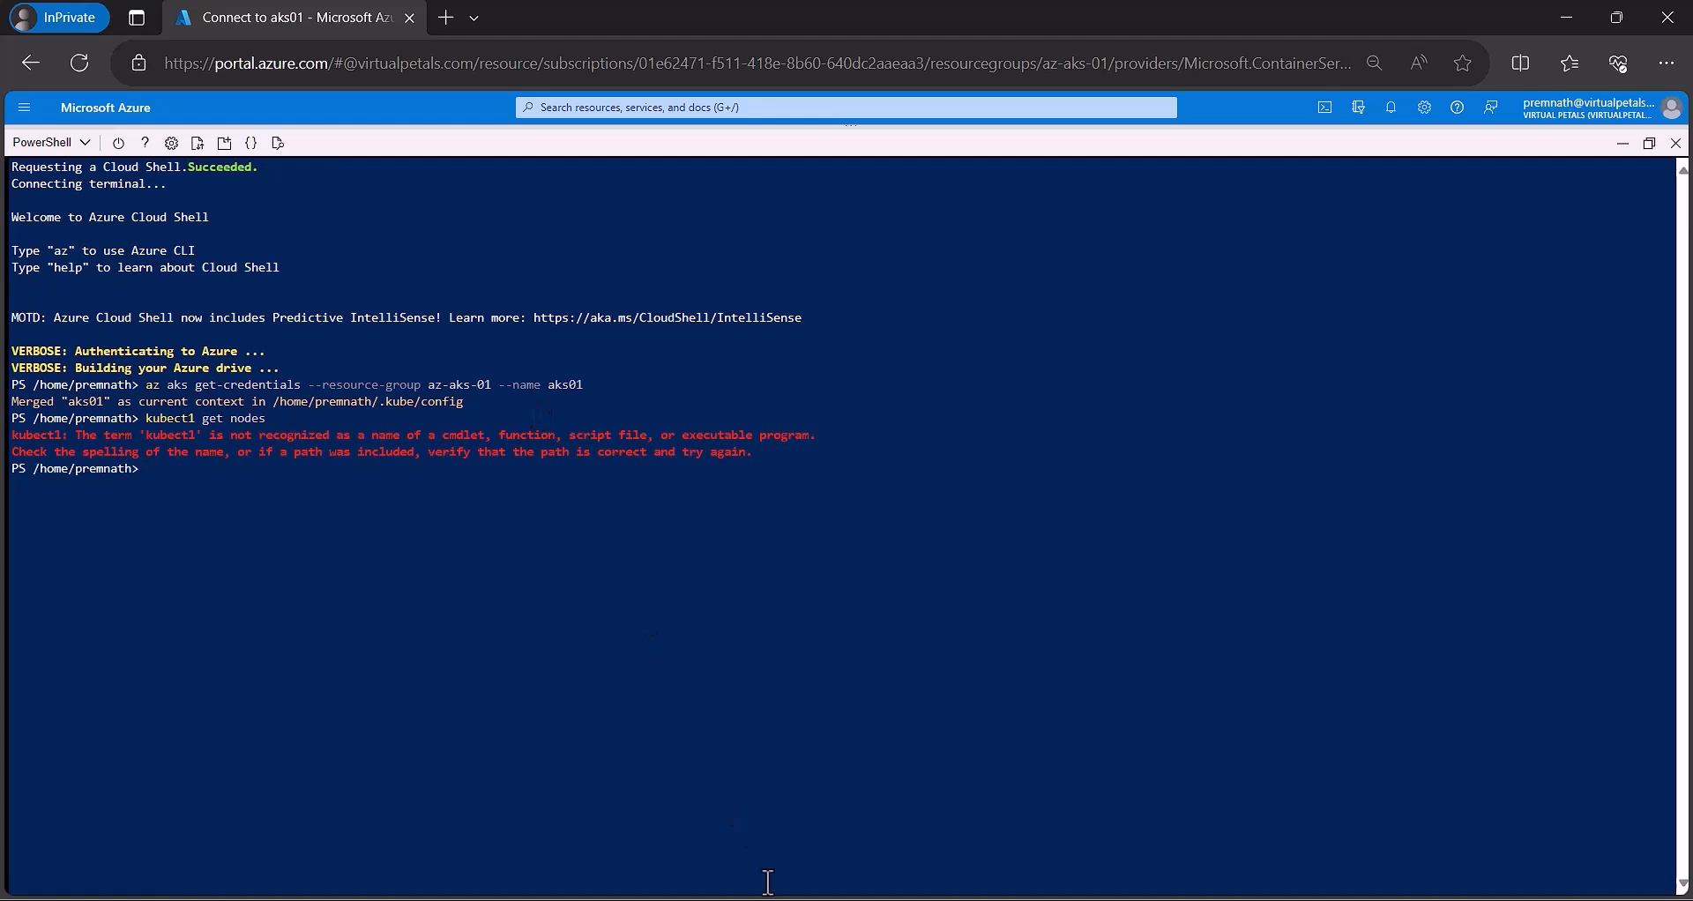
type("kubectl get nodes")
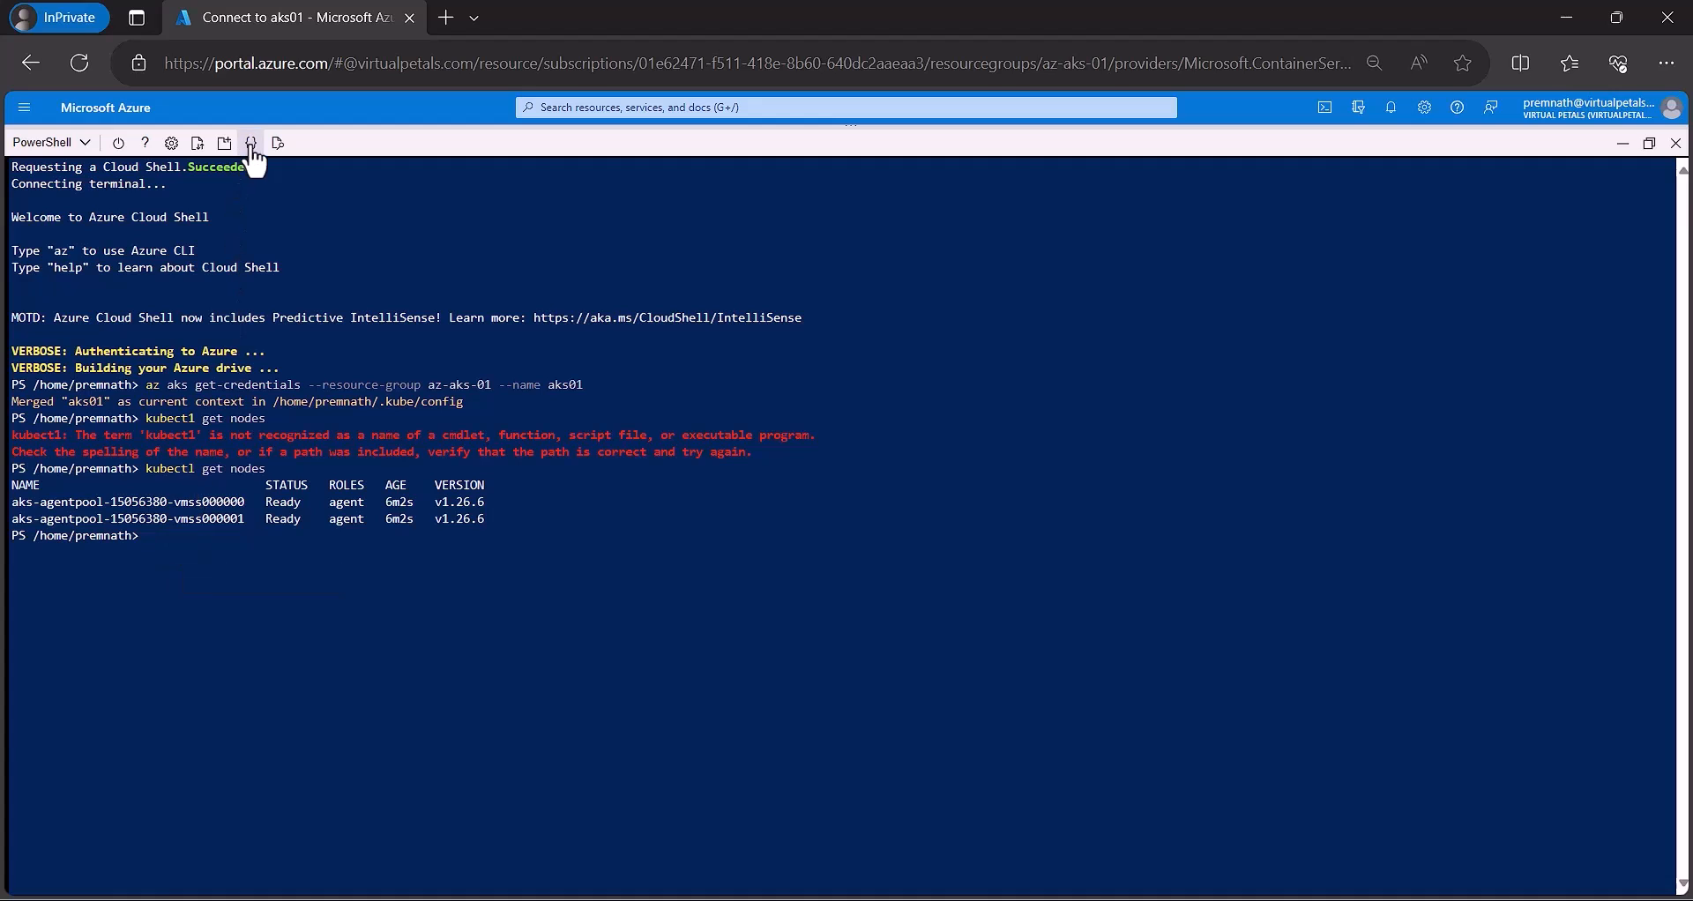
Paste the Azure Vote manifest into the Cloud Shell editor and save it as azure-vote.yaml.
left_click(250, 143)
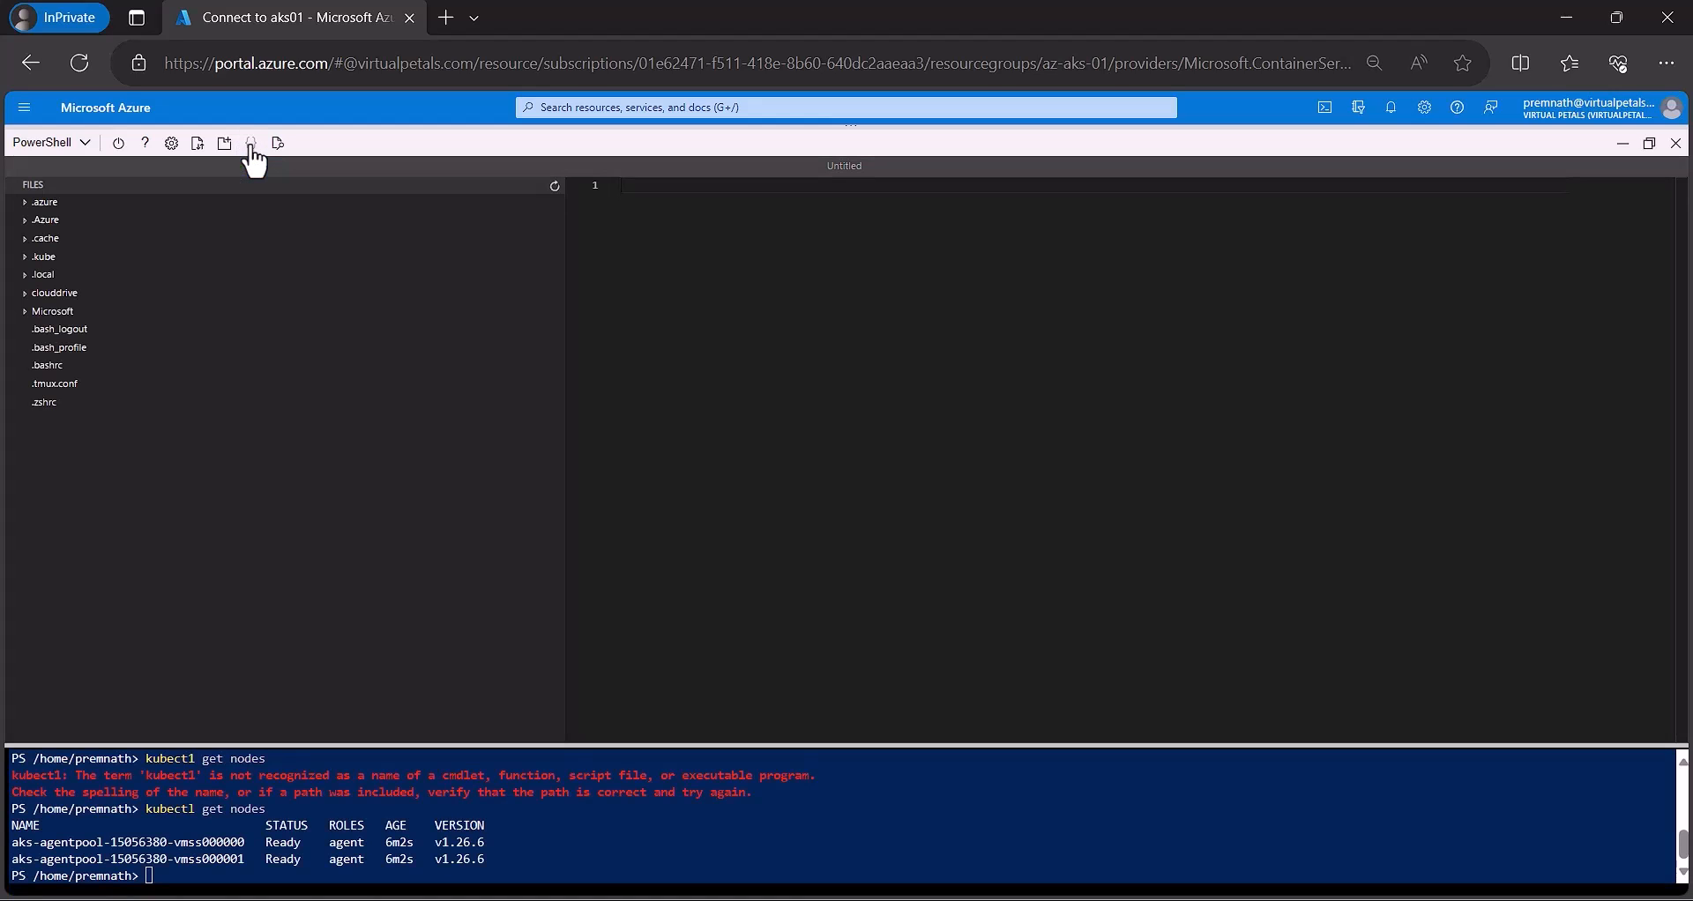
mouse_move(253, 143)
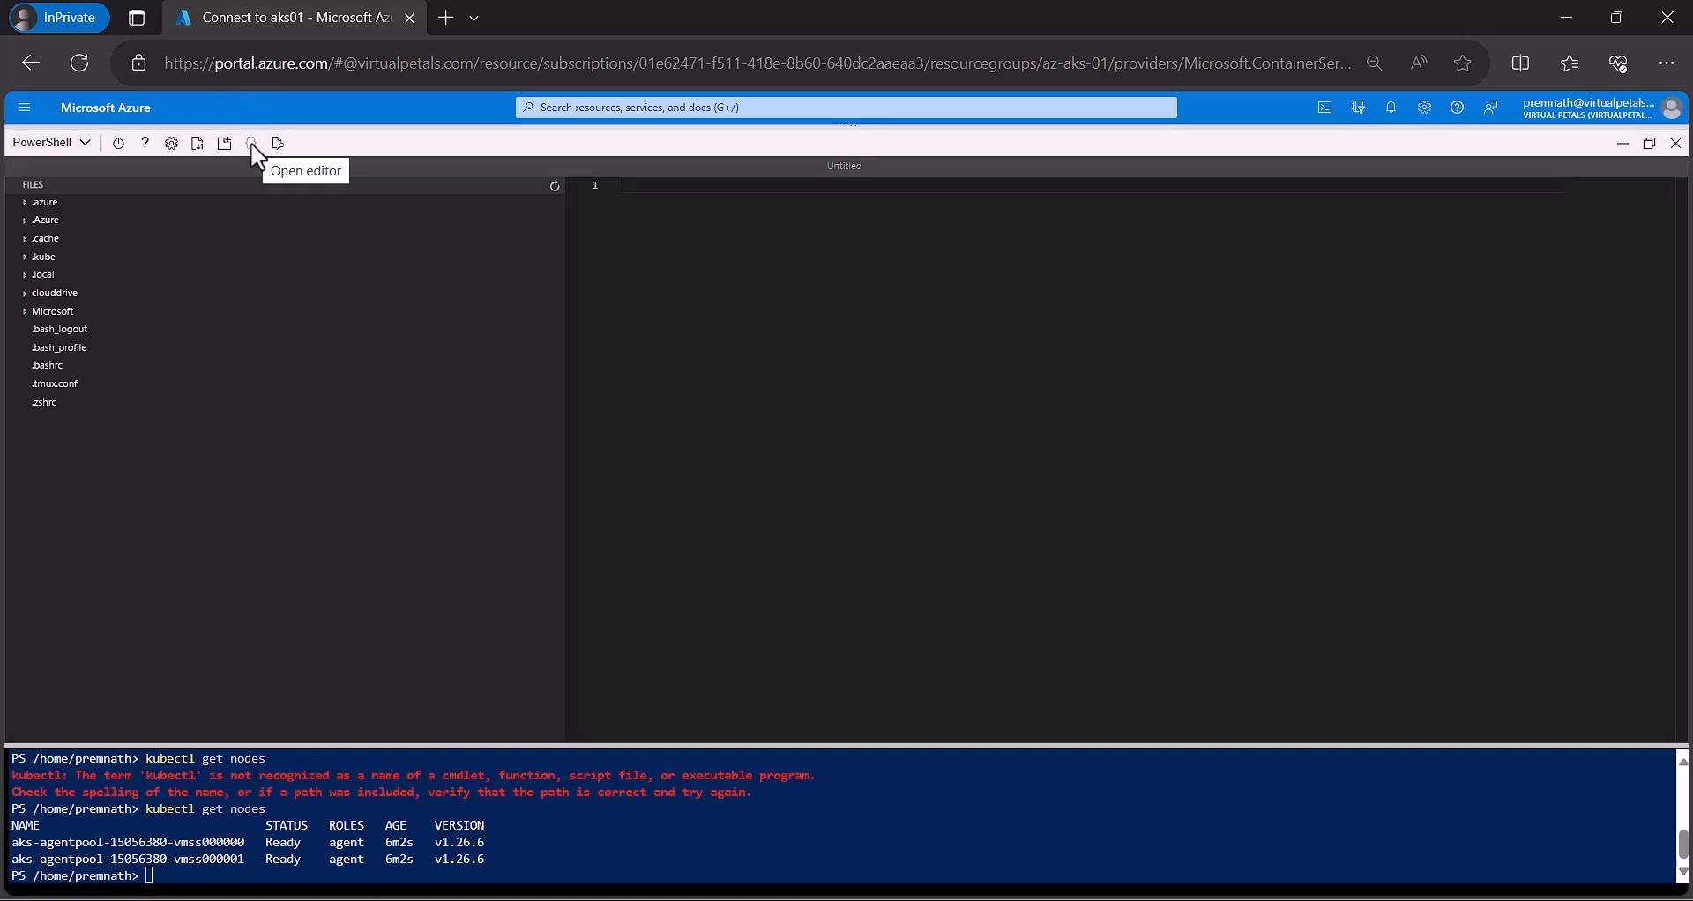
mouse_move(344, 155)
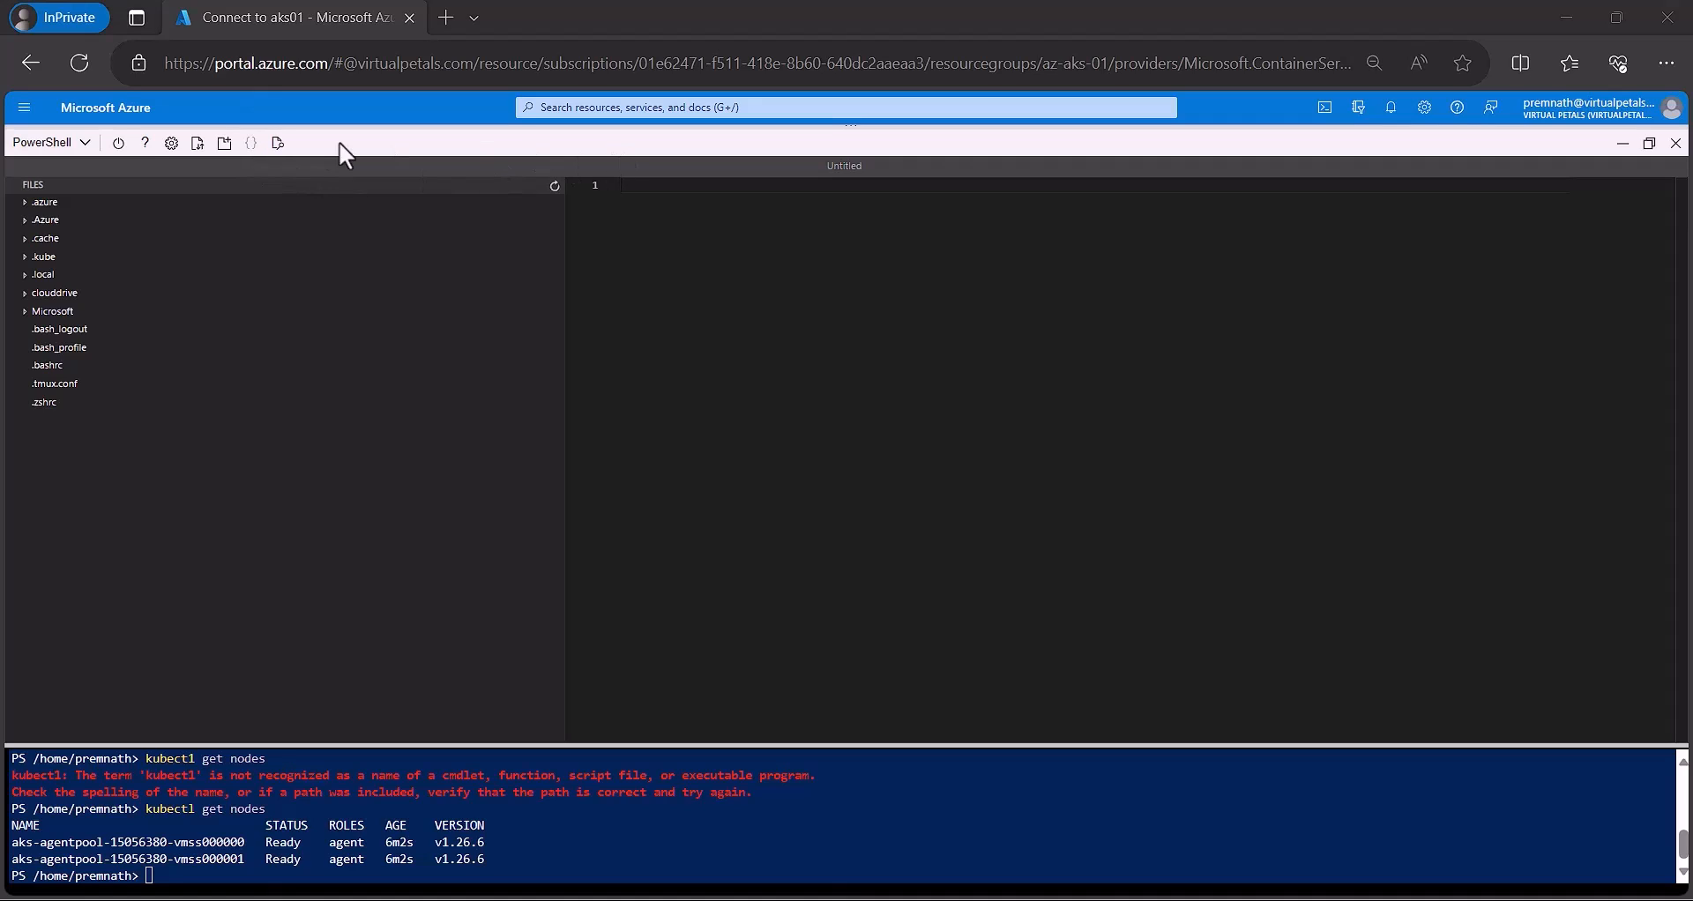
mouse_move(900, 895)
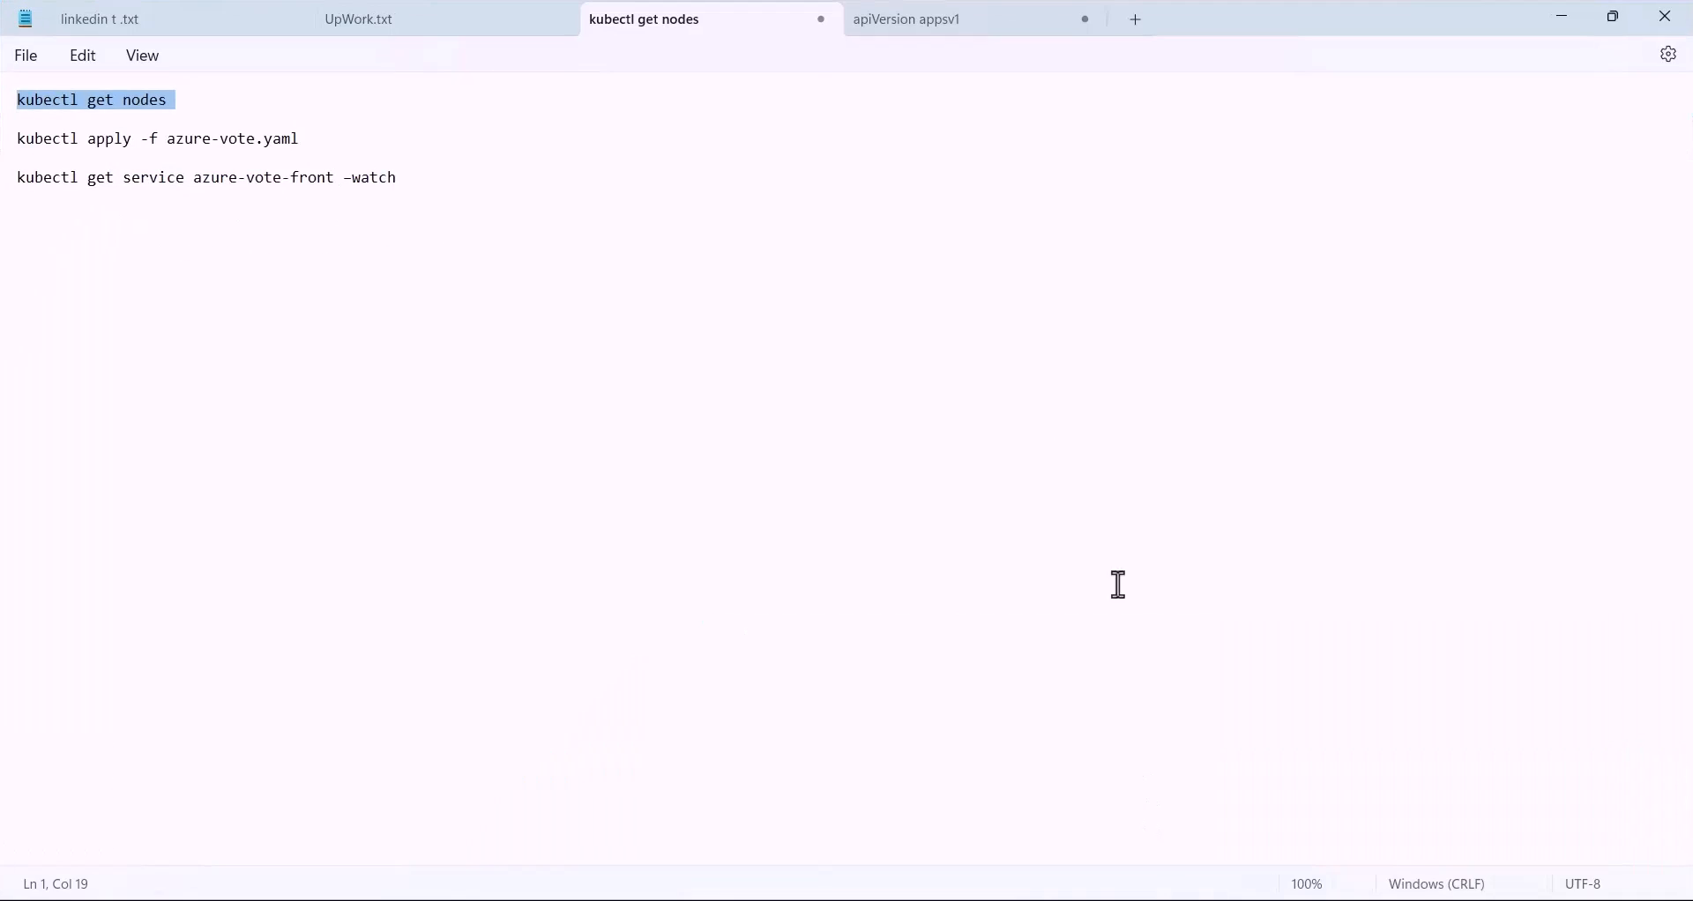
left_click(905, 18)
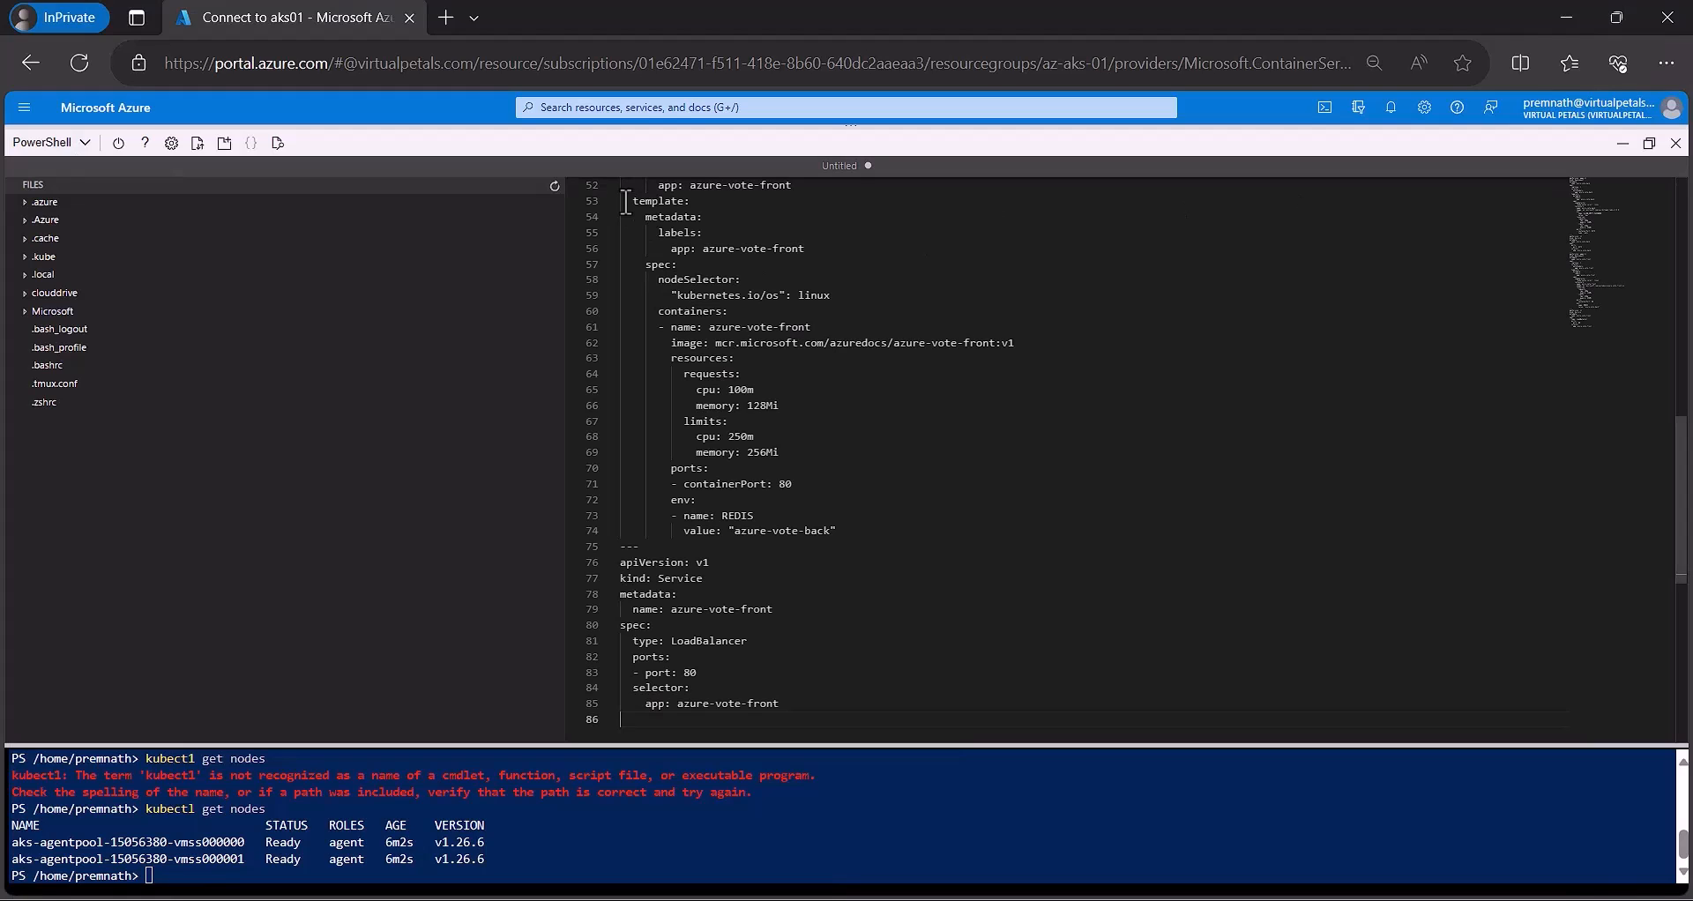
mouse_move(764, 215)
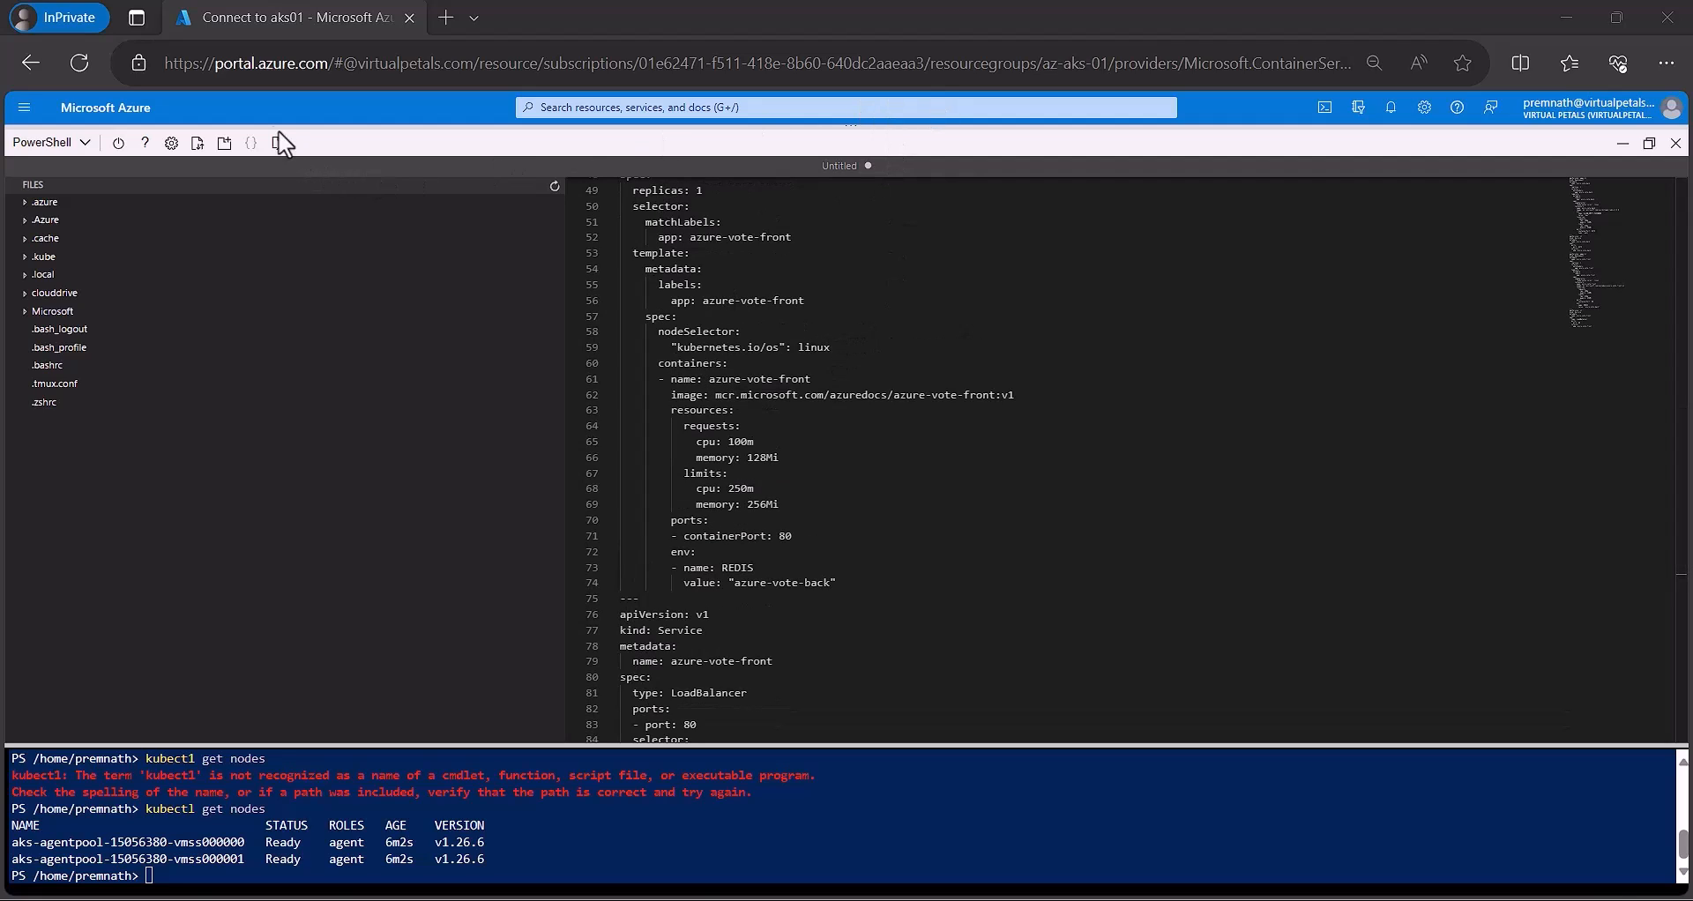
right_click(1009, 369)
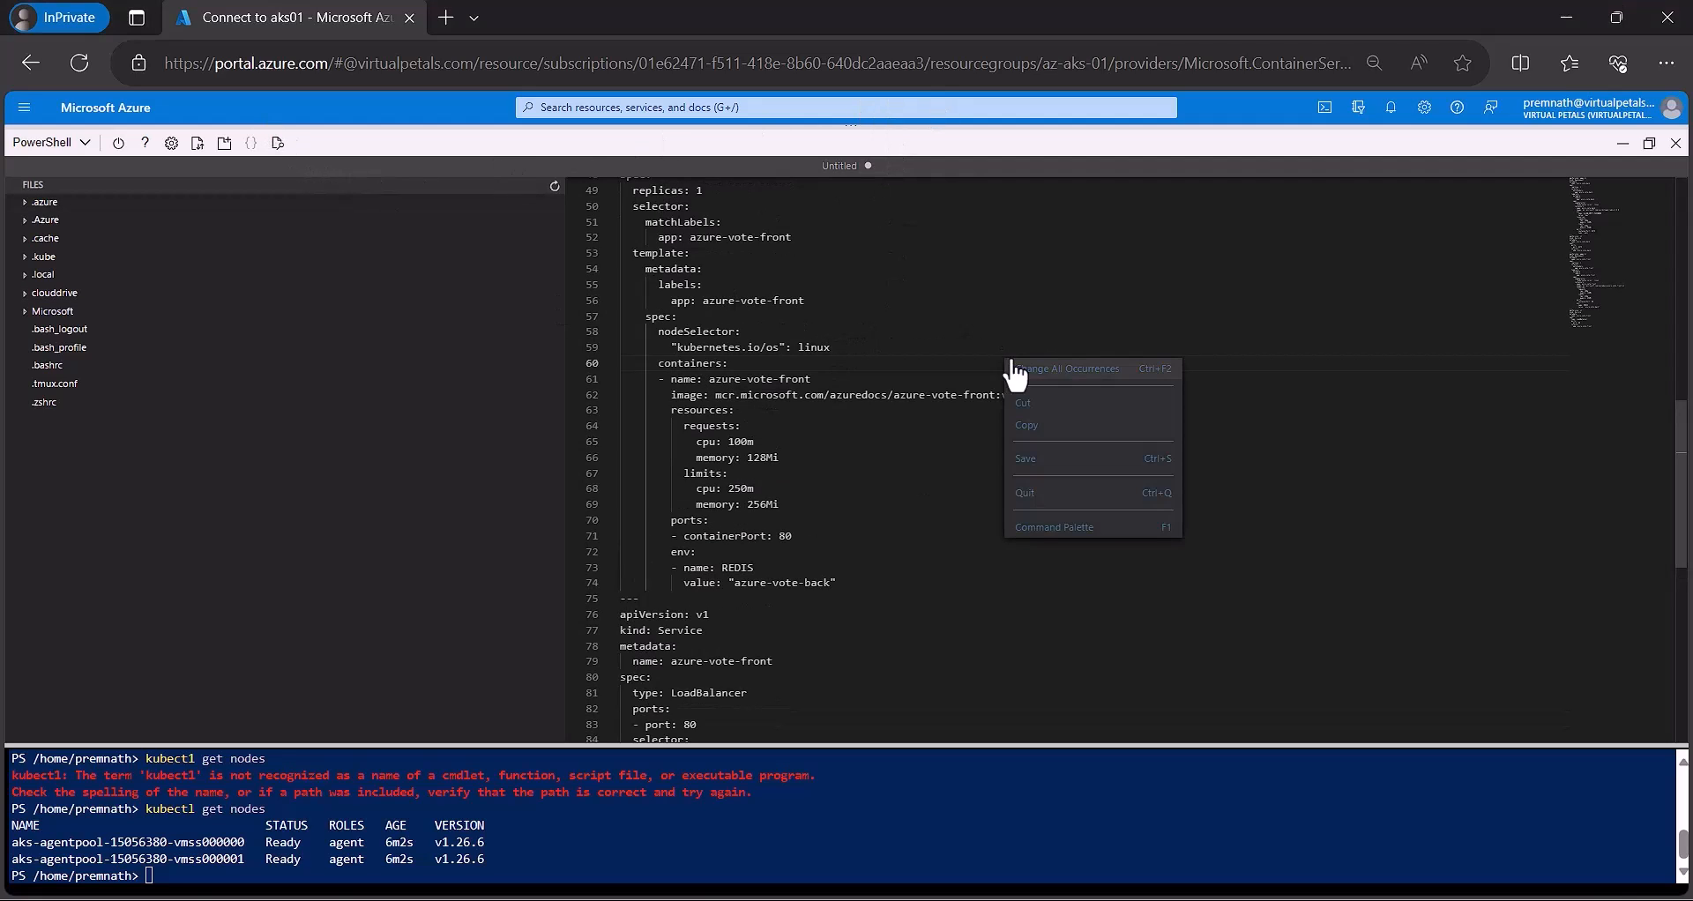
left_click(1025, 457)
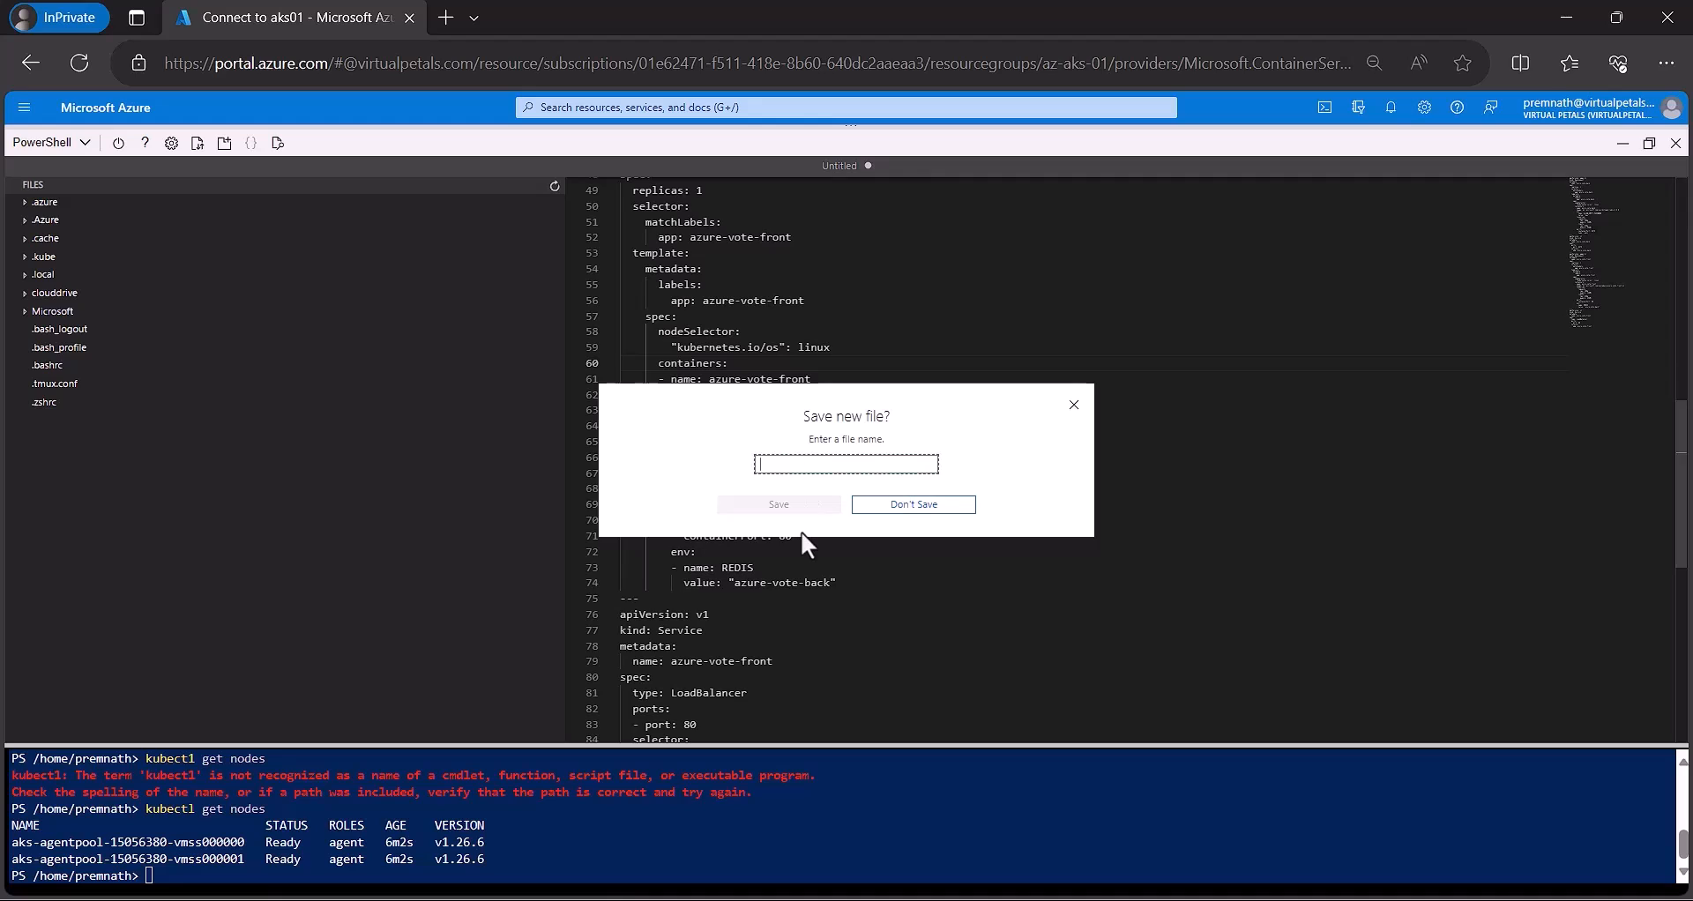
type("azure-vote.yaml")
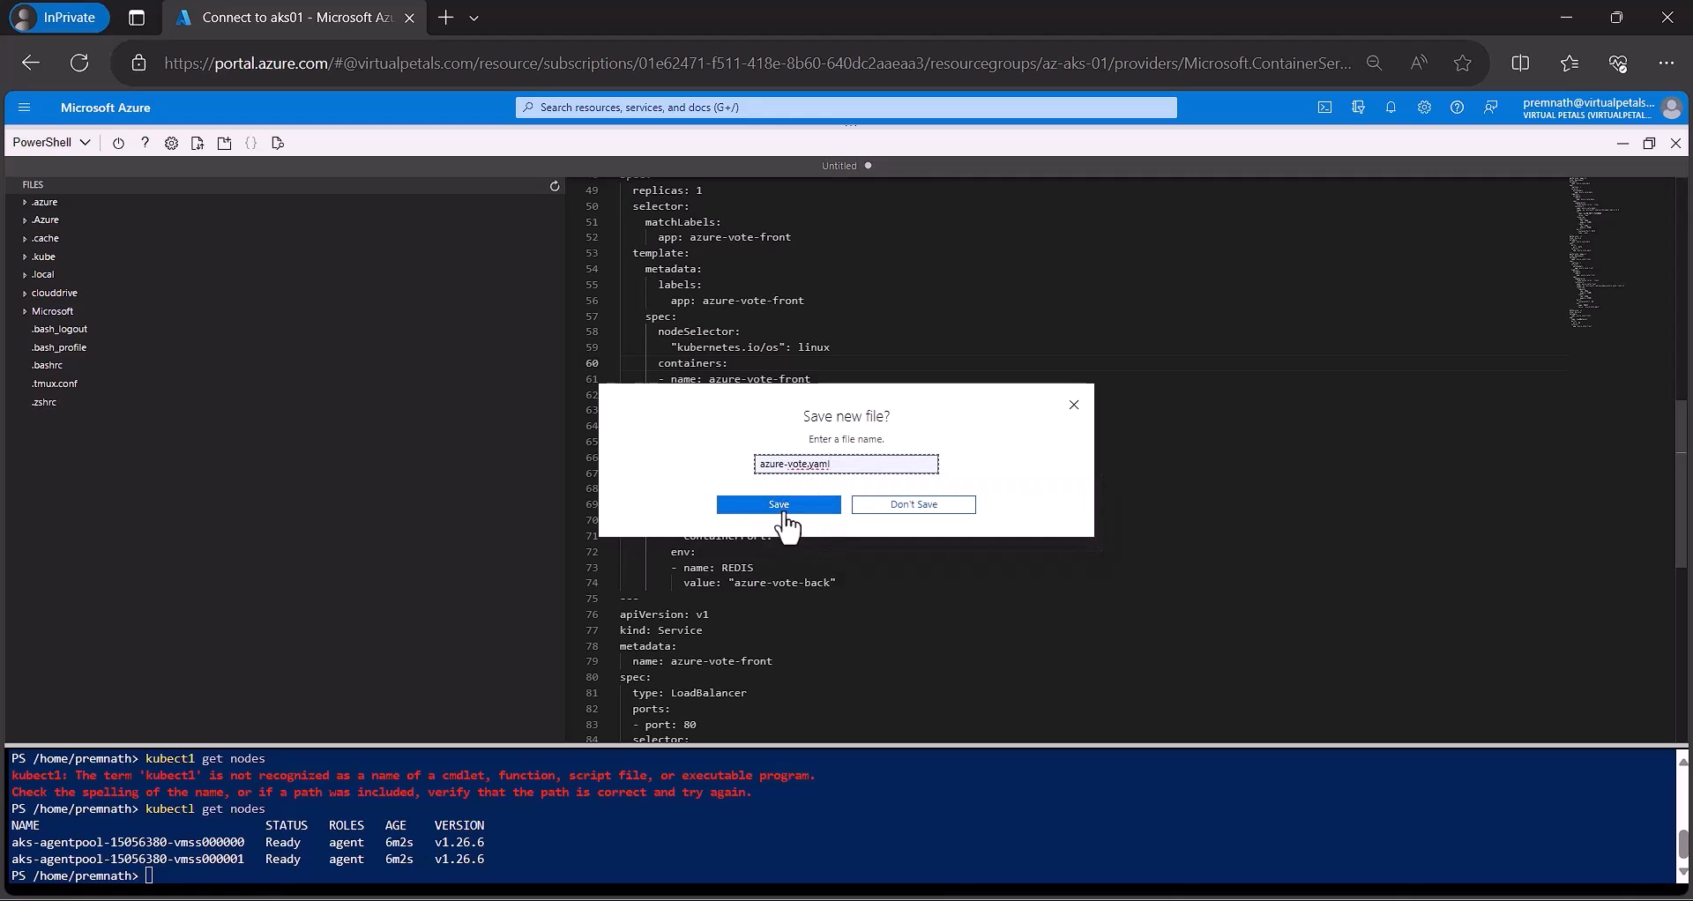
left_click(778, 505)
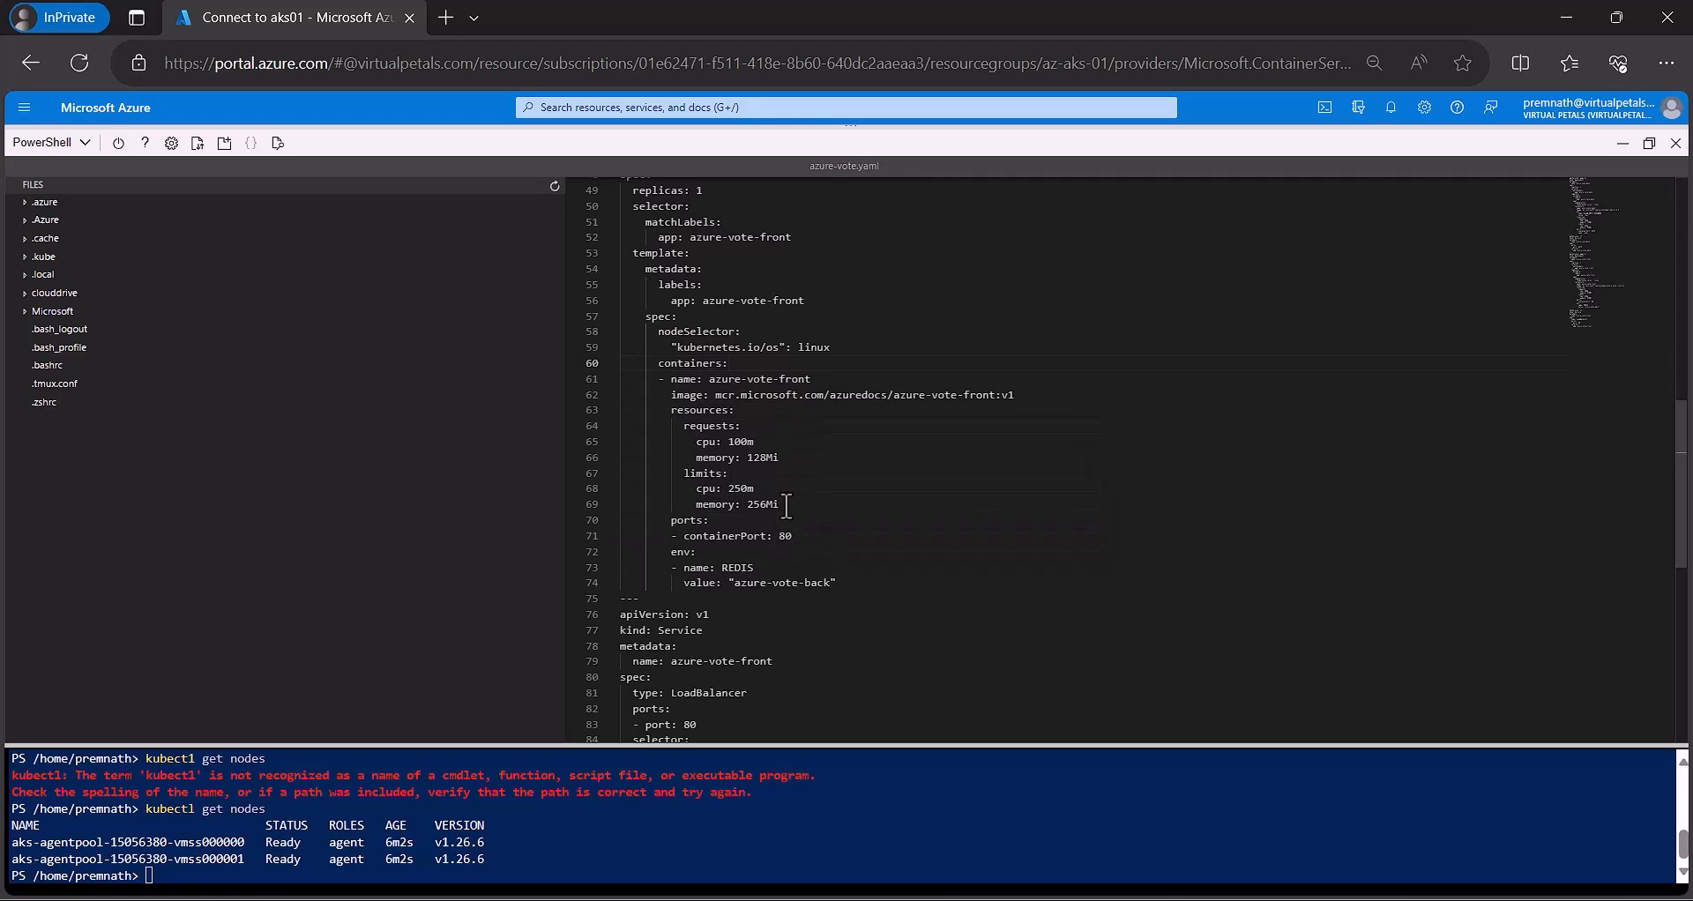
mouse_move(548, 302)
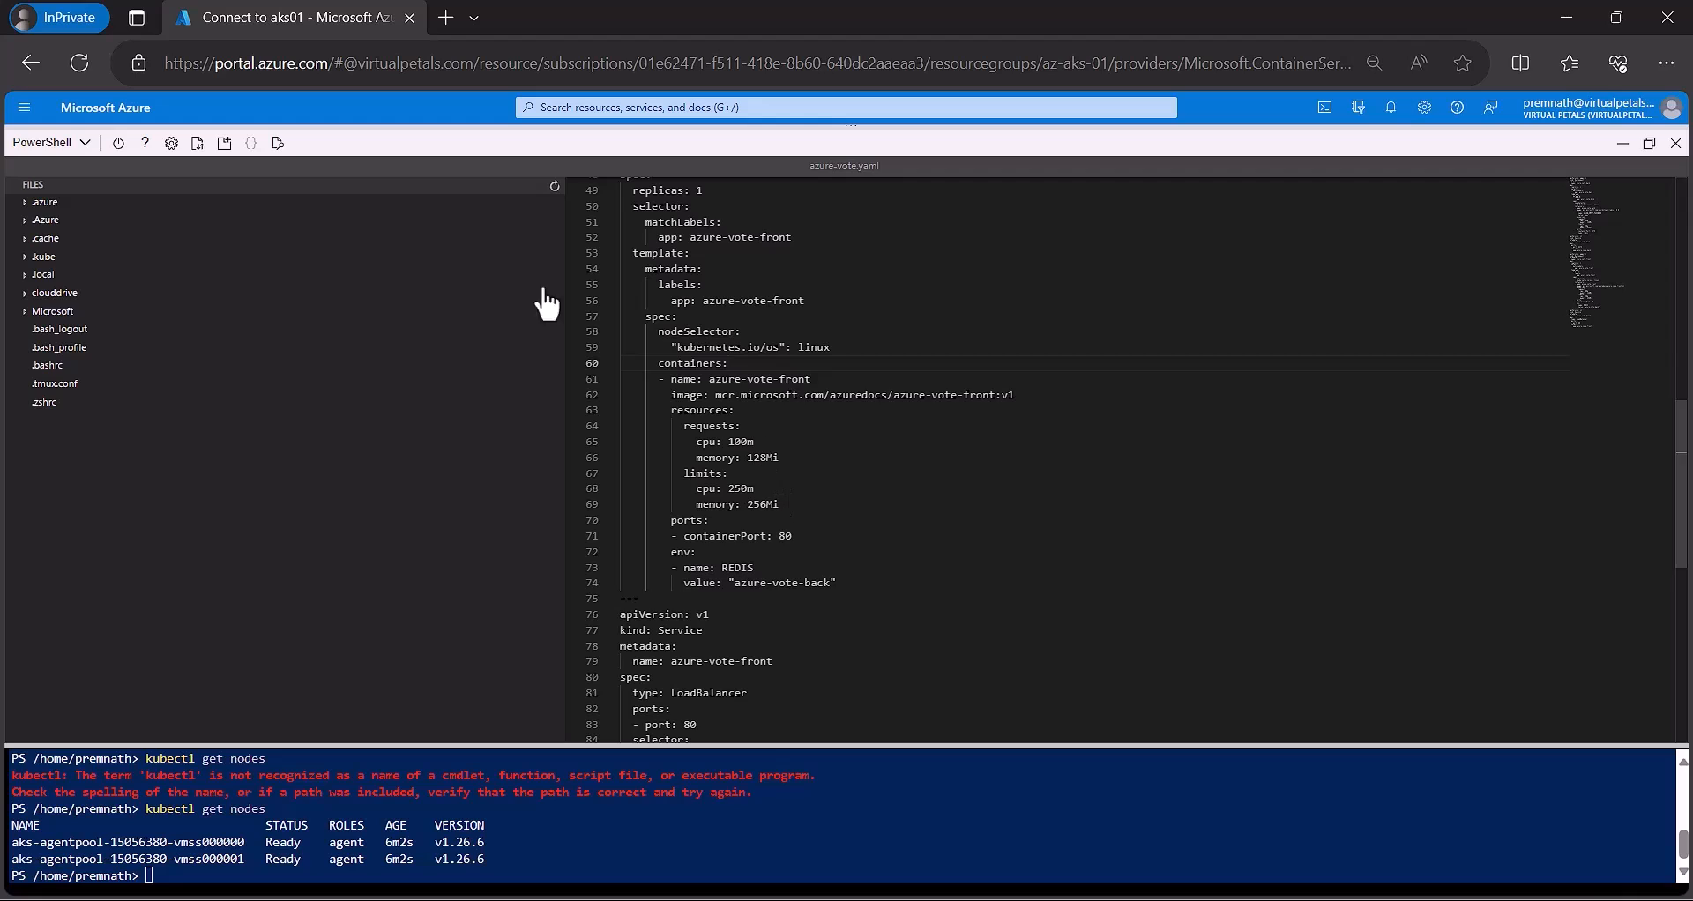
mouse_move(330, 146)
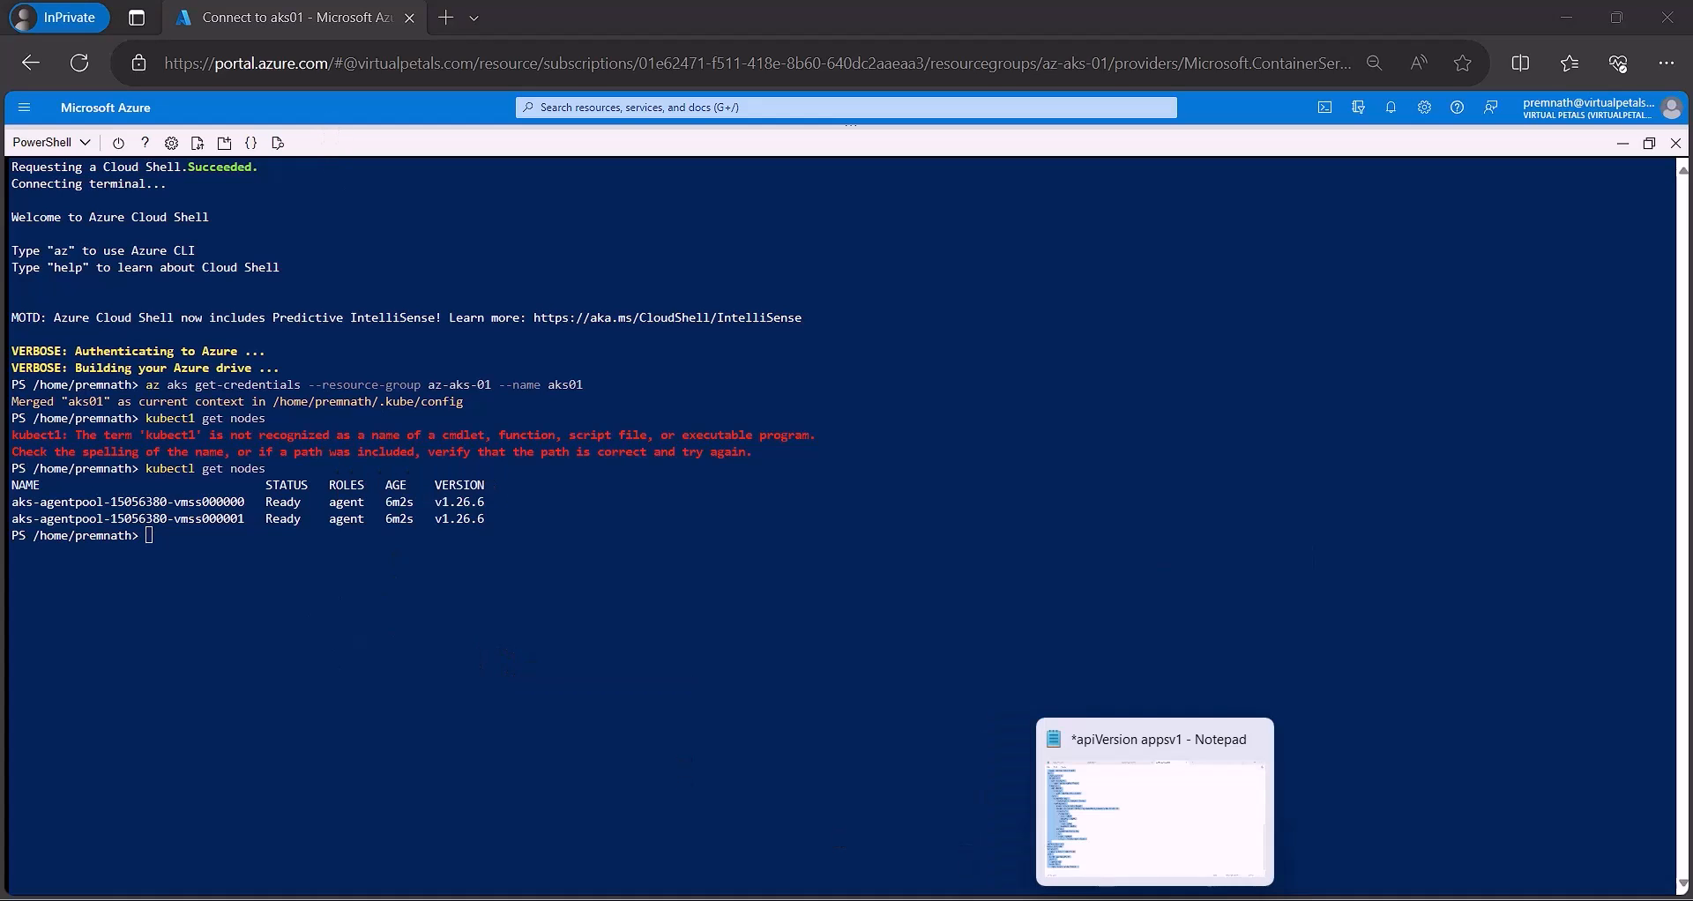
Run kubectl apply -f azure-vote.yaml and copy the azure-vote-front external IP 52.226.197.57.
type("kubectl apply -f azure-vote.yaml")
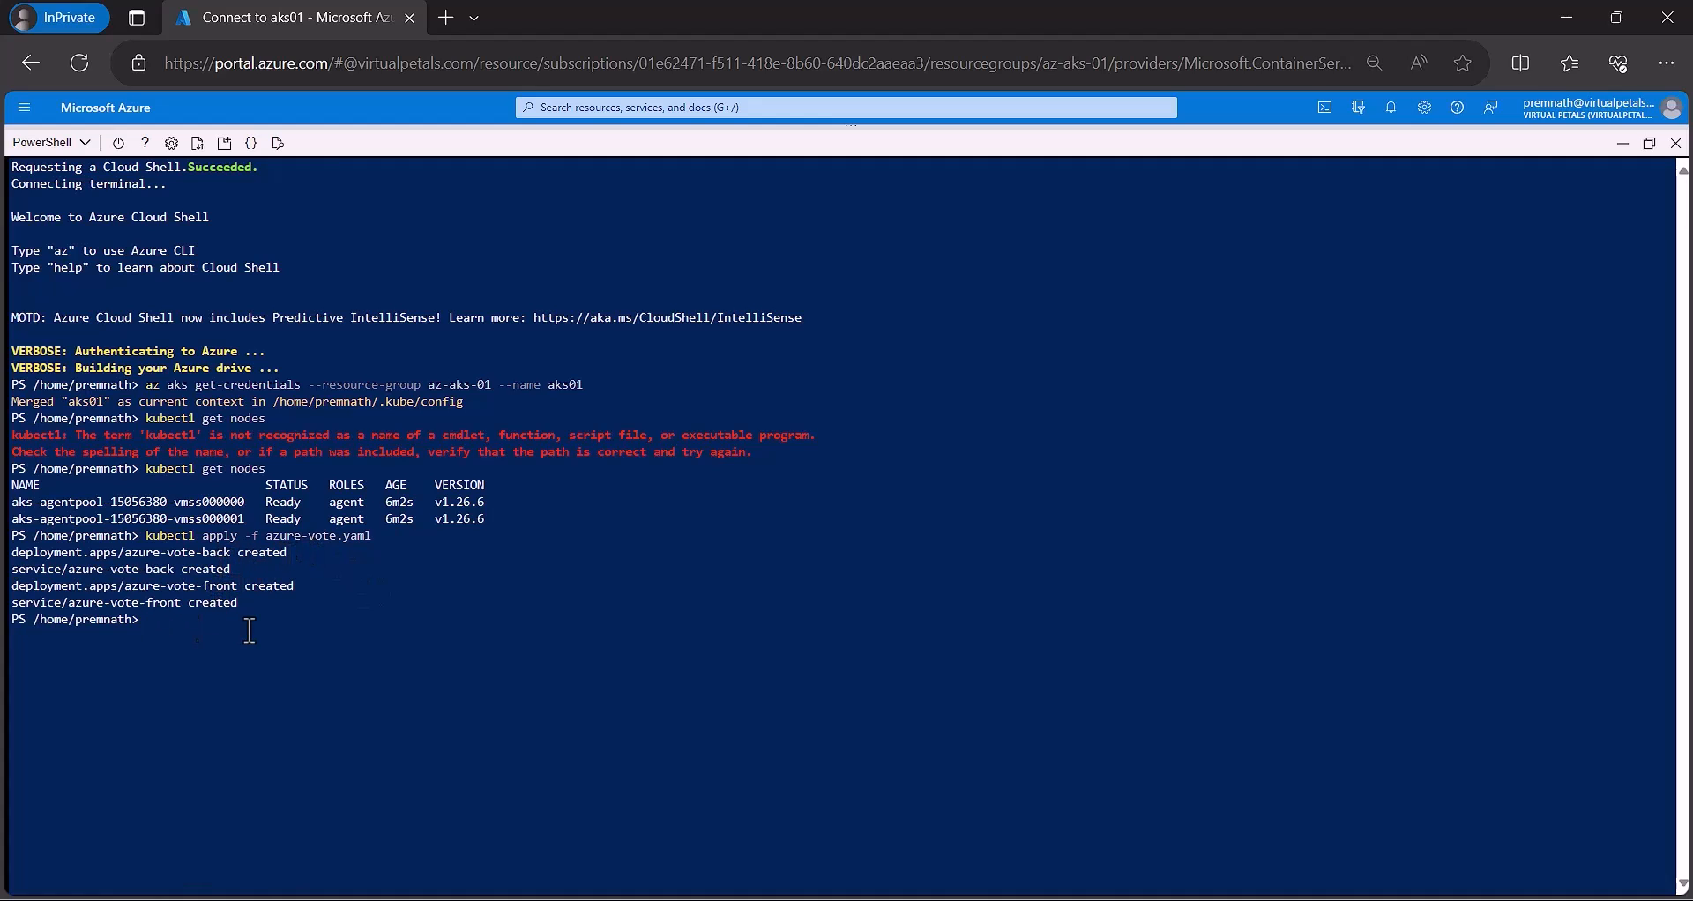
mouse_move(342, 599)
type("kubectl get service azure-vote-front -watch")
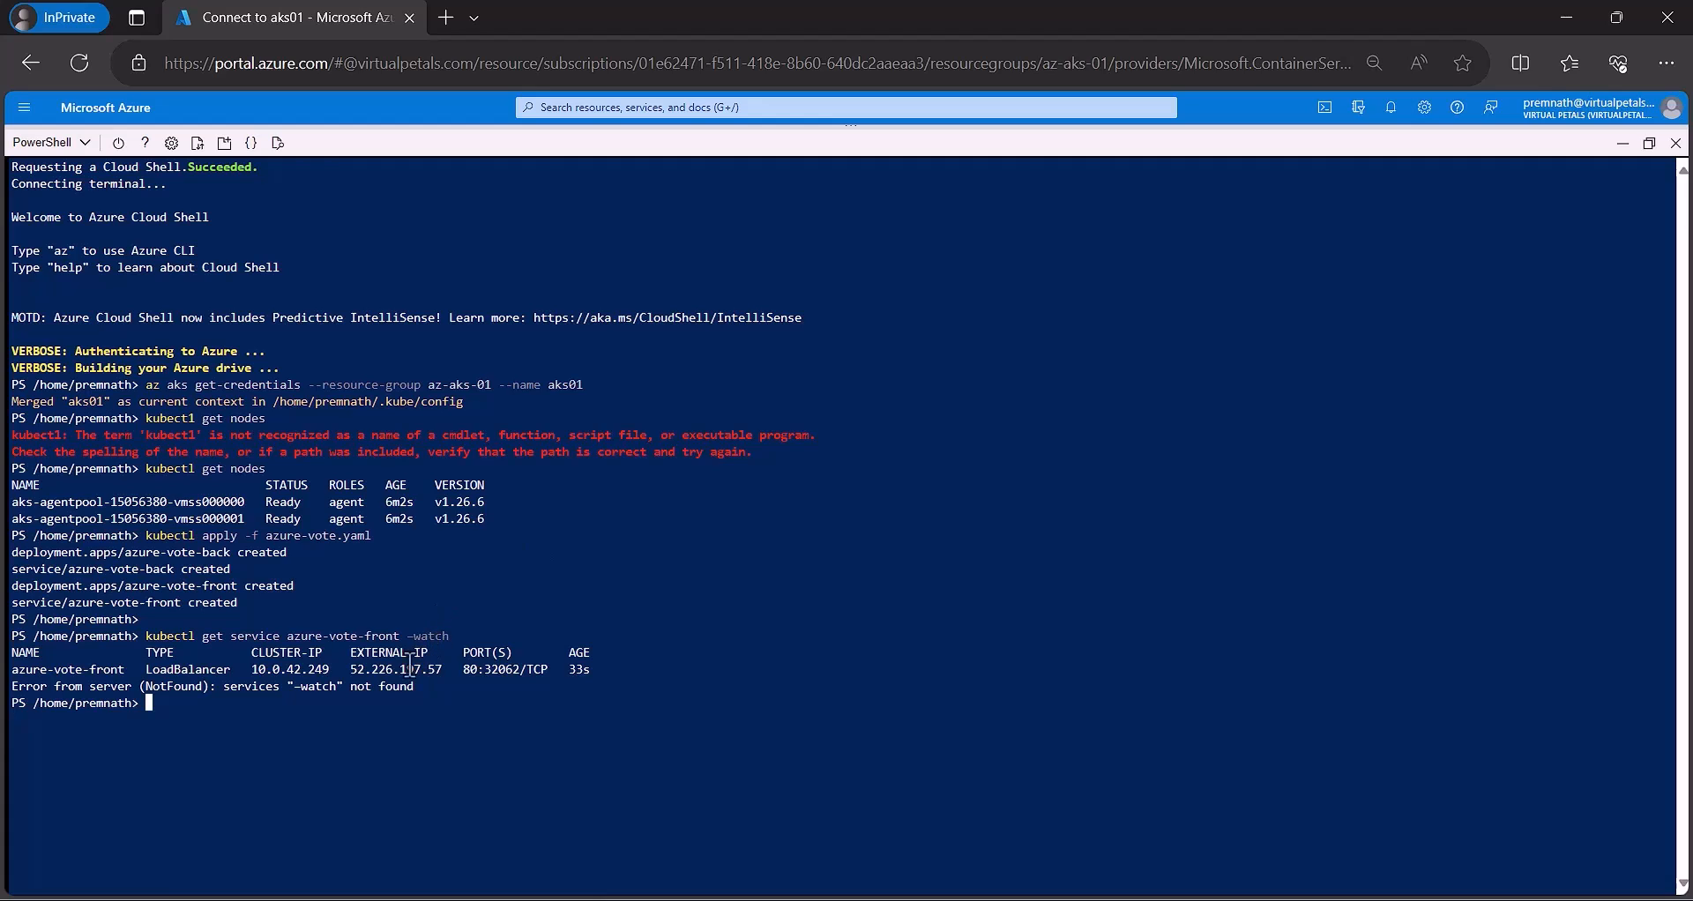
mouse_move(400, 681)
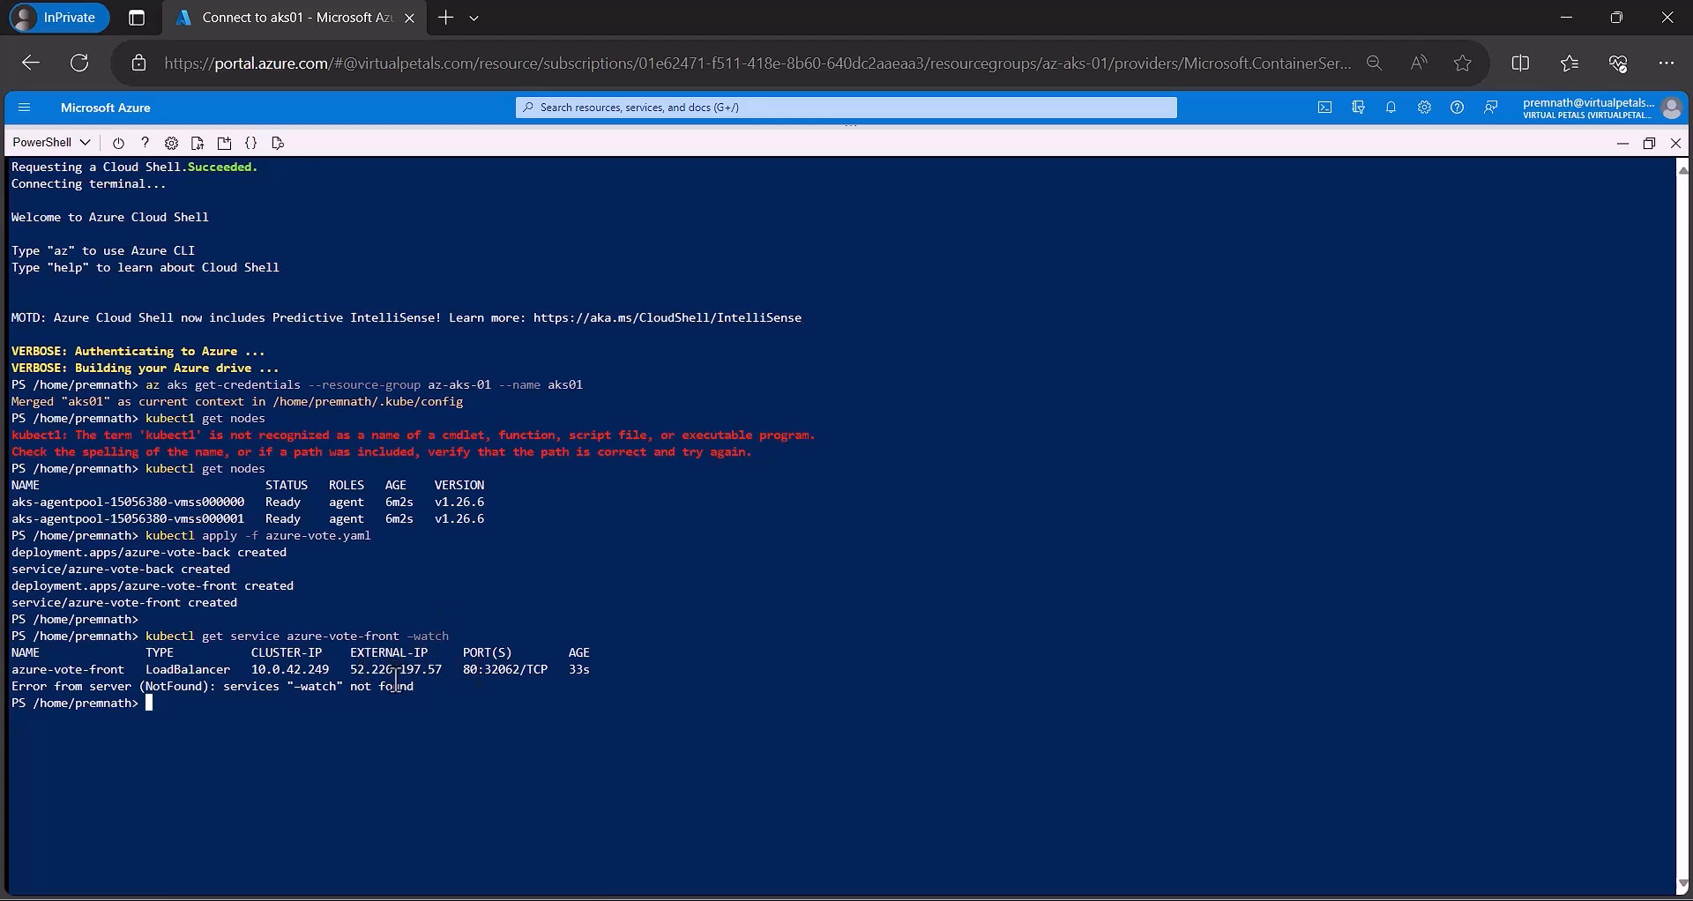
double_click(365, 669)
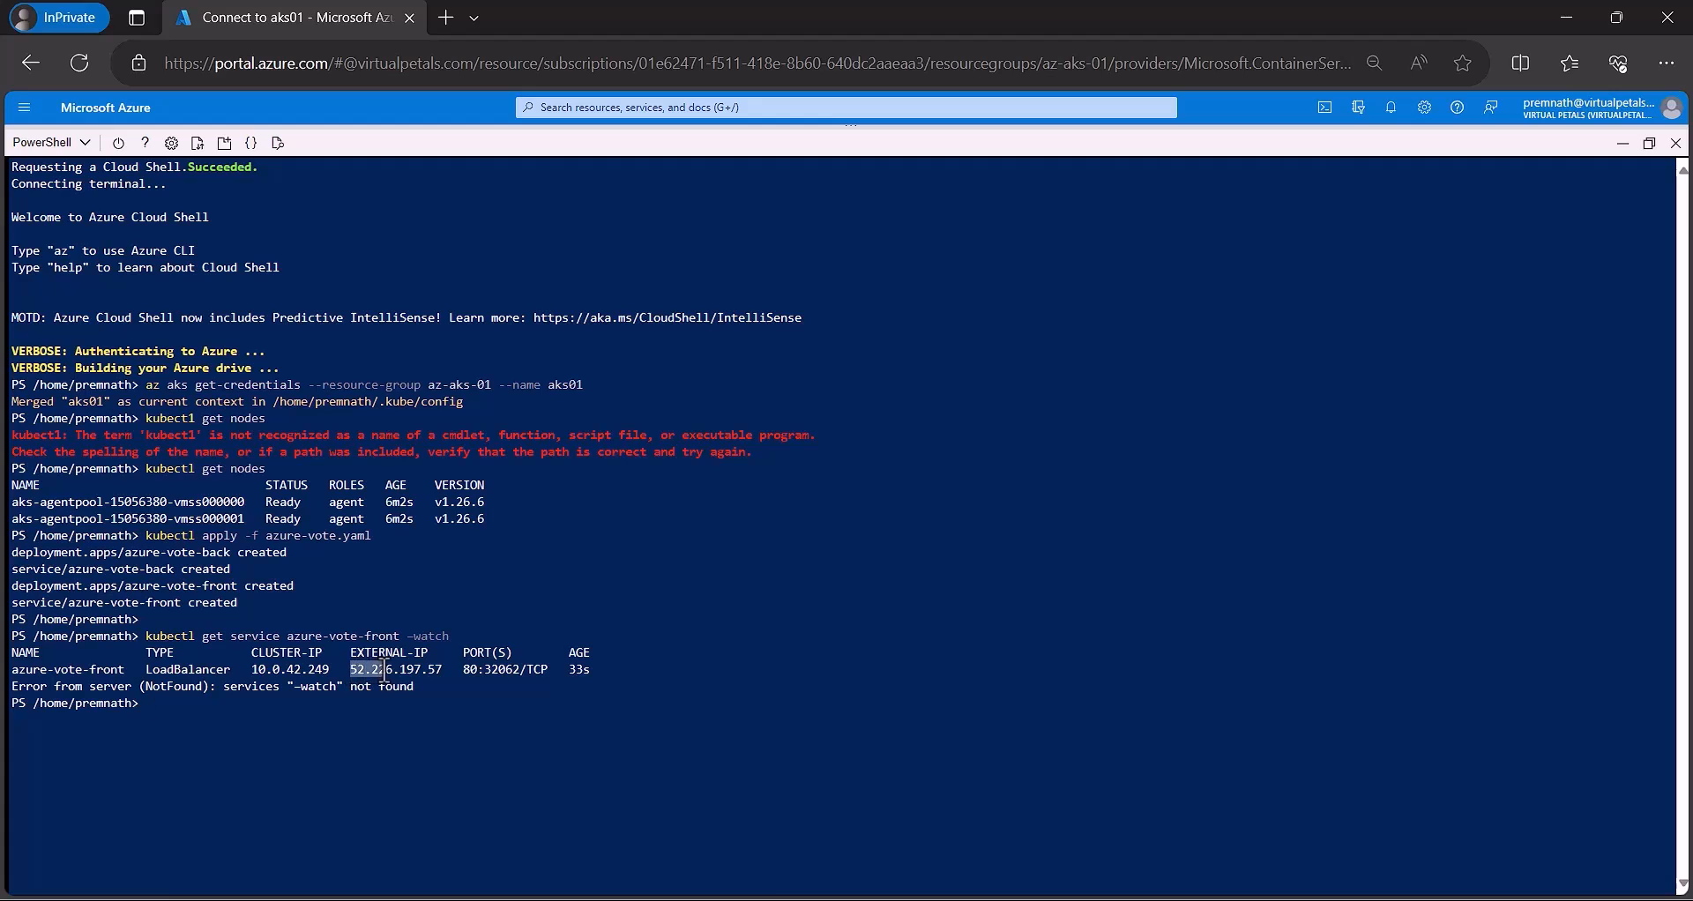
right_click(388, 669)
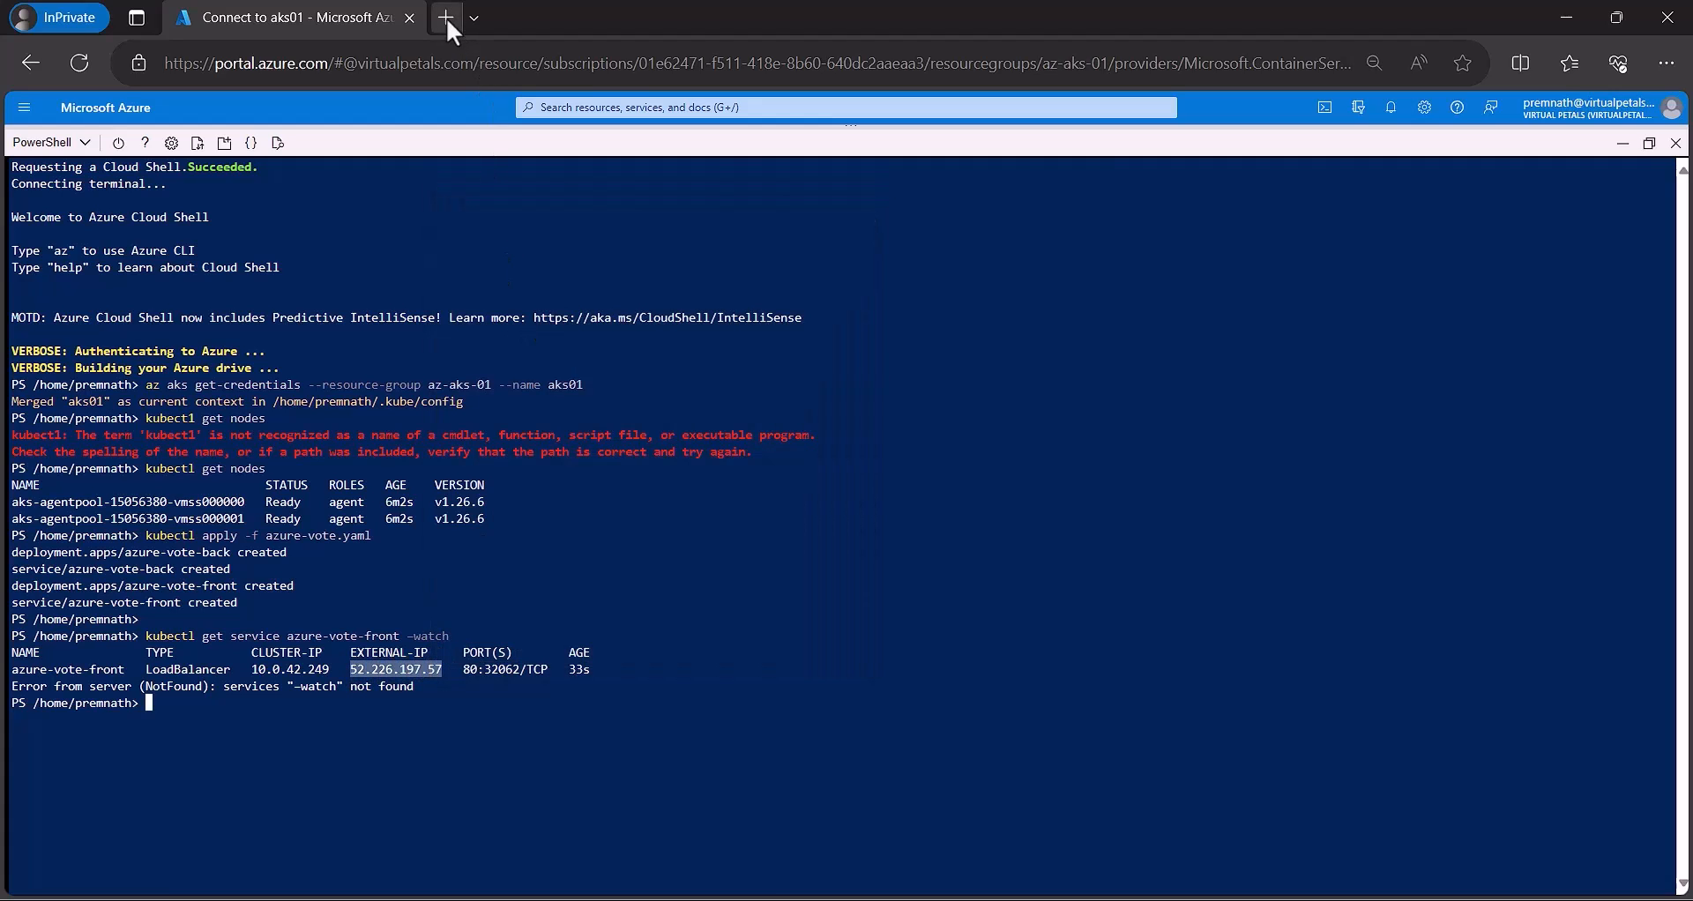
Browse to the app at 52.226.197.57 and vote until it shows Cats 5, Dogs 4.
left_click(445, 18)
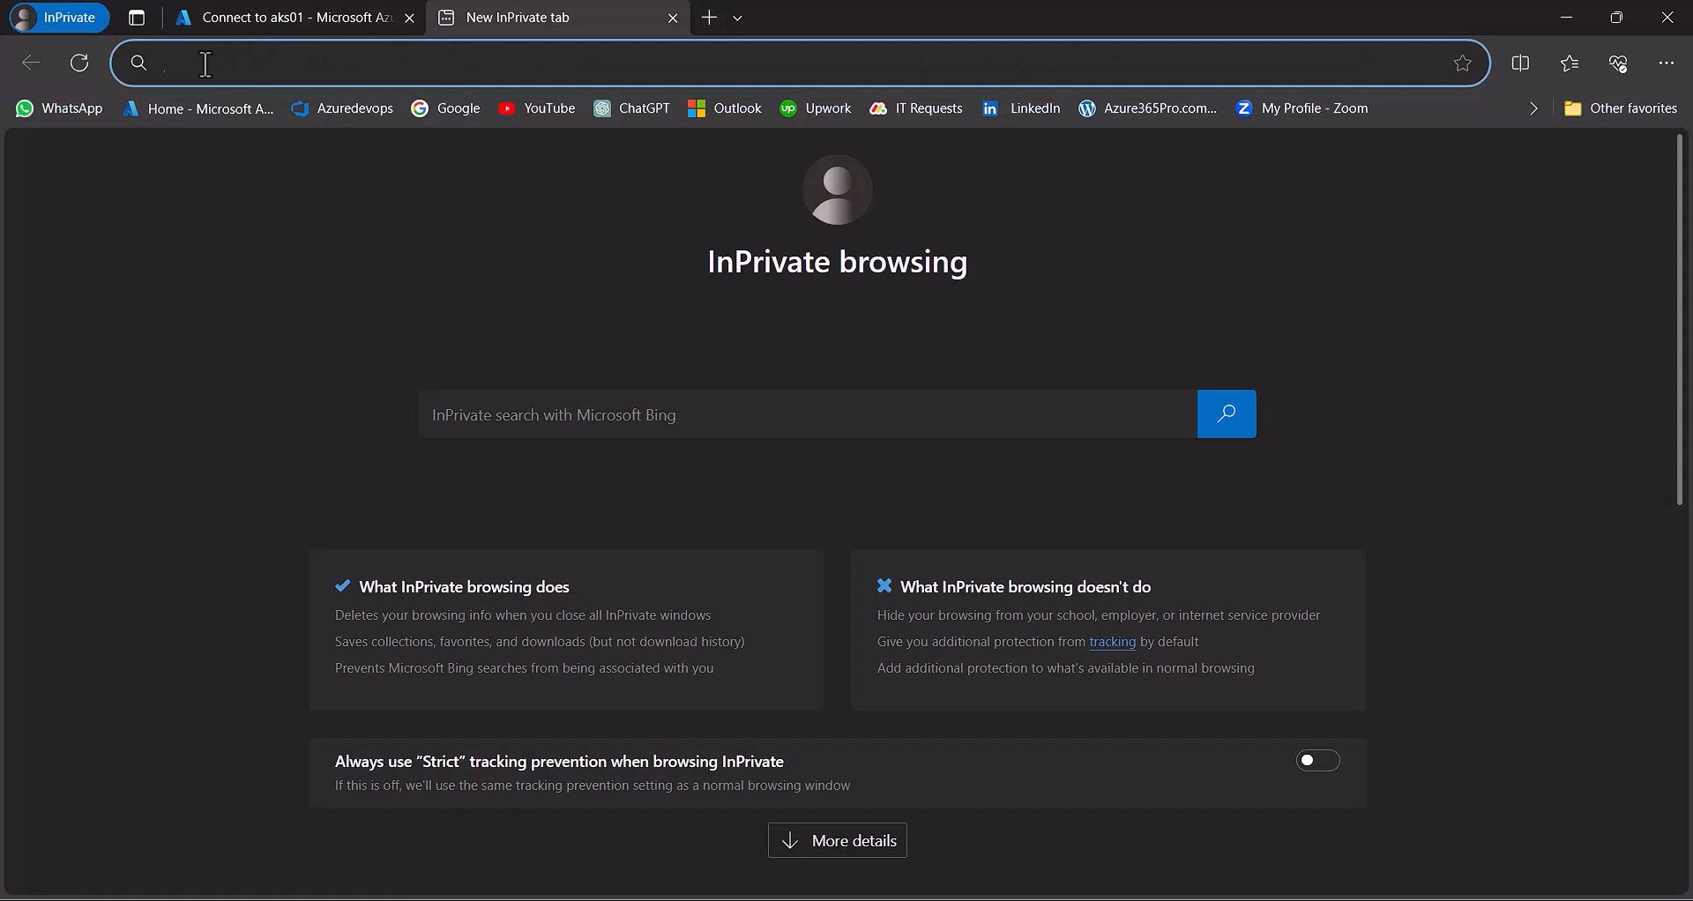
type("52.226.197.57")
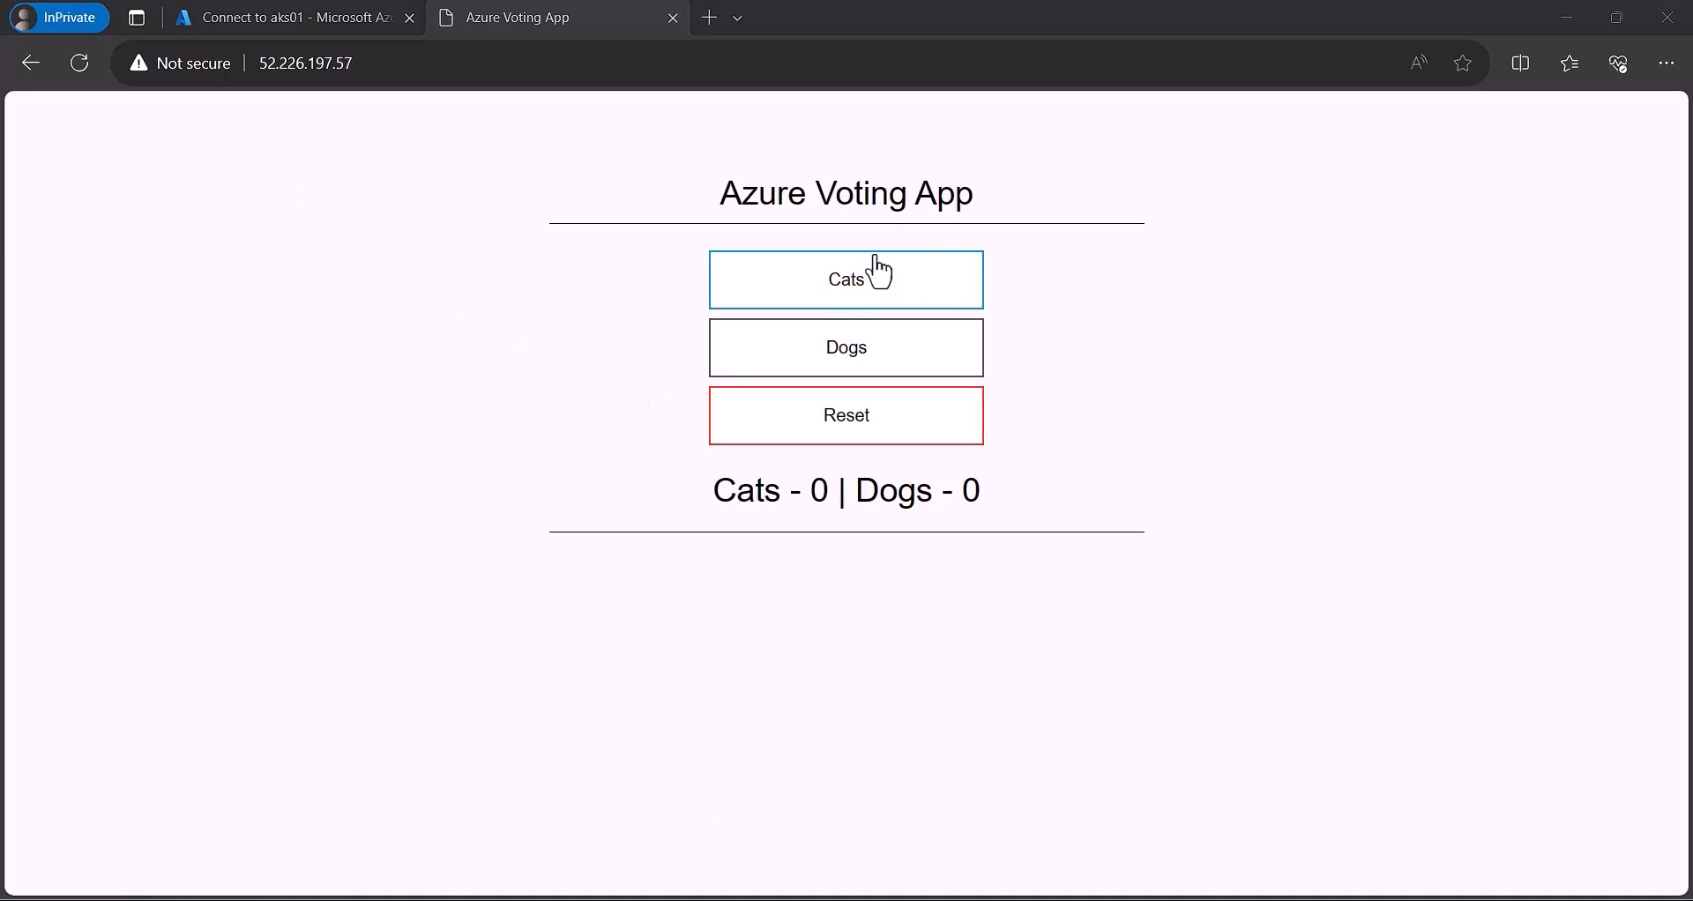
left_click(845, 280)
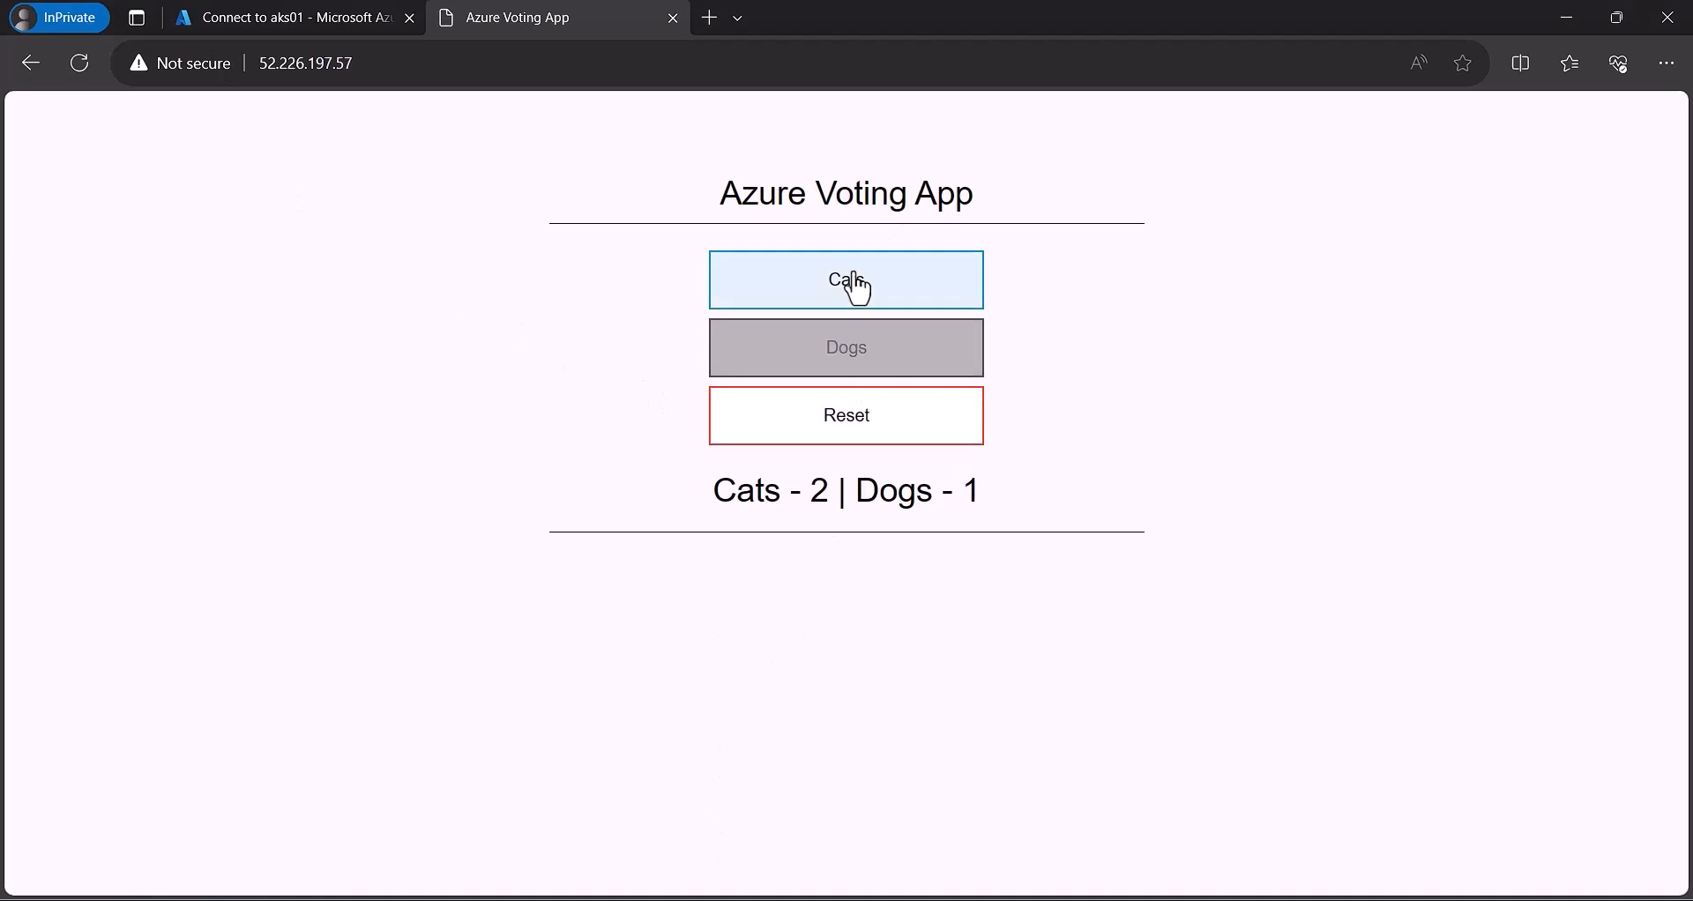
left_click(845, 280)
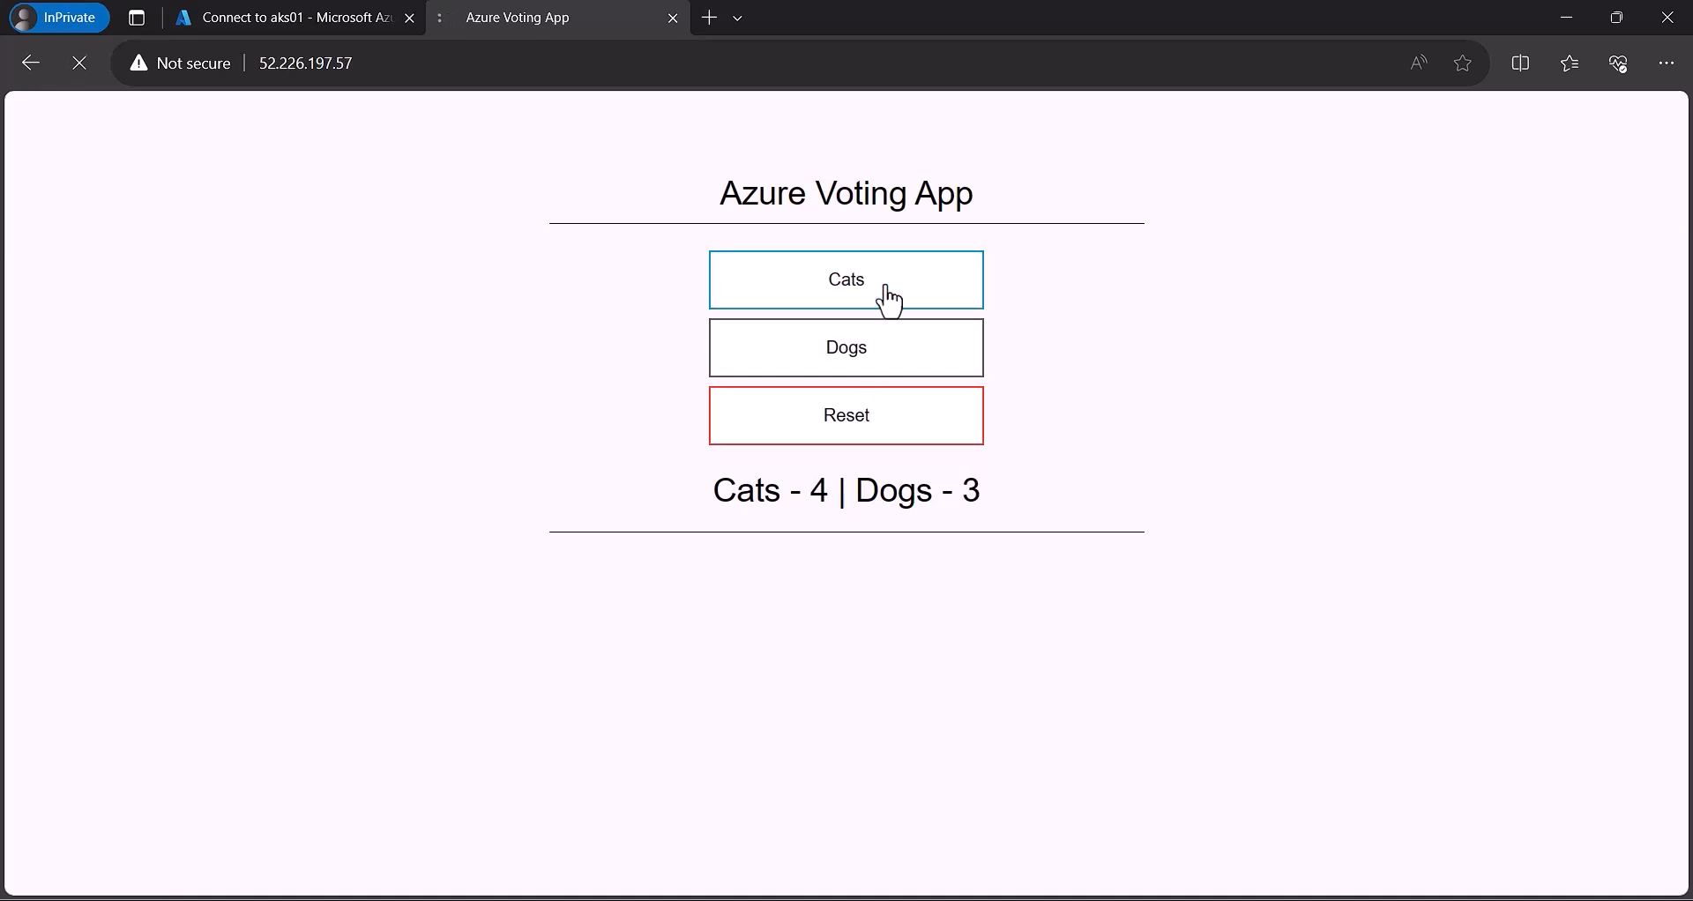
left_click(845, 280)
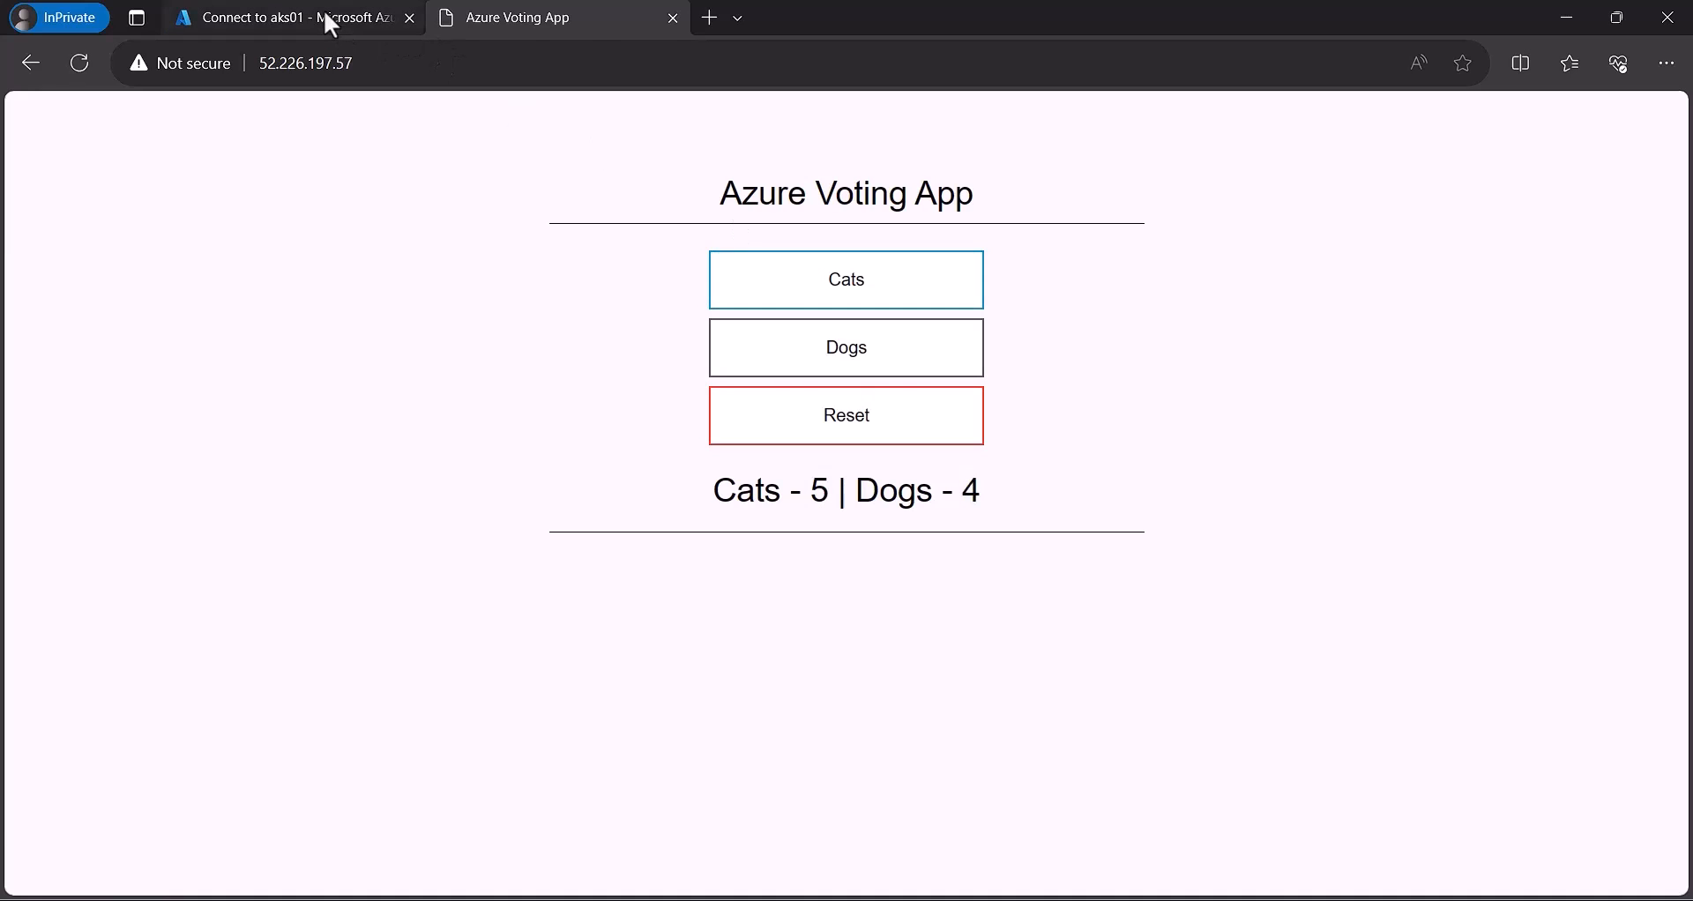
left_click(291, 17)
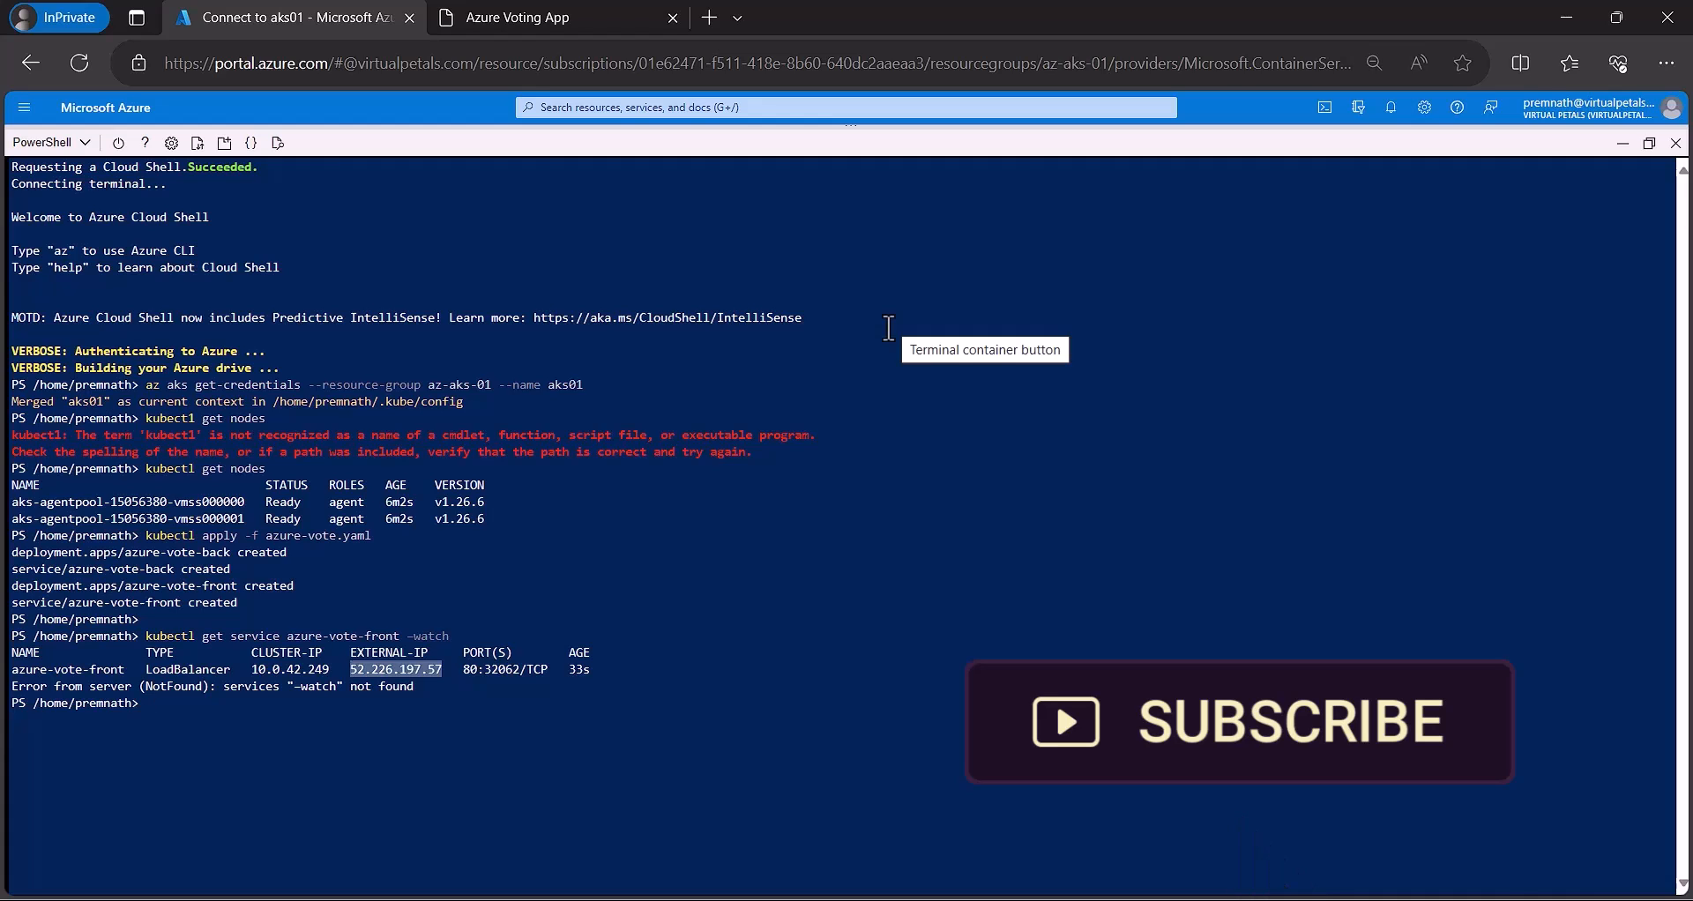
mouse_move(1101, 658)
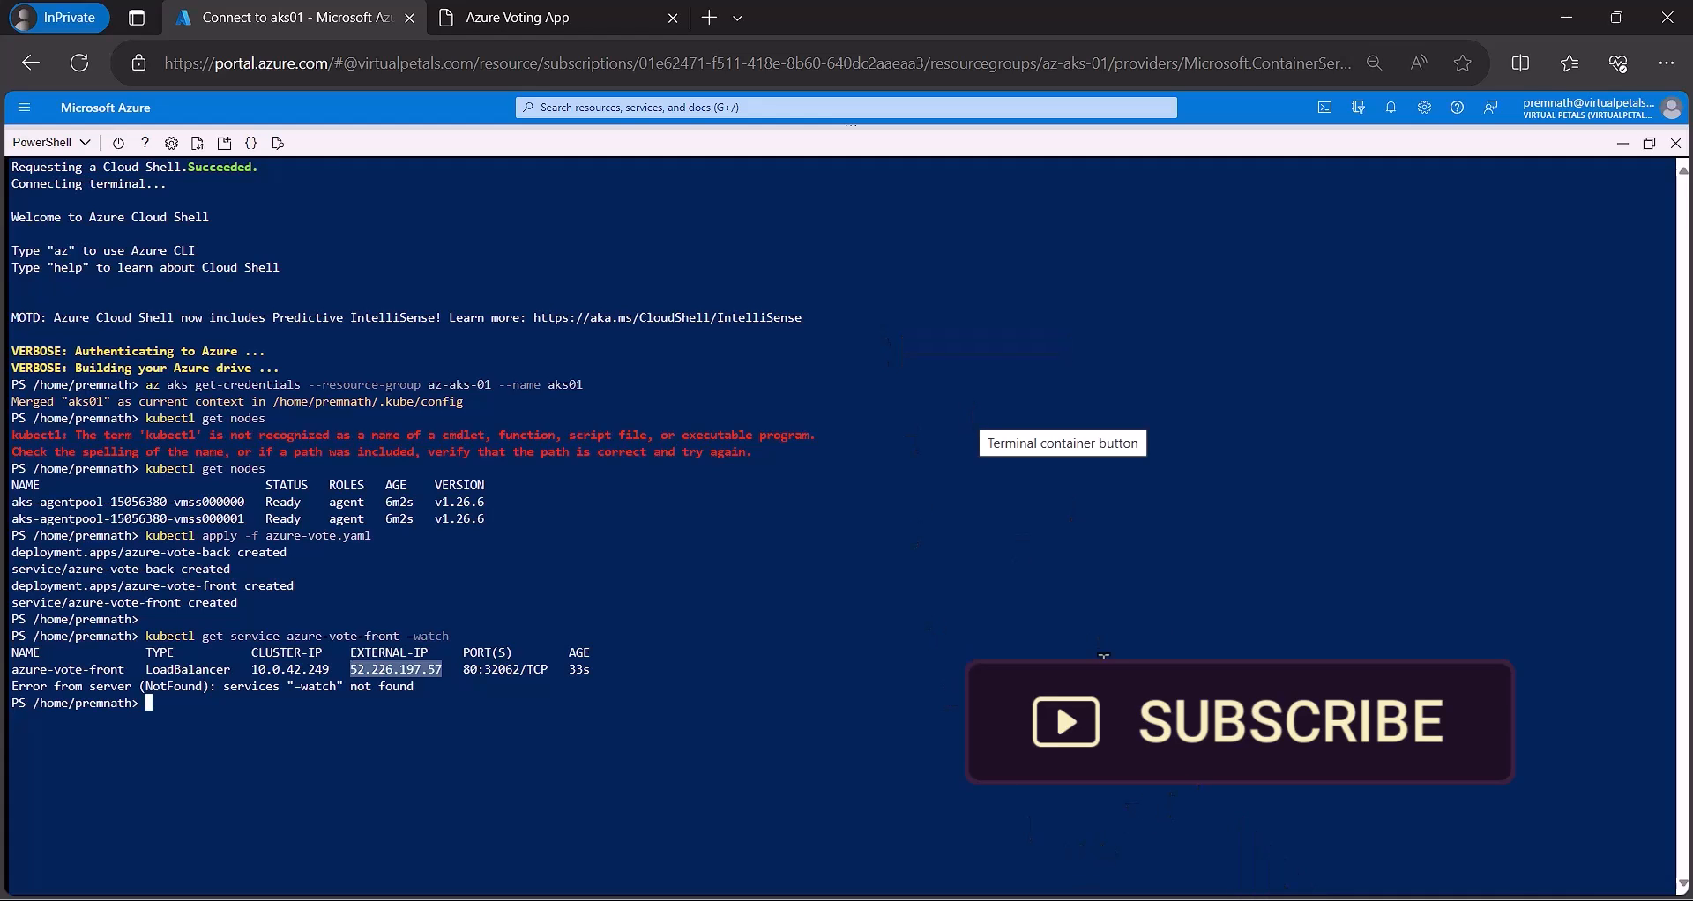